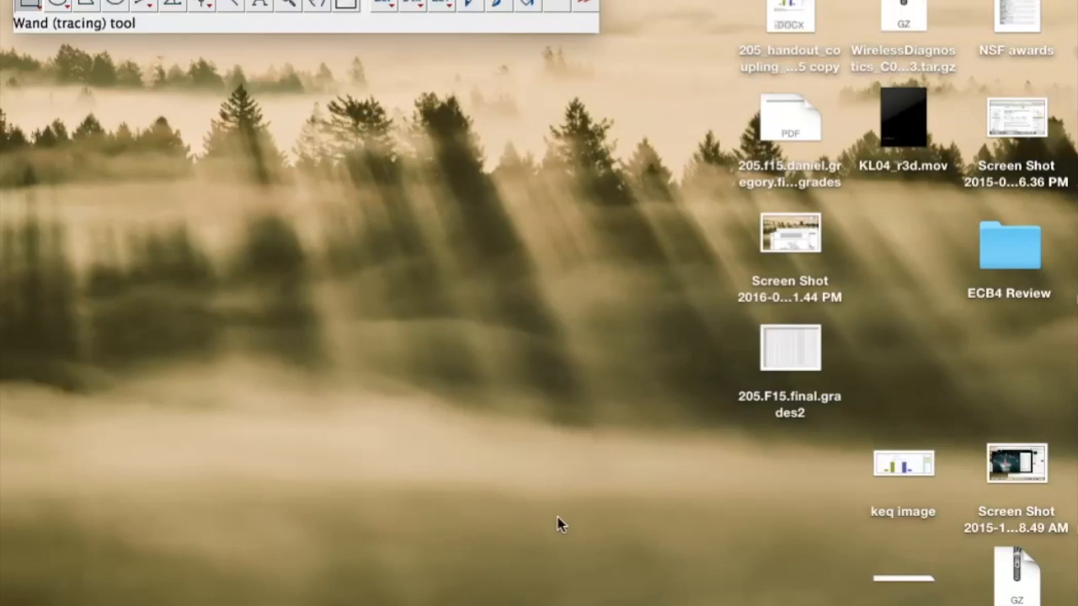
{"action": "mouse_move", "coordinate": [585, 348]}
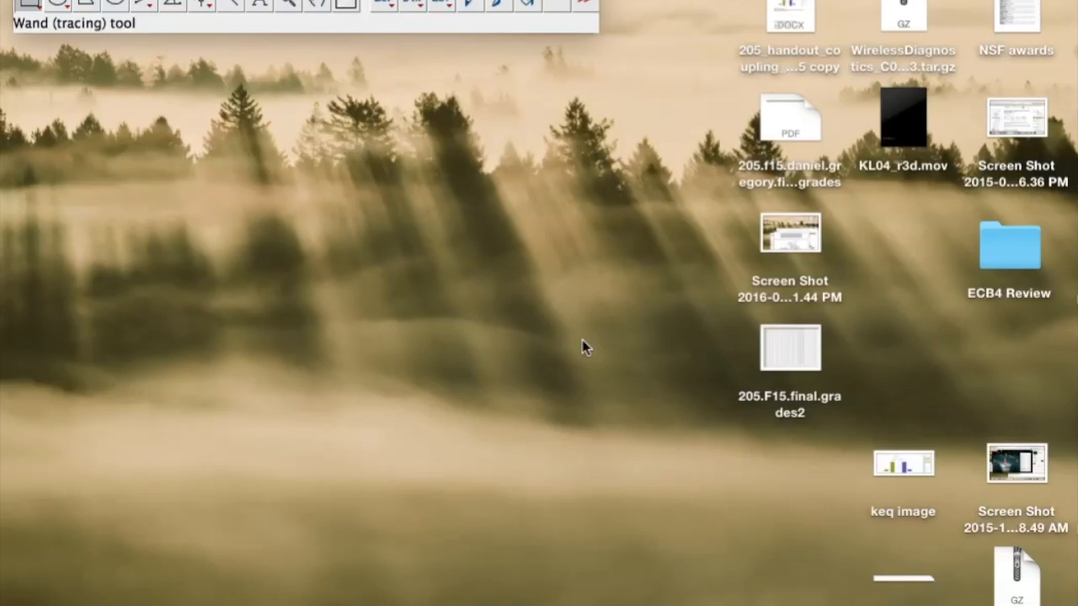
{"action": "mouse_move", "coordinate": [339, 81]}
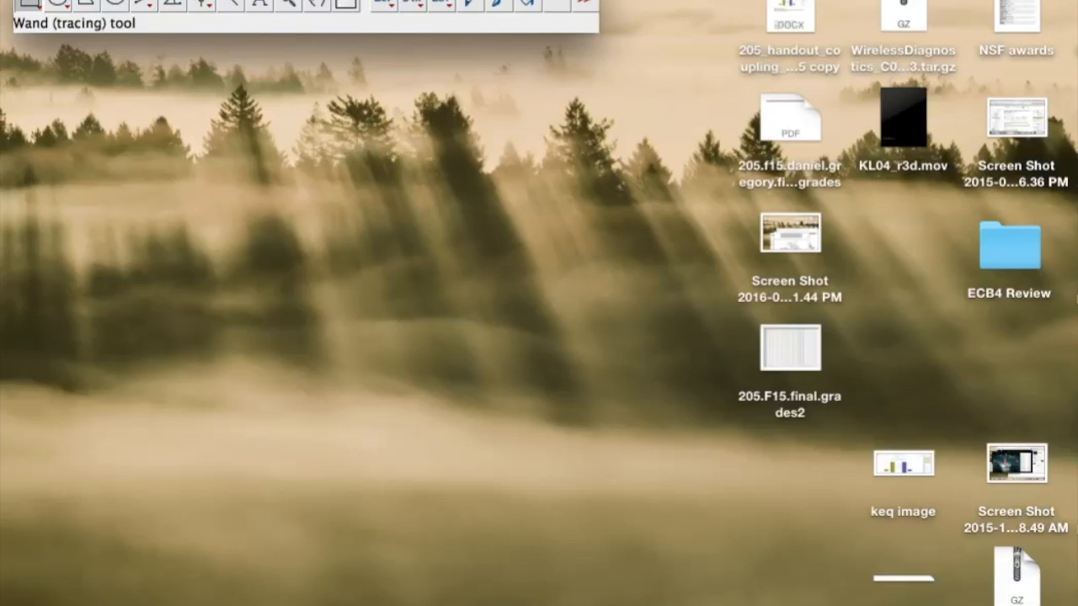
{"action": "mouse_move", "coordinate": [323, 433]}
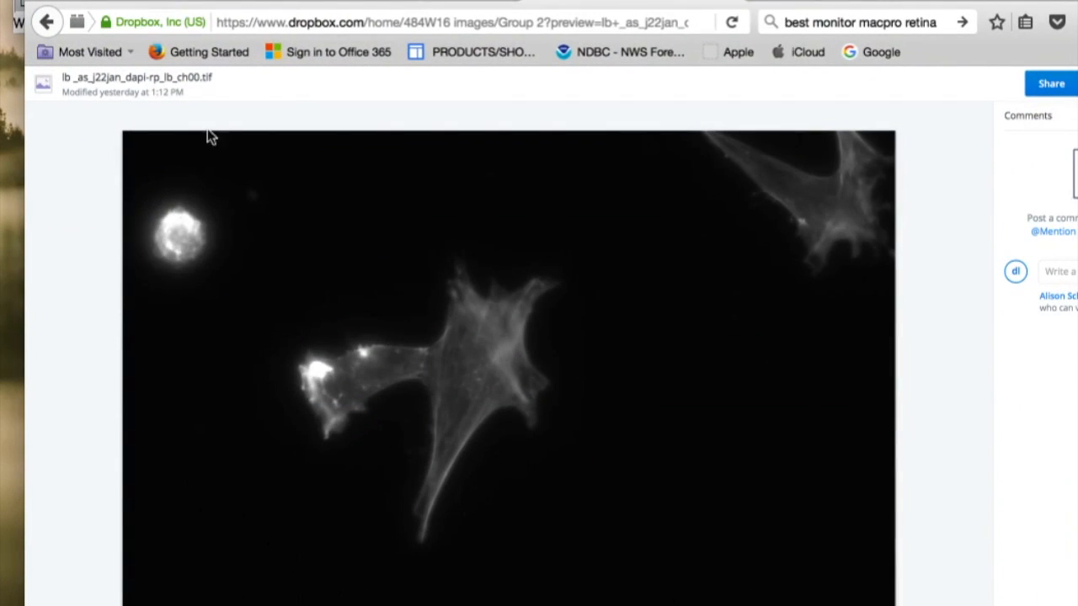
{"action": "mouse_move", "coordinate": [943, 192]}
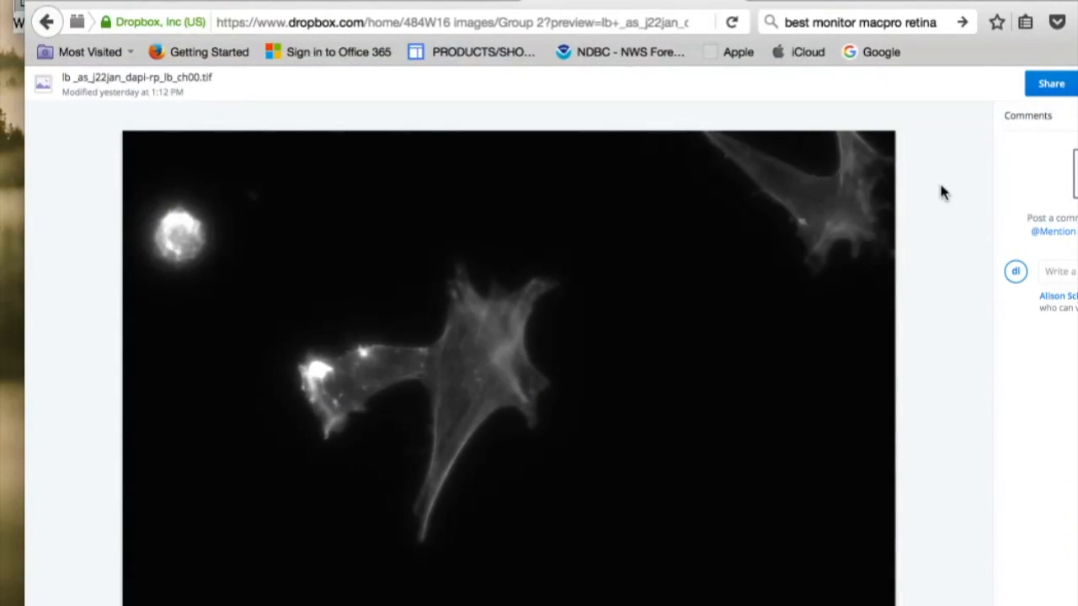
{"action": "mouse_move", "coordinate": [988, 238]}
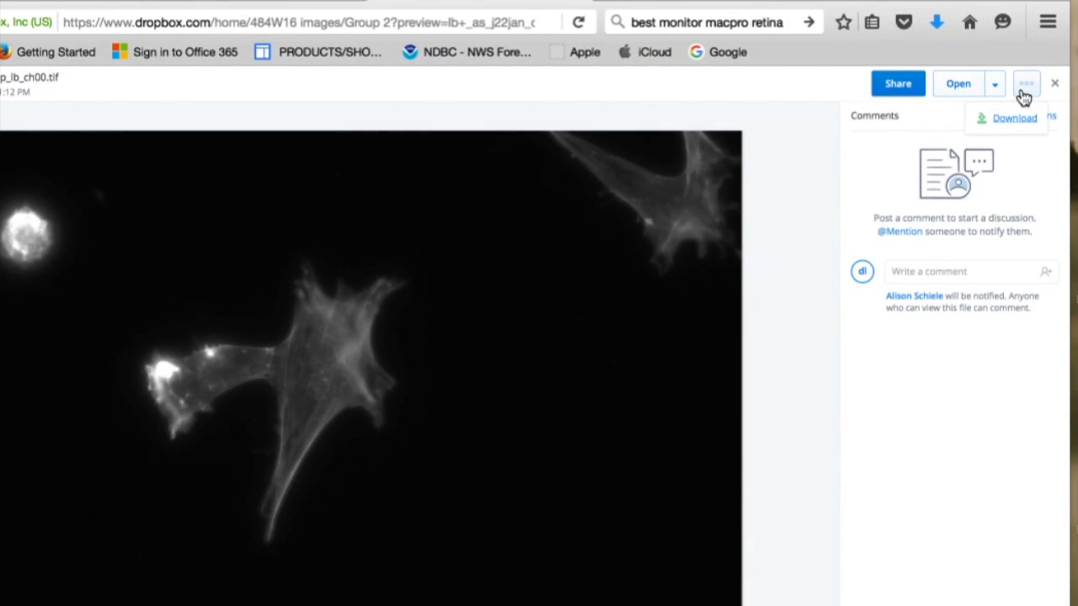
{"action": "mouse_move", "coordinate": [911, 115]}
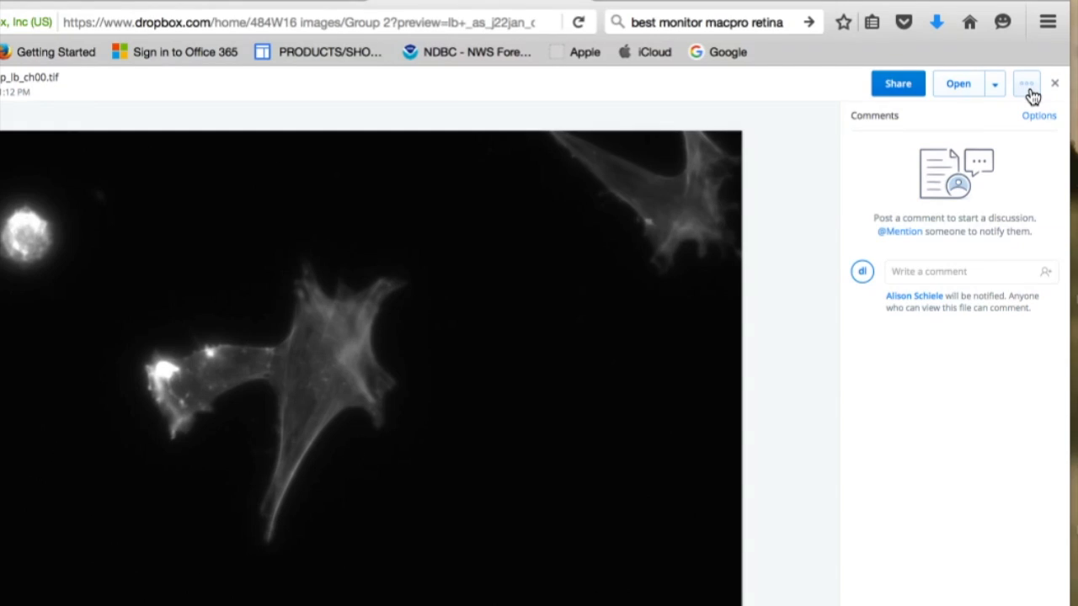
- Download the ch00 actin TIFF from Dropbox and open it with Fiji
{"action": "left_click", "coordinate": [1026, 83]}
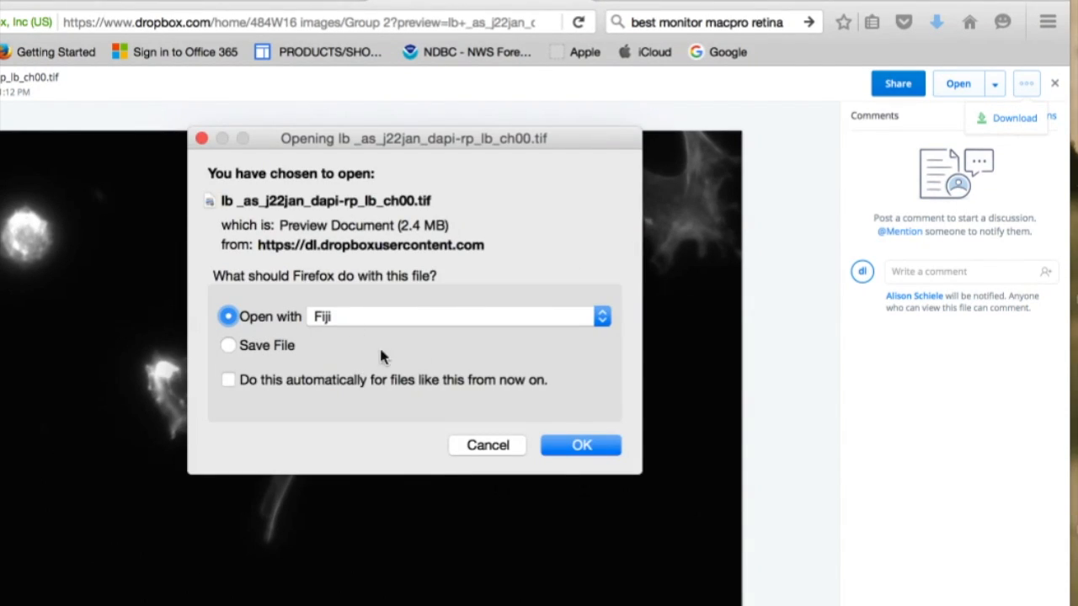
{"action": "mouse_move", "coordinate": [357, 325]}
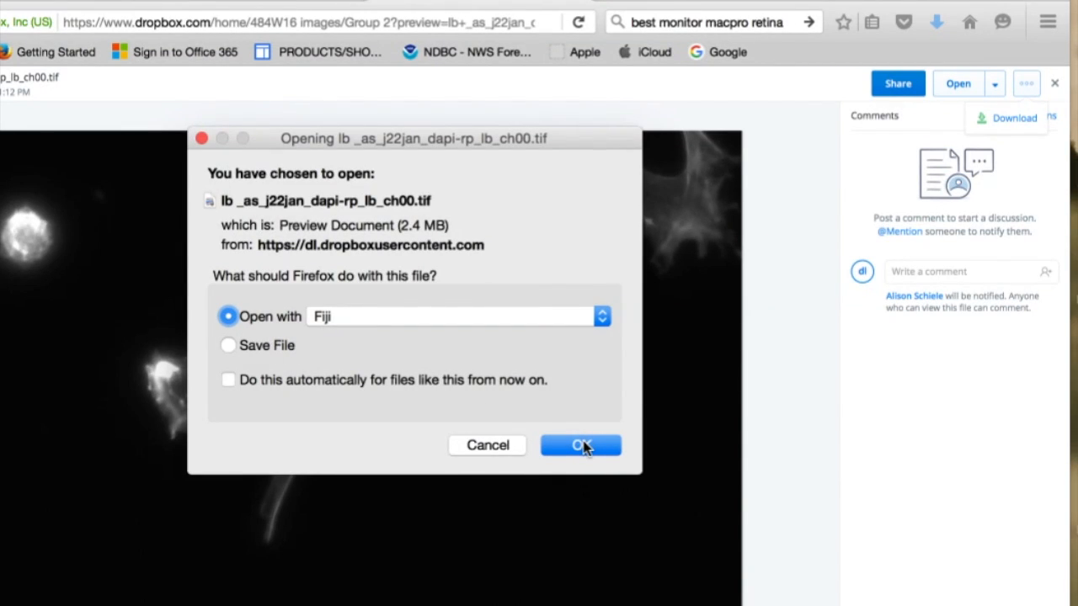
{"action": "left_click", "coordinate": [580, 445]}
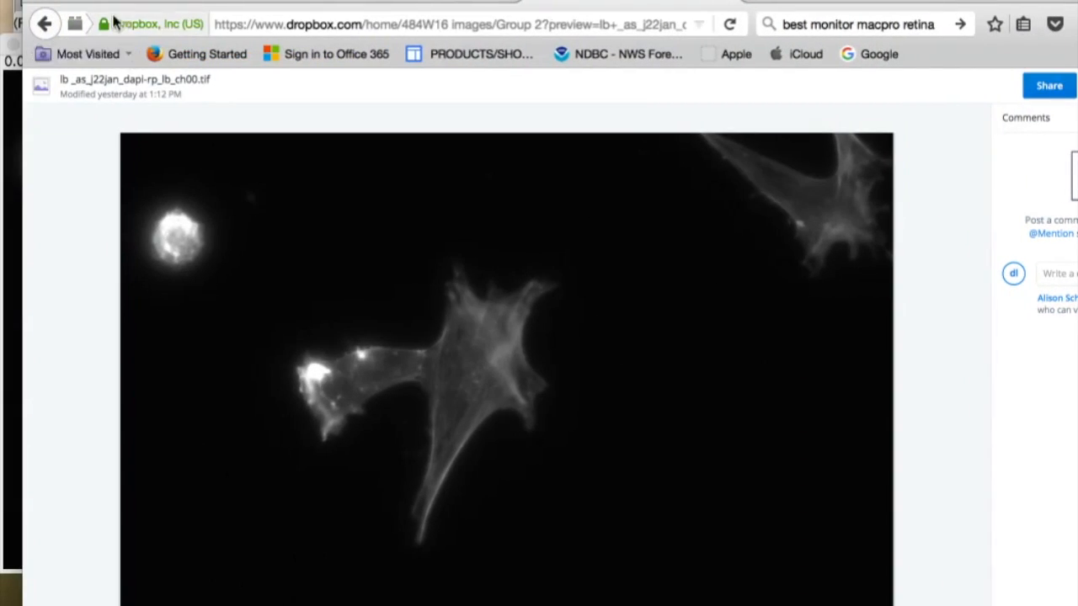
- Return to the Group 2 folder, then download the ch01 nuclei TIFF and open it with Fiji
{"action": "left_click", "coordinate": [43, 23]}
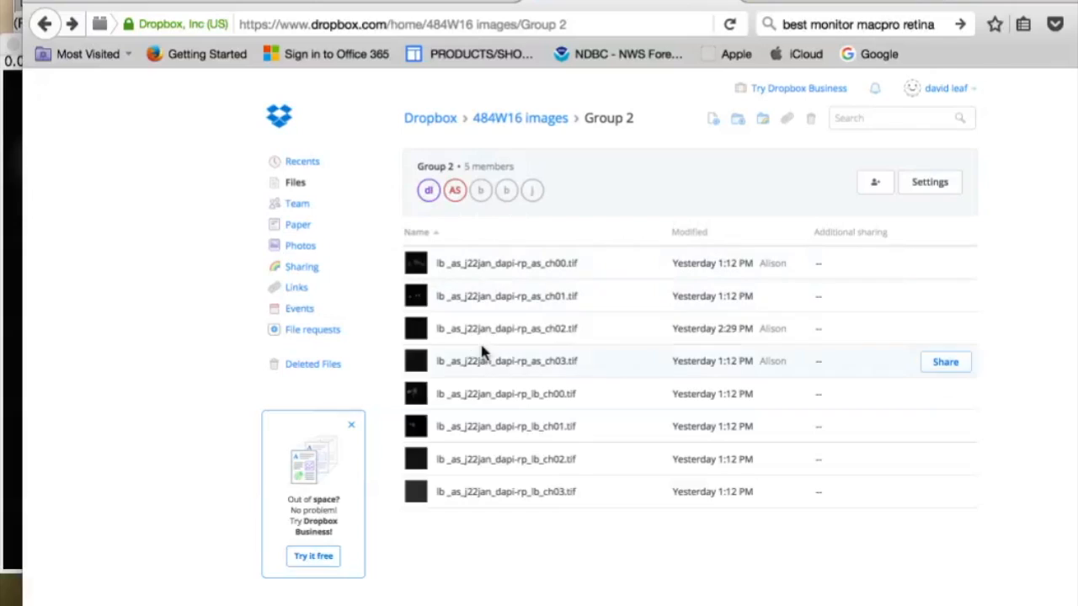
{"action": "mouse_move", "coordinate": [463, 426]}
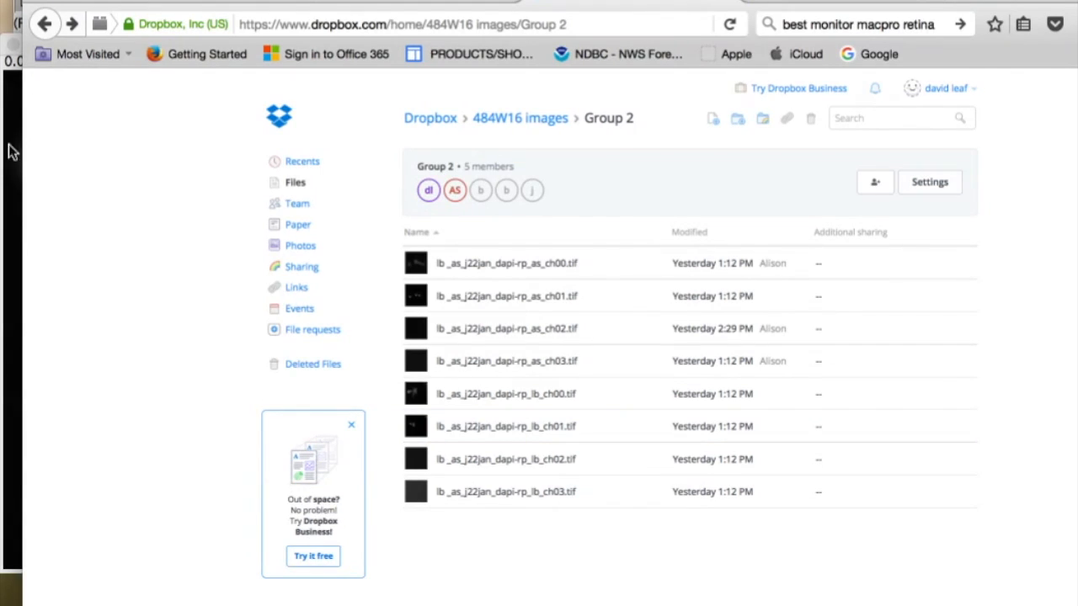
{"action": "double_click", "coordinate": [505, 393]}
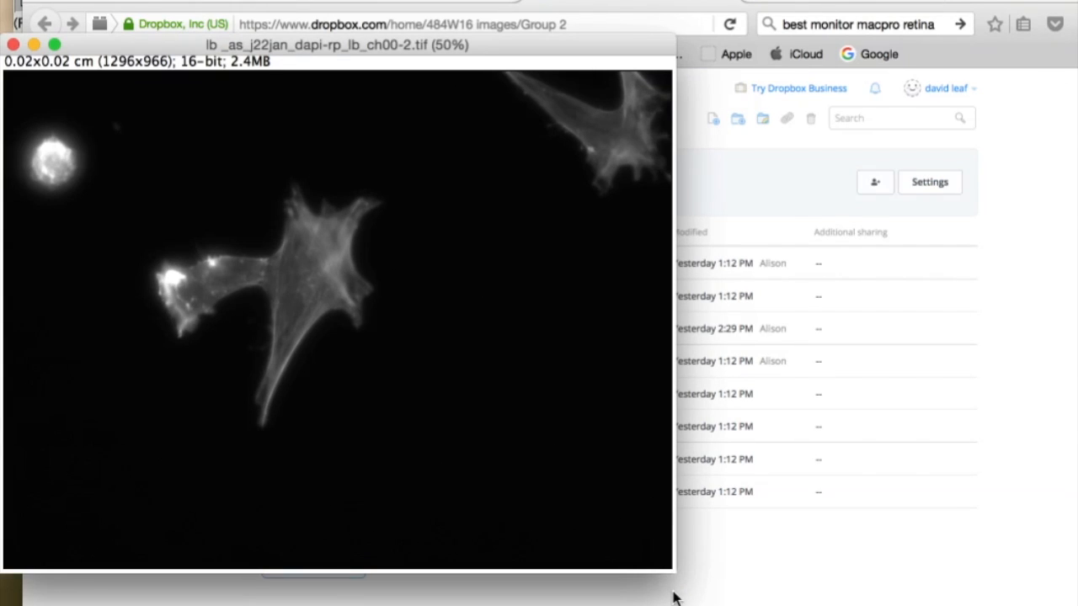
{"action": "mouse_move", "coordinate": [883, 436]}
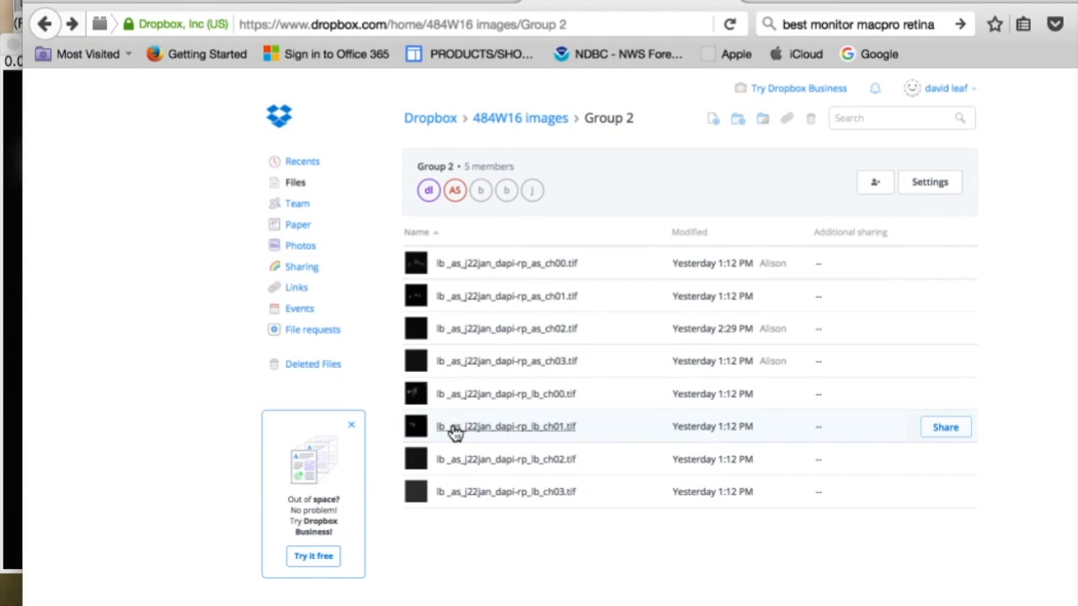
{"action": "left_click", "coordinate": [506, 426]}
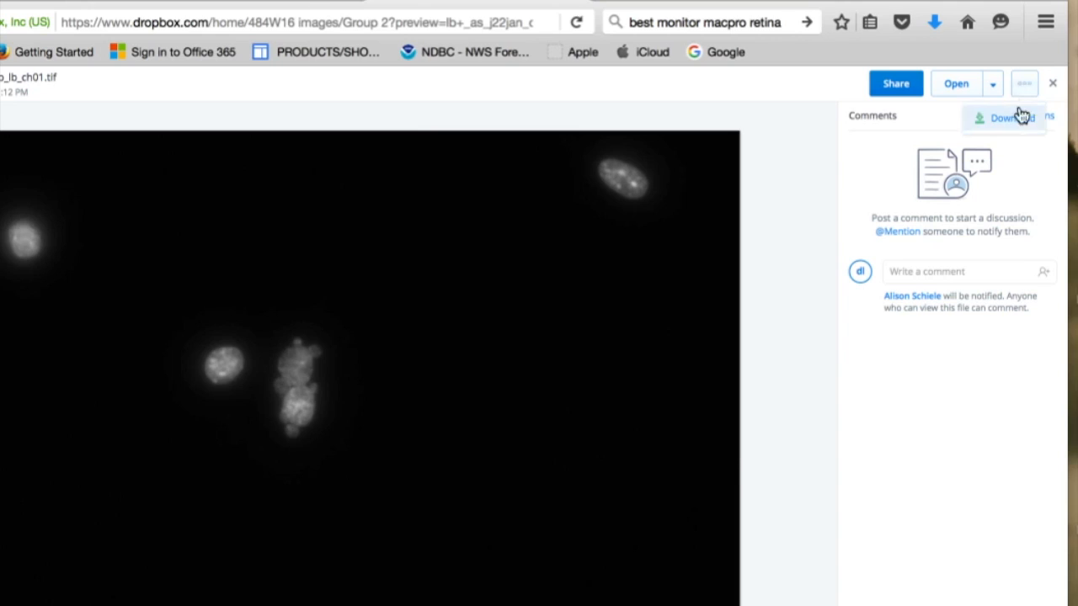
{"action": "left_click", "coordinate": [1012, 118]}
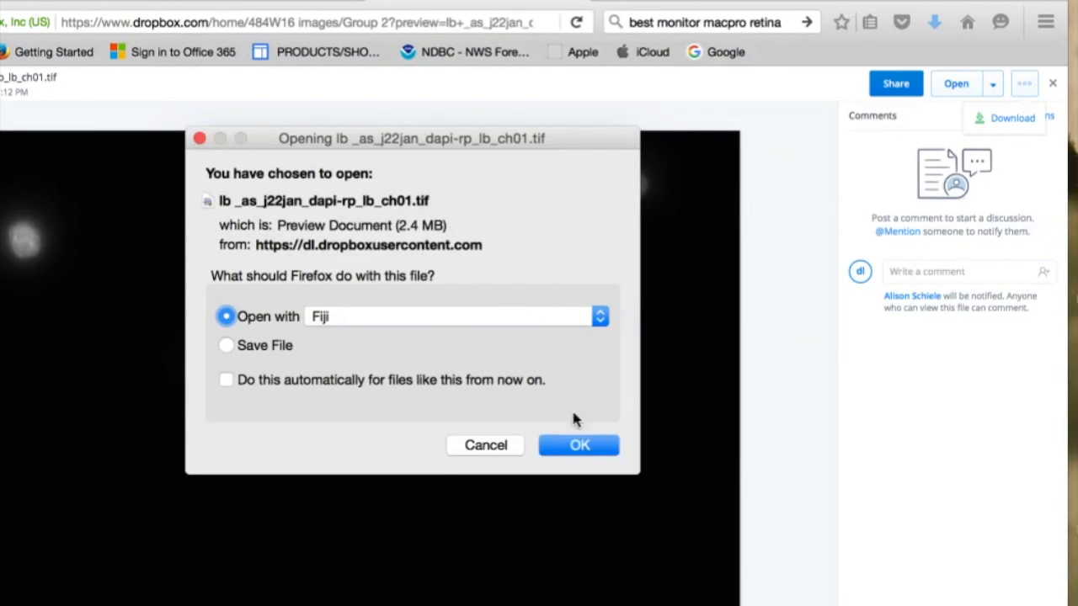
{"action": "left_click", "coordinate": [578, 444]}
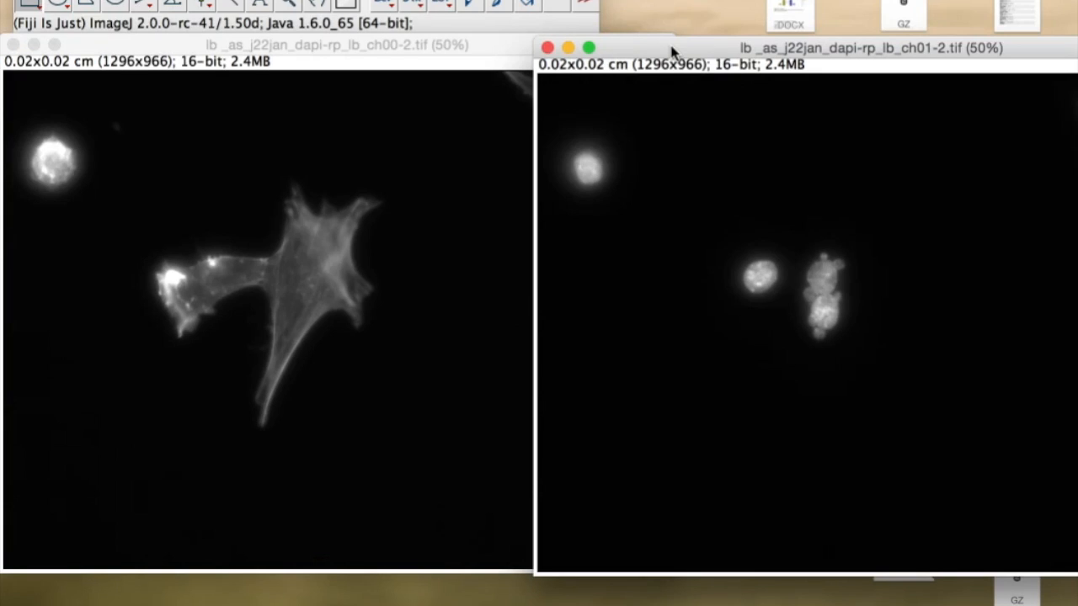
{"action": "mouse_move", "coordinate": [105, 307]}
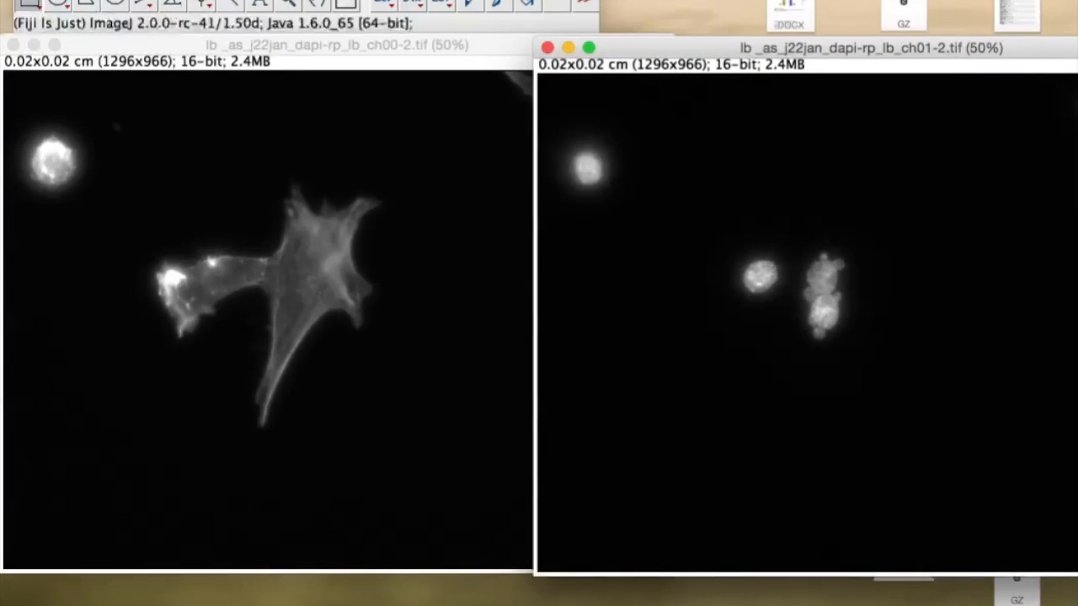
{"action": "mouse_move", "coordinate": [177, 373]}
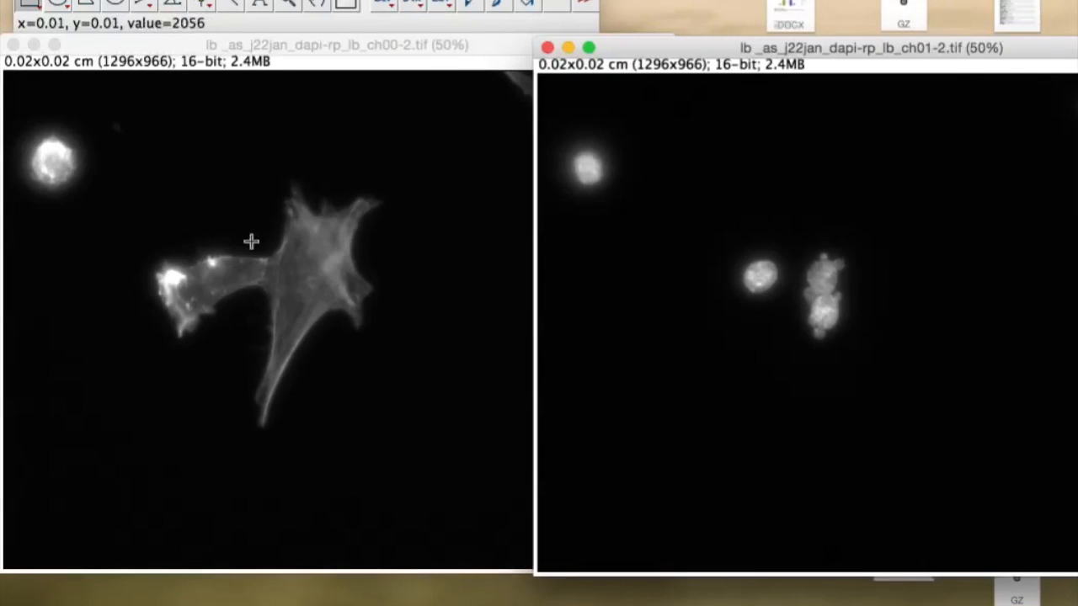
{"action": "mouse_move", "coordinate": [904, 231]}
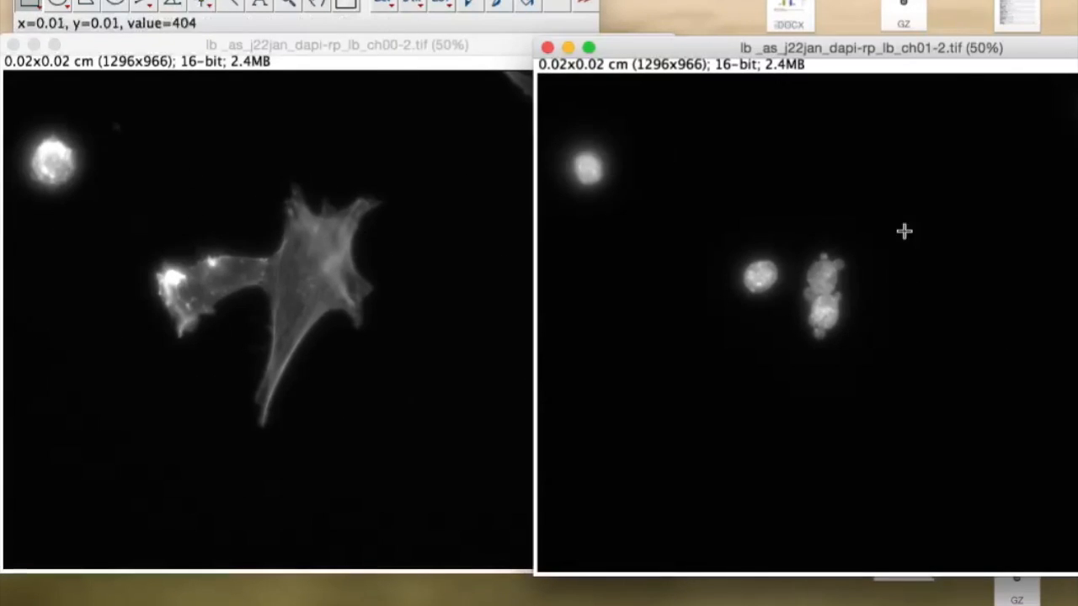
{"action": "mouse_move", "coordinate": [404, 322]}
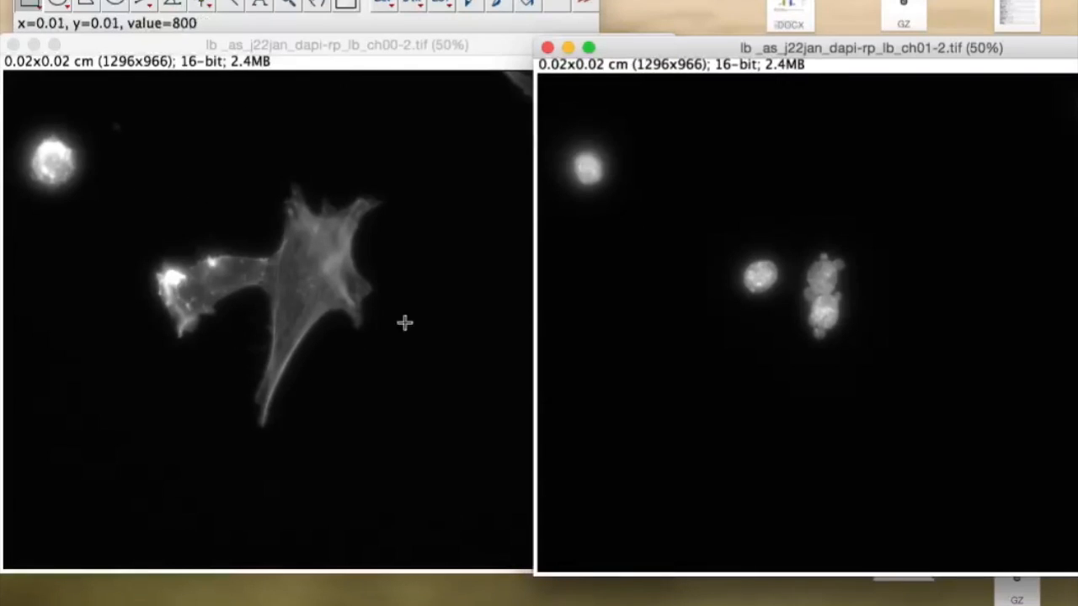
{"action": "mouse_move", "coordinate": [150, 182]}
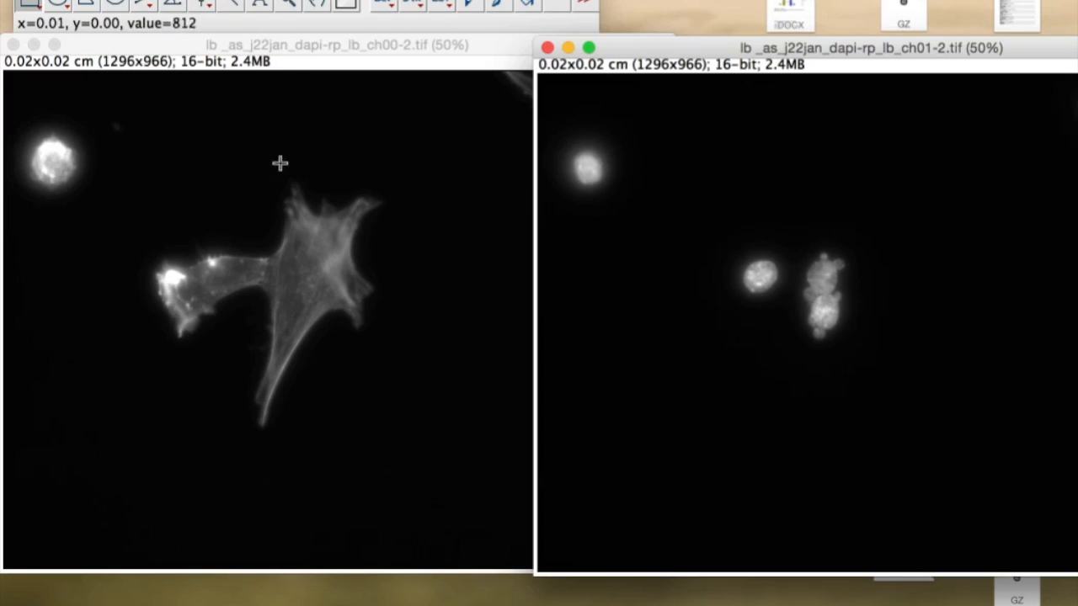
{"action": "mouse_move", "coordinate": [1037, 102]}
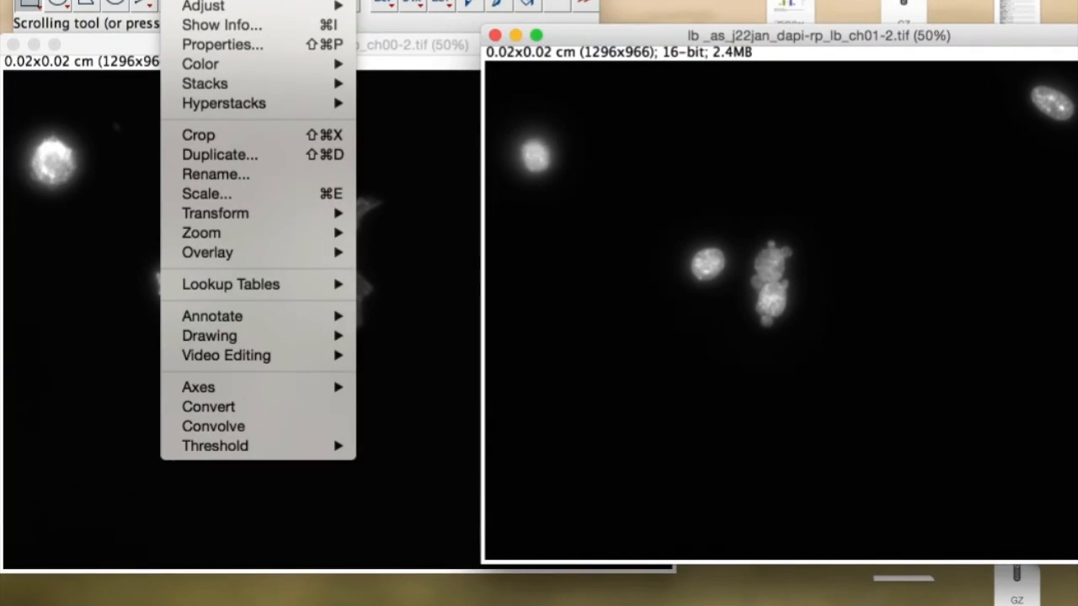
{"action": "mouse_move", "coordinate": [205, 83]}
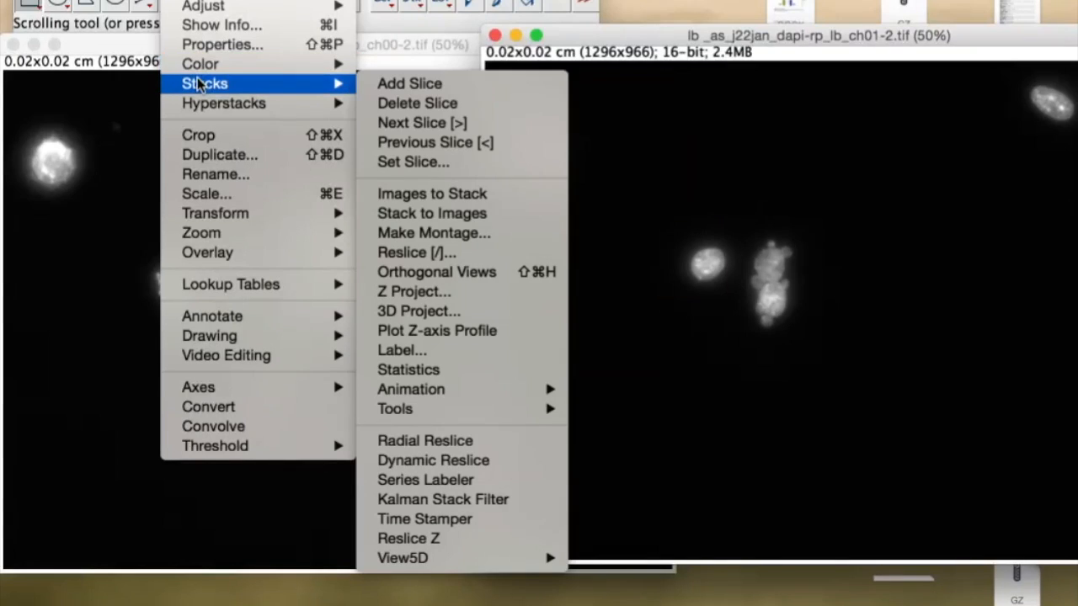
- Use Images to Stack to join the actin and nuclei images into a two-slice stack named 'Stack'
{"action": "left_click", "coordinate": [431, 192]}
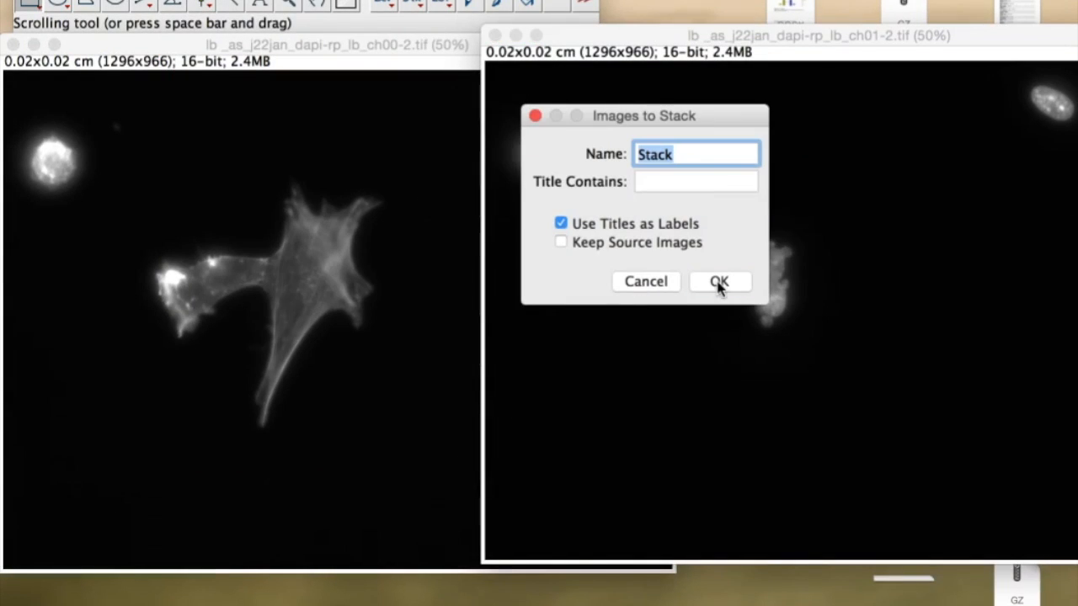
{"action": "left_click", "coordinate": [719, 281]}
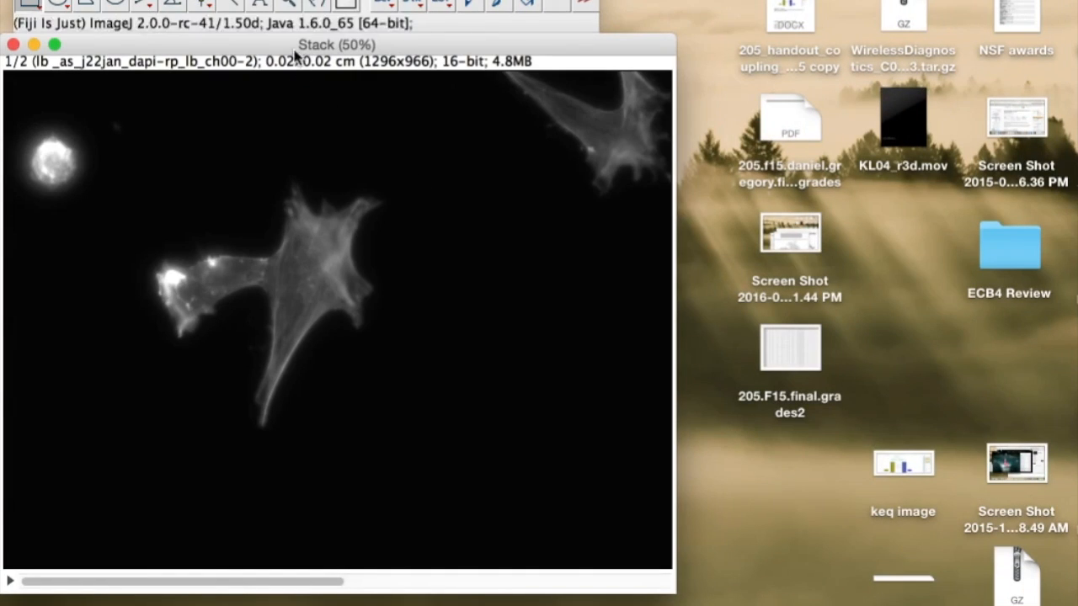
{"action": "left_click_drag", "start_coordinate": [337, 44], "coordinate": [423, 37]}
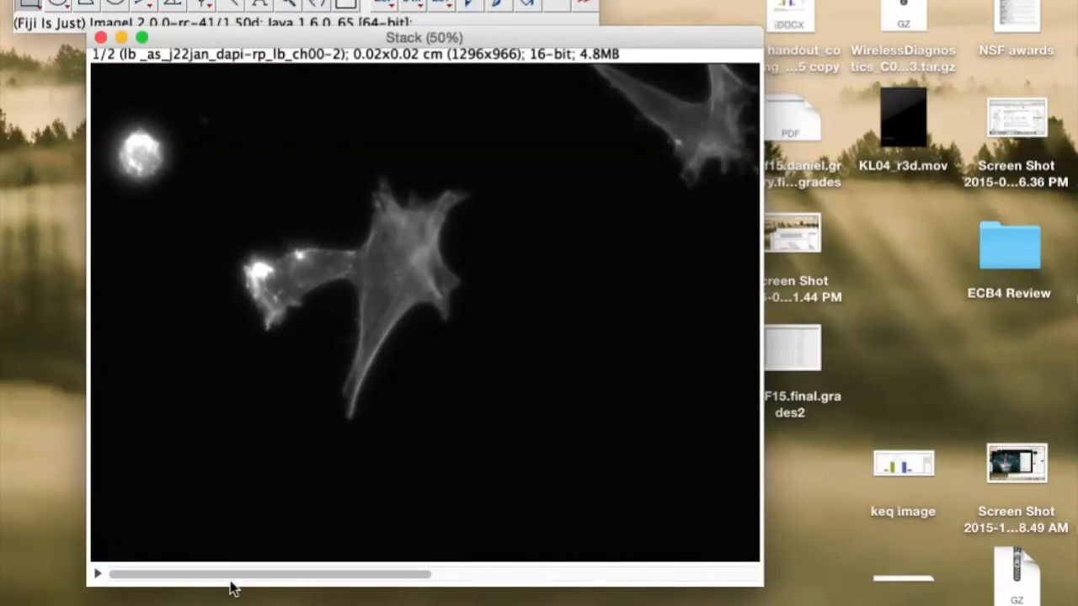
{"action": "mouse_move", "coordinate": [97, 69]}
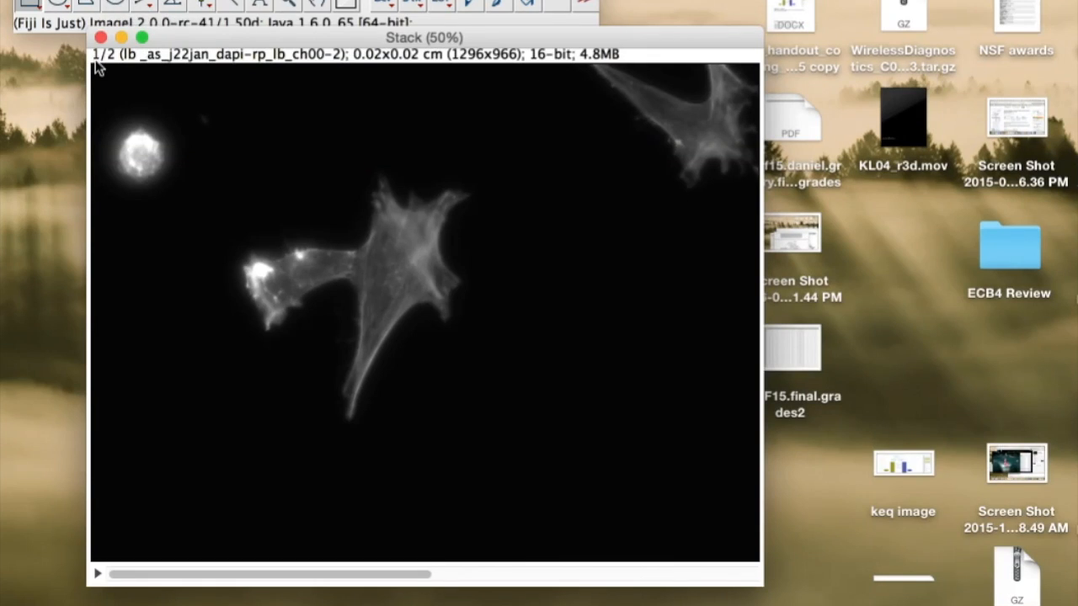
{"action": "mouse_move", "coordinate": [178, 324]}
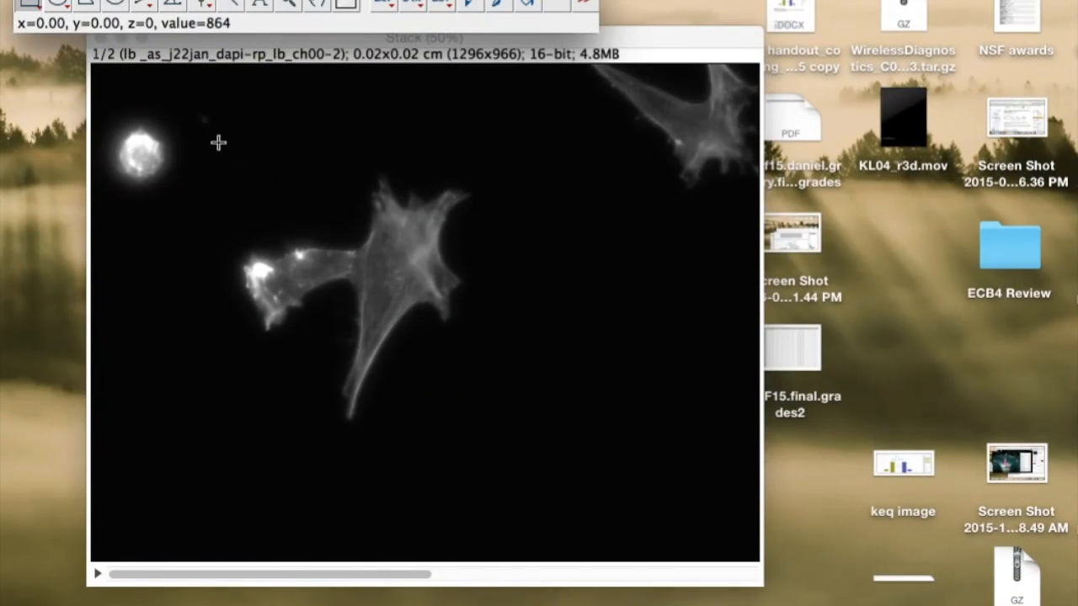
- Select a rectangle around the central cell and crop both slices to 540x556
{"action": "left_click_drag", "start_coordinate": [218, 142], "coordinate": [468, 450]}
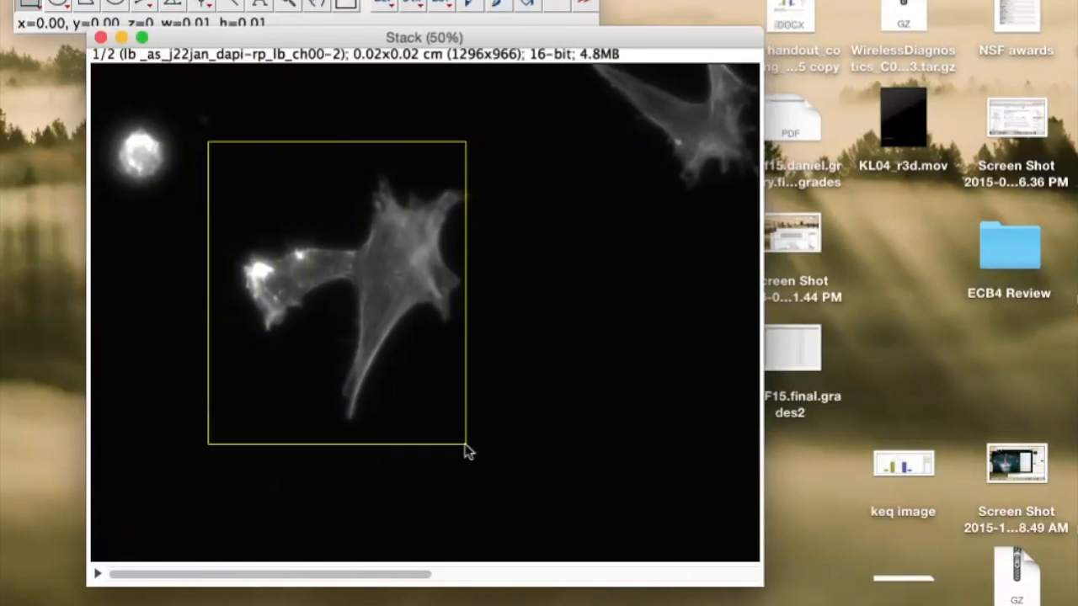
{"action": "left_click_drag", "start_coordinate": [463, 451], "coordinate": [505, 455]}
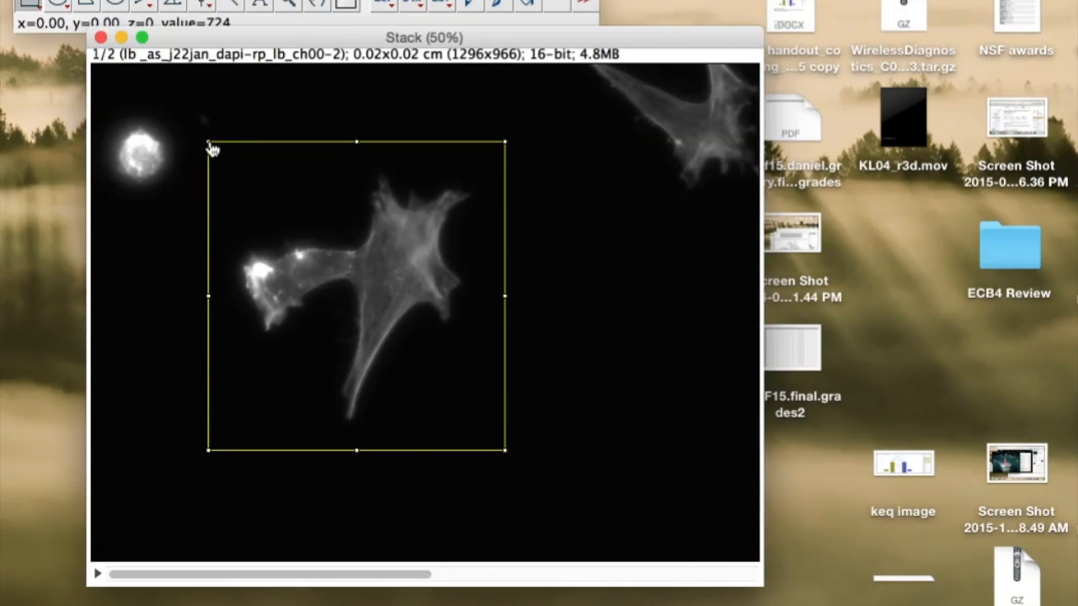
{"action": "left_click_drag", "start_coordinate": [208, 141], "coordinate": [228, 166]}
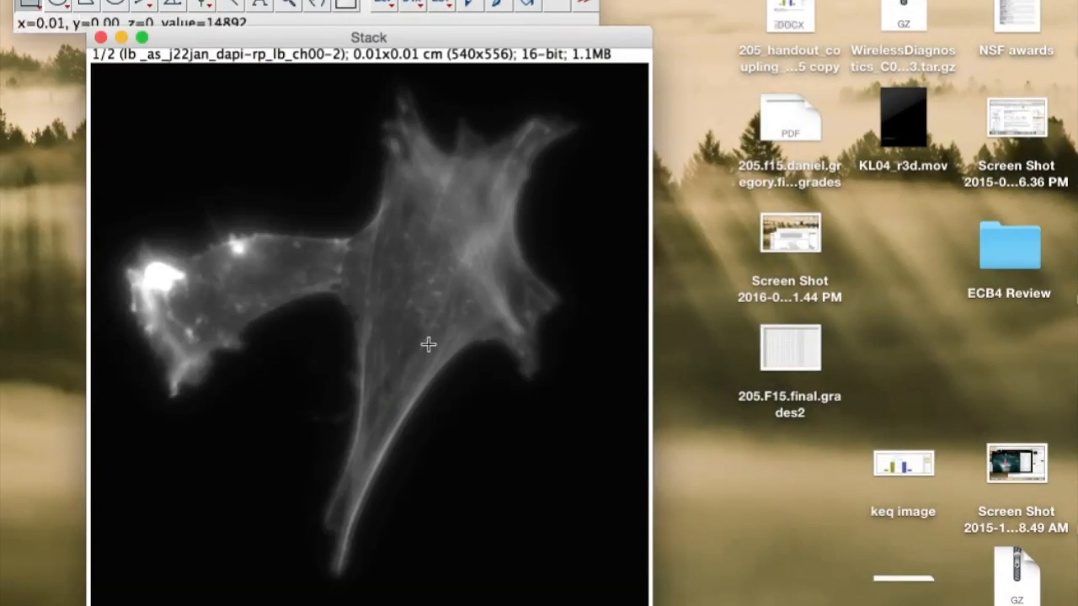
{"action": "mouse_move", "coordinate": [450, 382]}
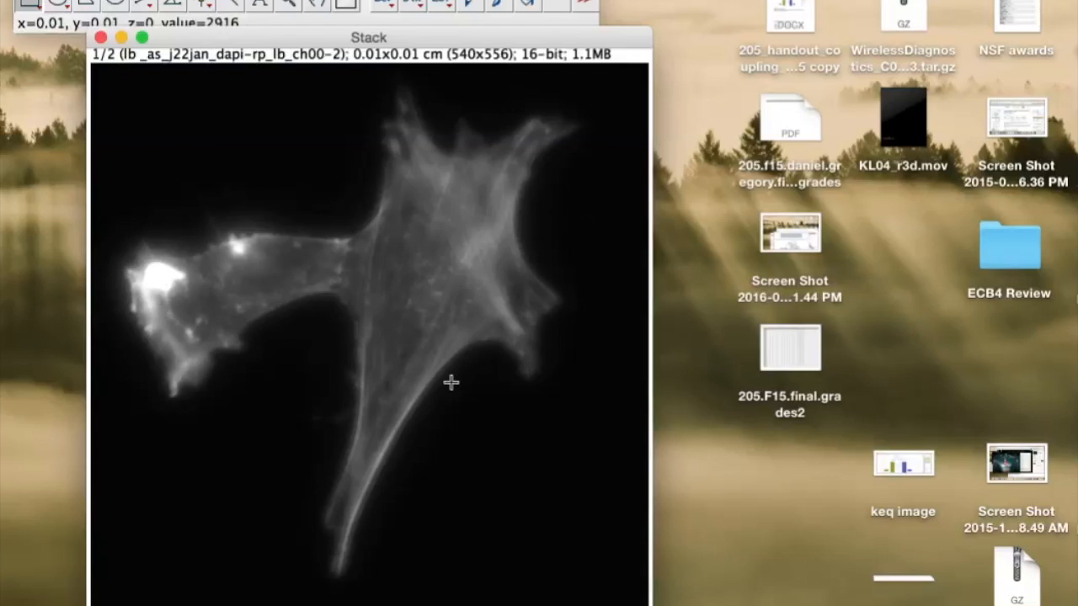
{"action": "mouse_move", "coordinate": [482, 244]}
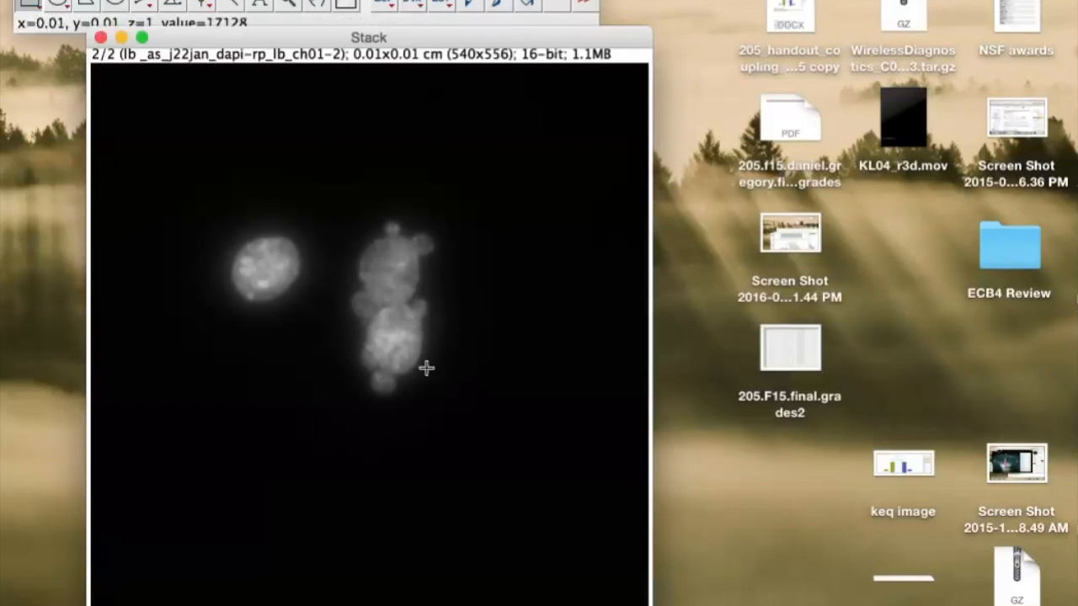
{"action": "left_click_drag", "start_coordinate": [369, 37], "coordinate": [586, 92]}
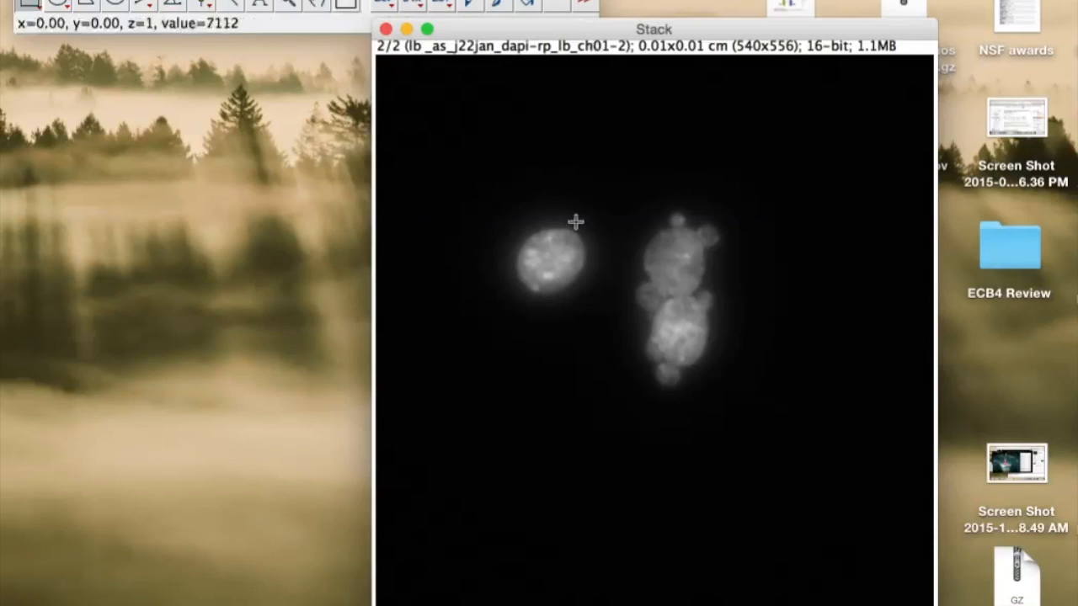
{"action": "mouse_move", "coordinate": [672, 285]}
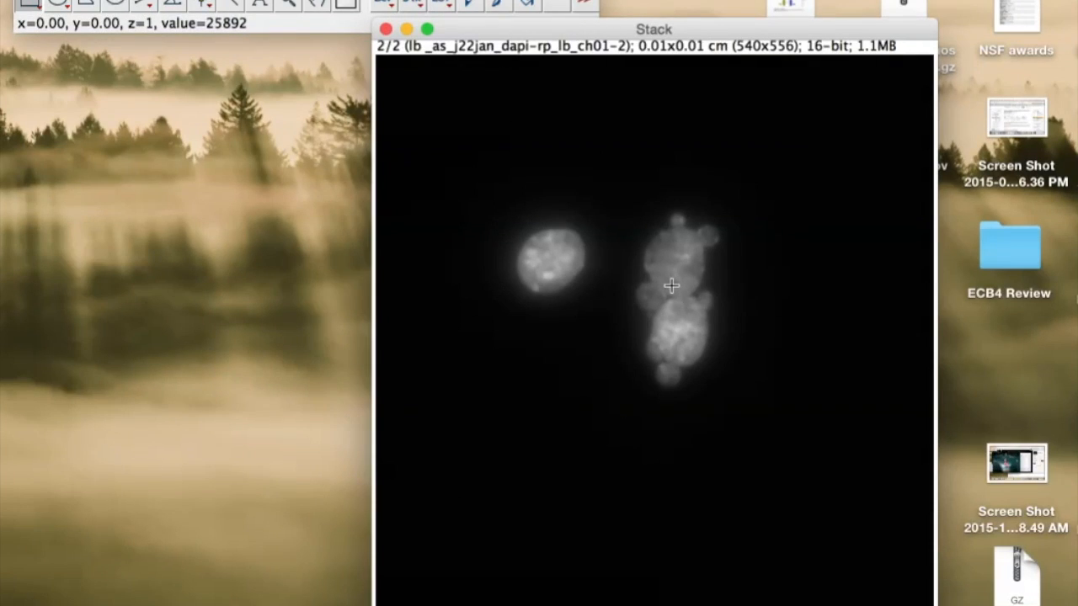
{"action": "mouse_move", "coordinate": [286, 4]}
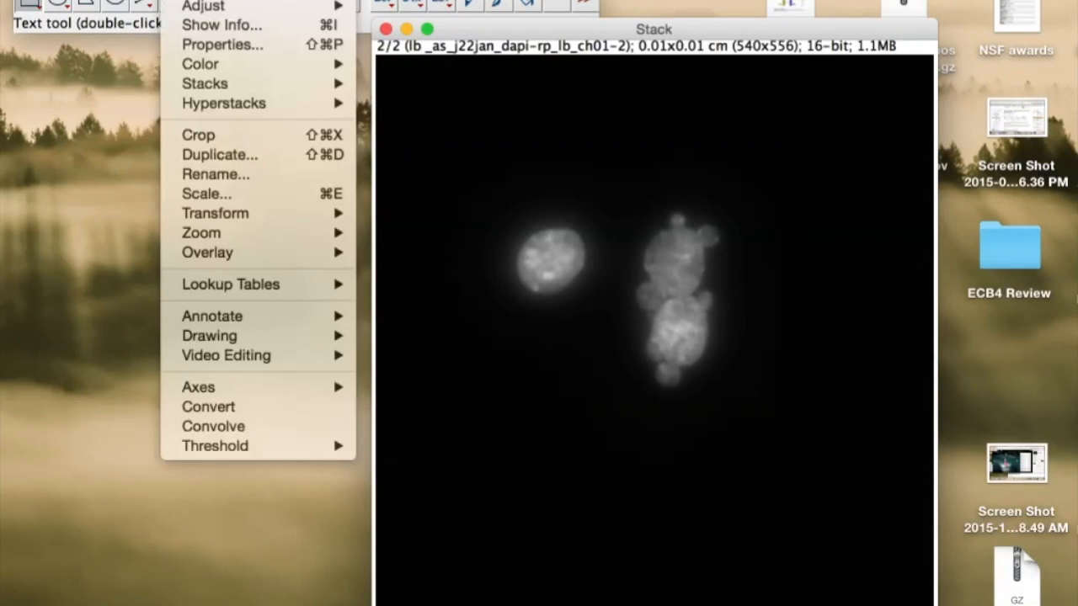
{"action": "mouse_move", "coordinate": [205, 84]}
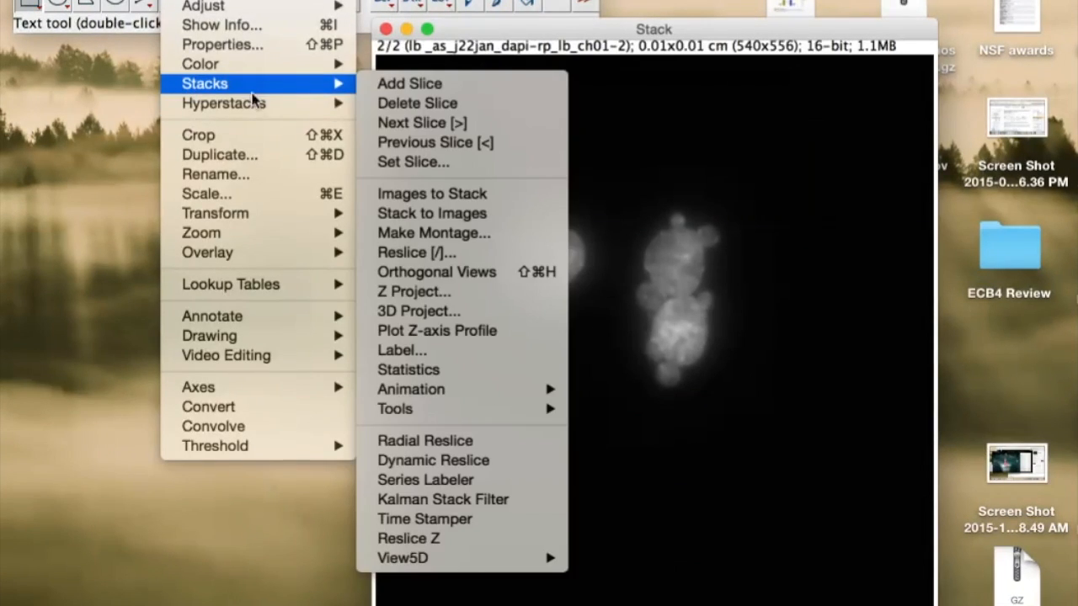
{"action": "mouse_move", "coordinate": [431, 213]}
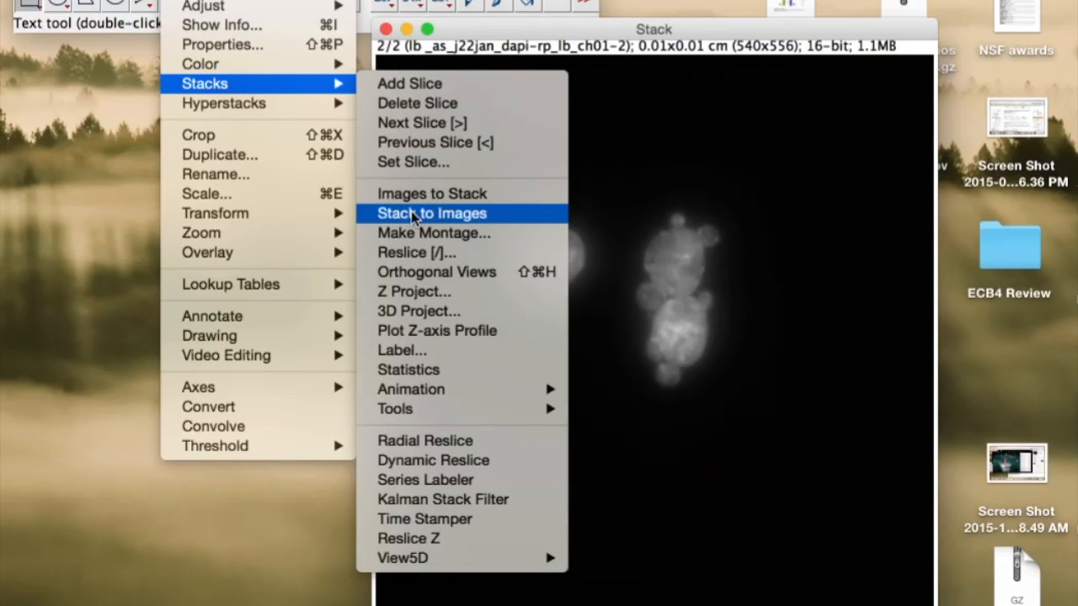
- Run Stack to Images to get separate actin and DAPI images
{"action": "left_click", "coordinate": [432, 213]}
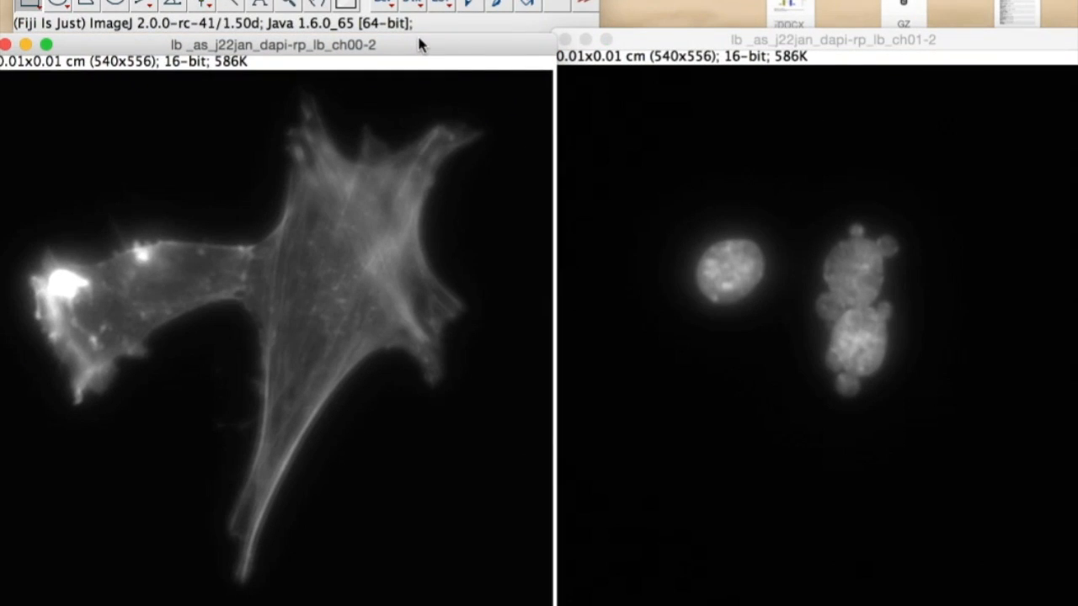
{"action": "mouse_move", "coordinate": [338, 125]}
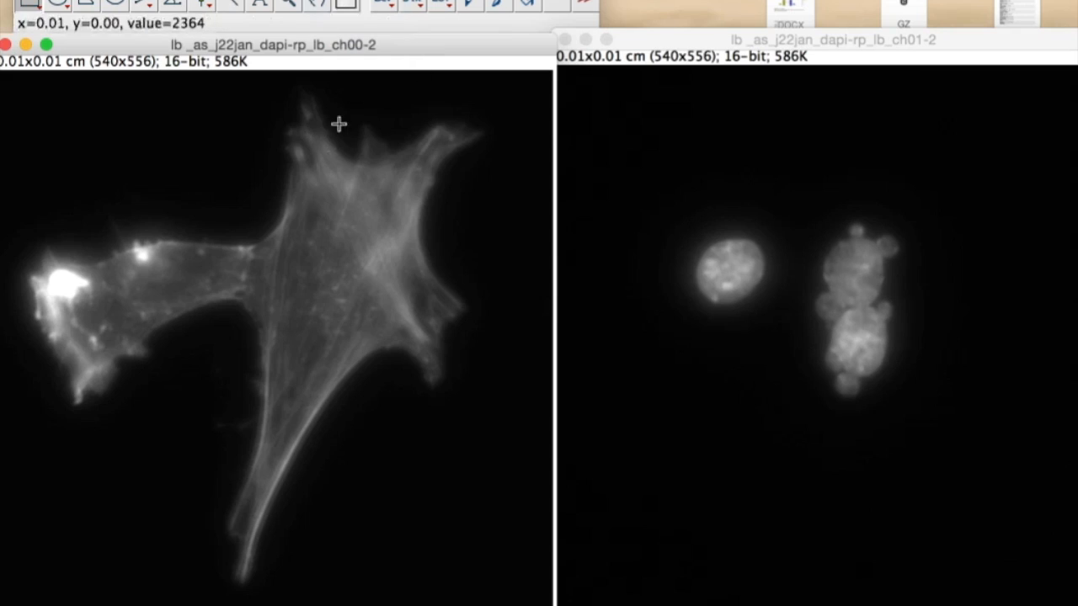
{"action": "mouse_move", "coordinate": [314, 193]}
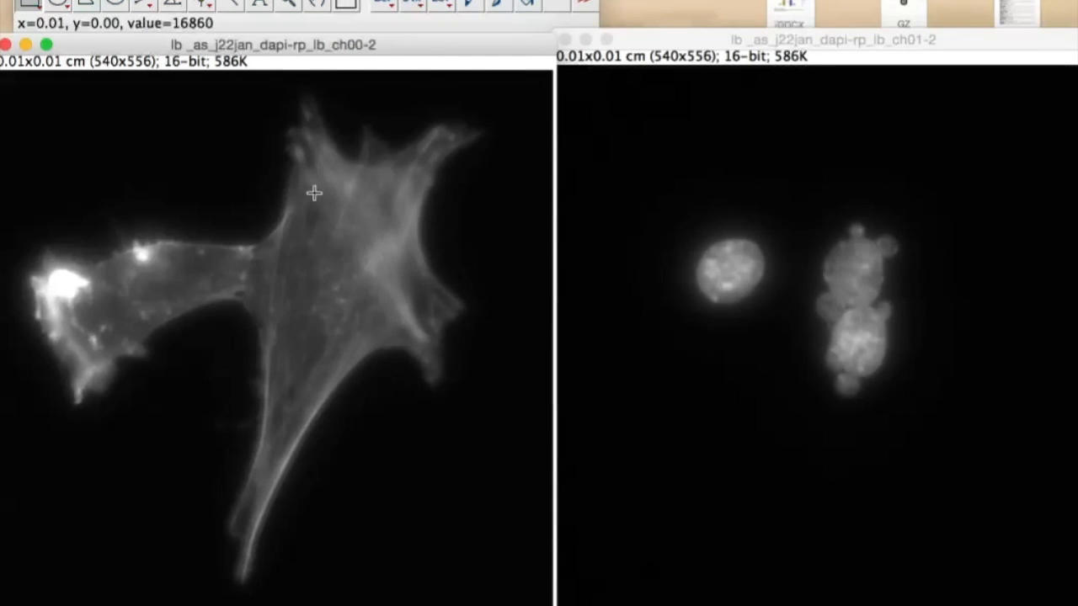
{"action": "mouse_move", "coordinate": [212, 100]}
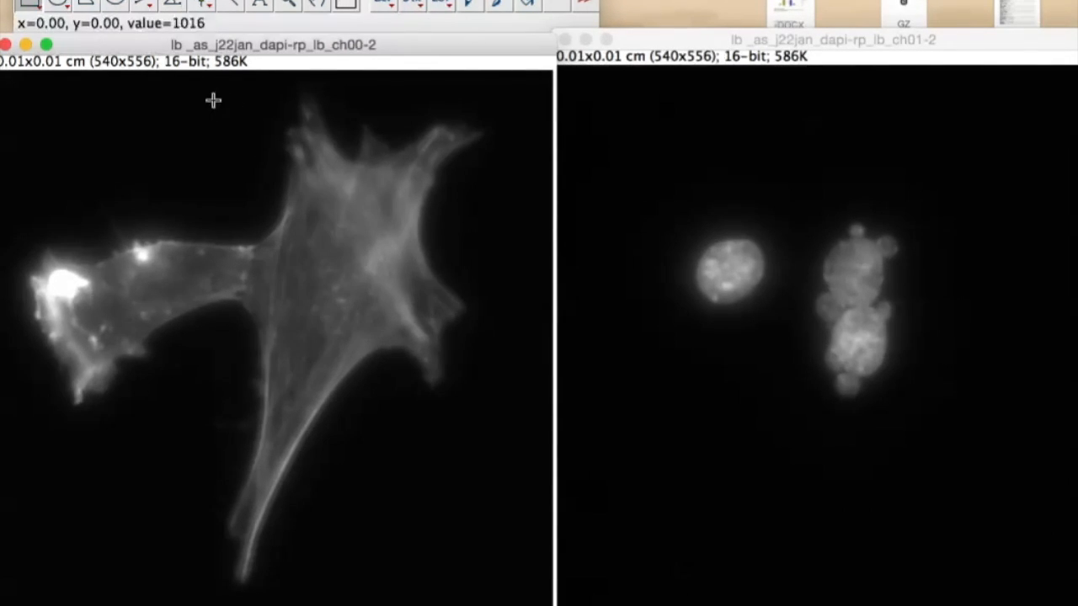
{"action": "mouse_move", "coordinate": [333, 268]}
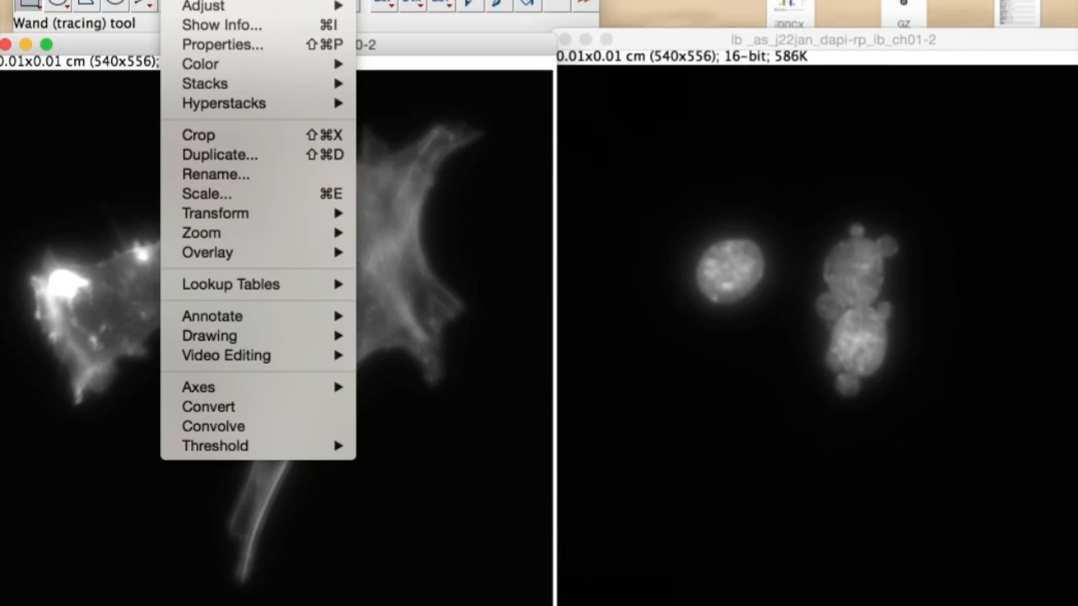
{"action": "mouse_move", "coordinate": [207, 252]}
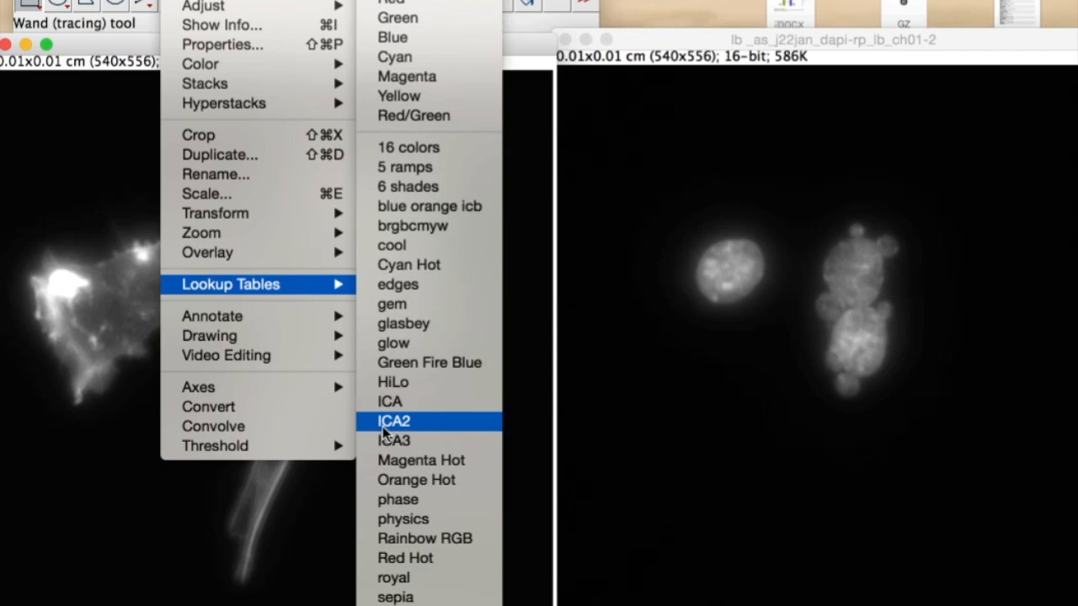
{"action": "mouse_move", "coordinate": [404, 558]}
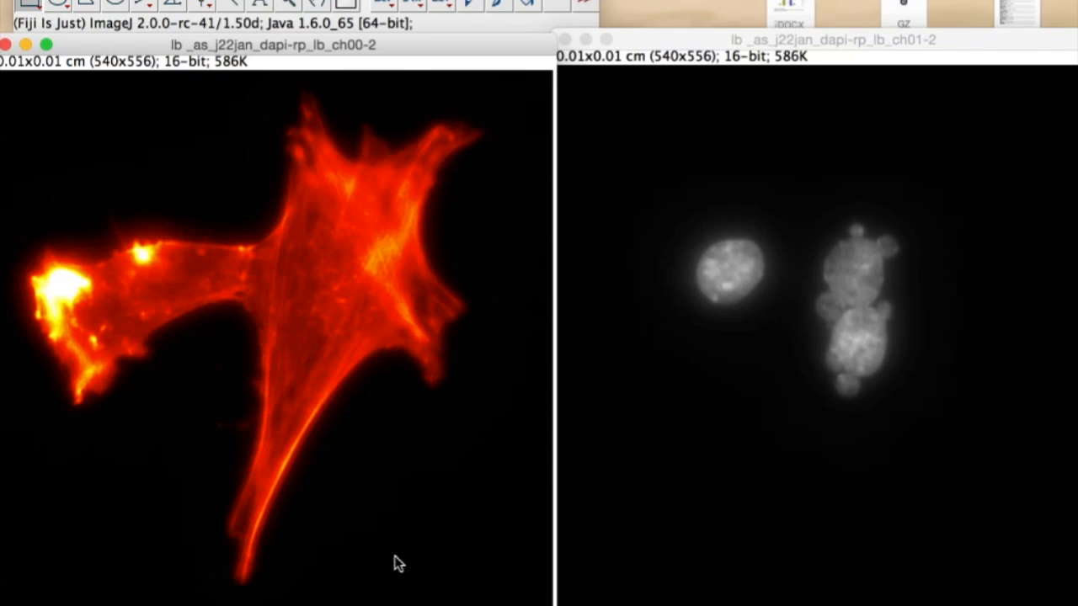
{"action": "mouse_move", "coordinate": [294, 417]}
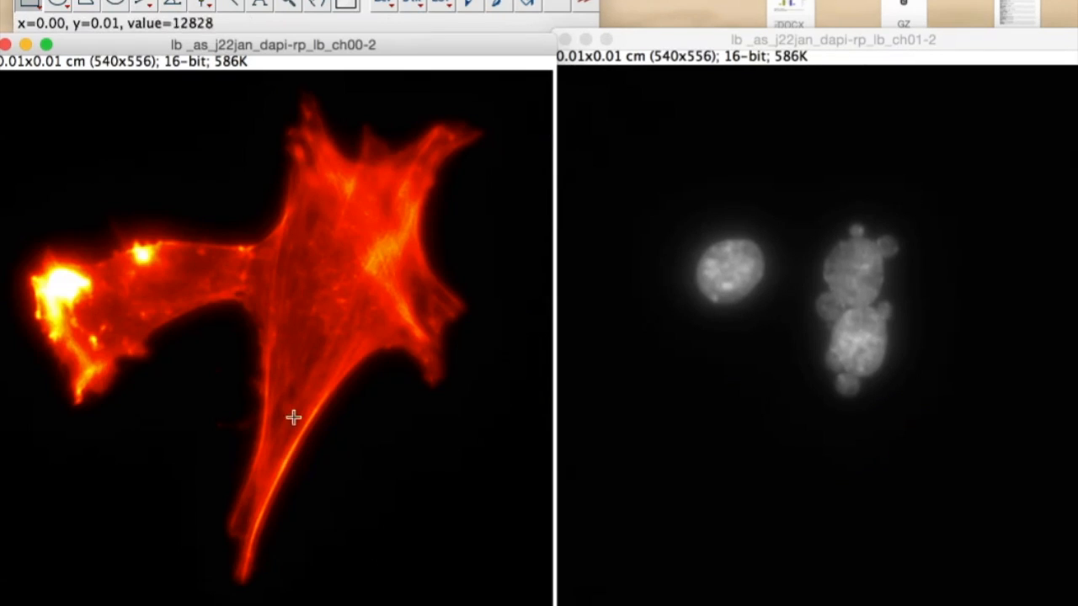
{"action": "mouse_move", "coordinate": [286, 297]}
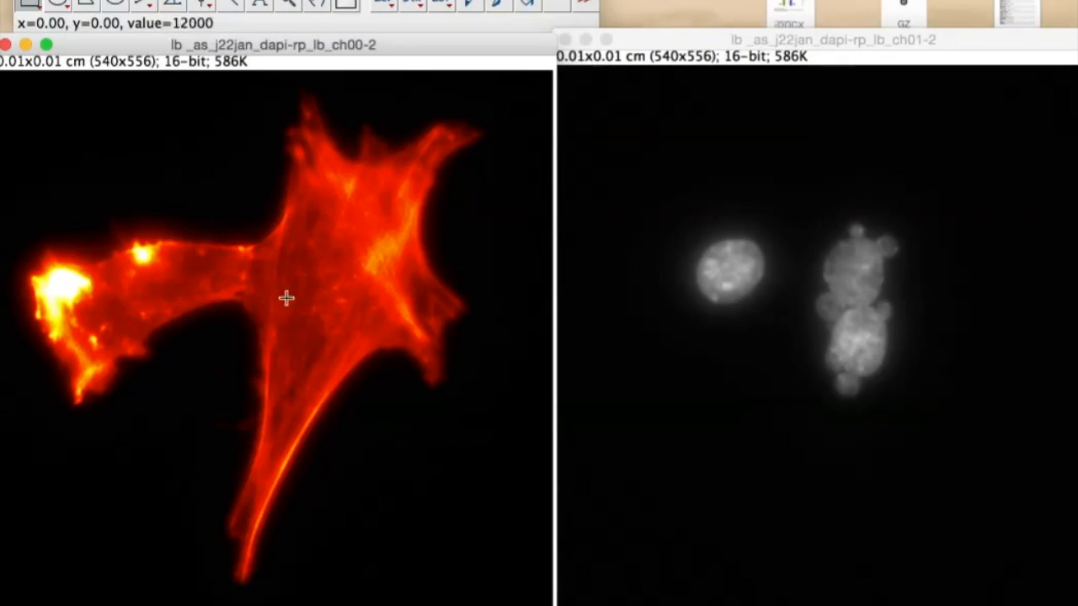
{"action": "mouse_move", "coordinate": [83, 271]}
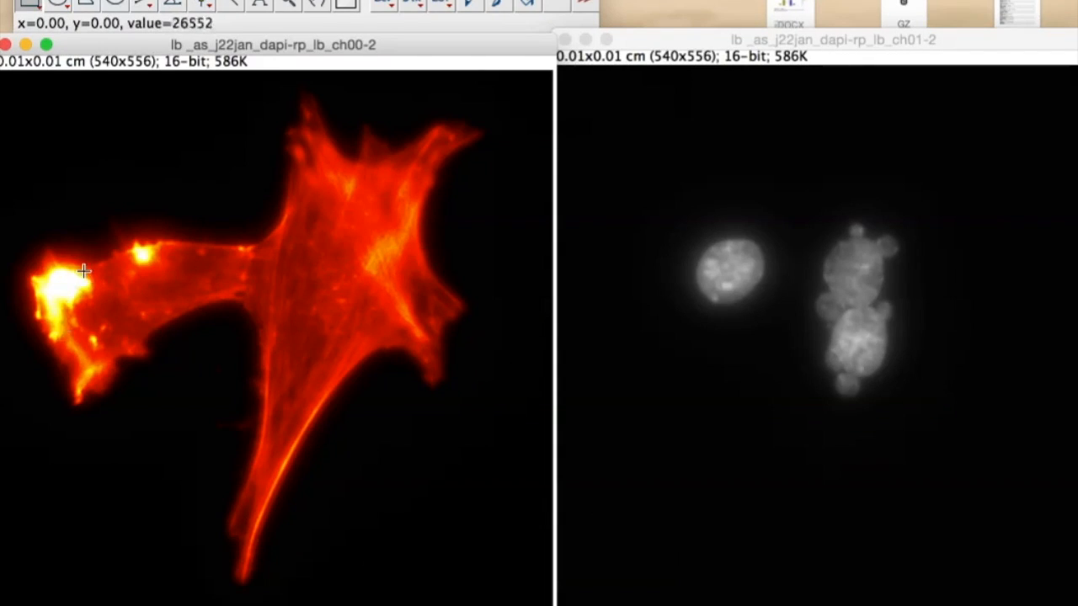
{"action": "mouse_move", "coordinate": [389, 295]}
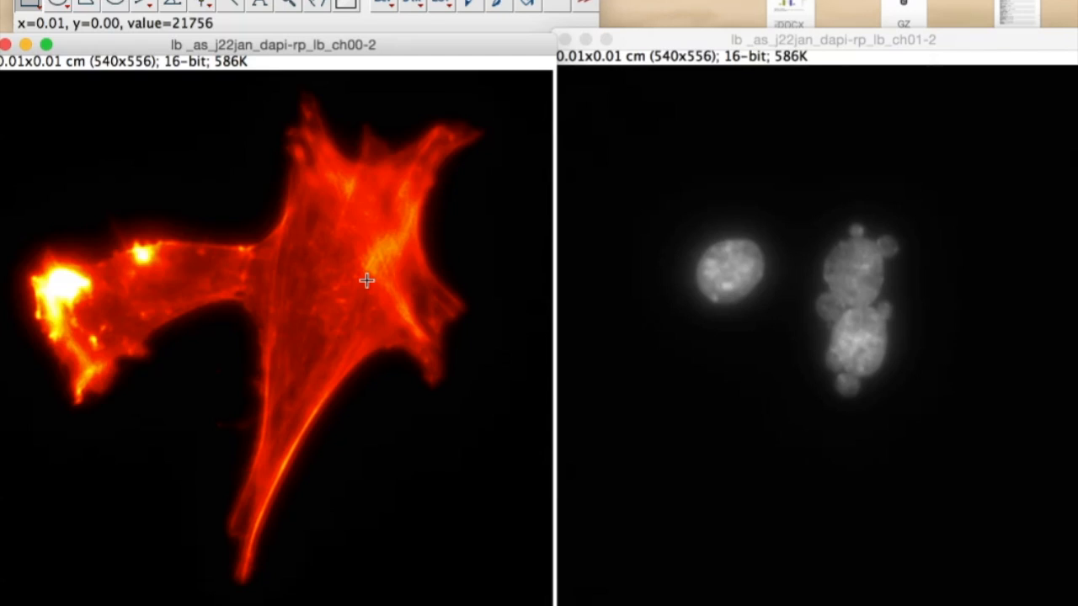
{"action": "mouse_move", "coordinate": [297, 374]}
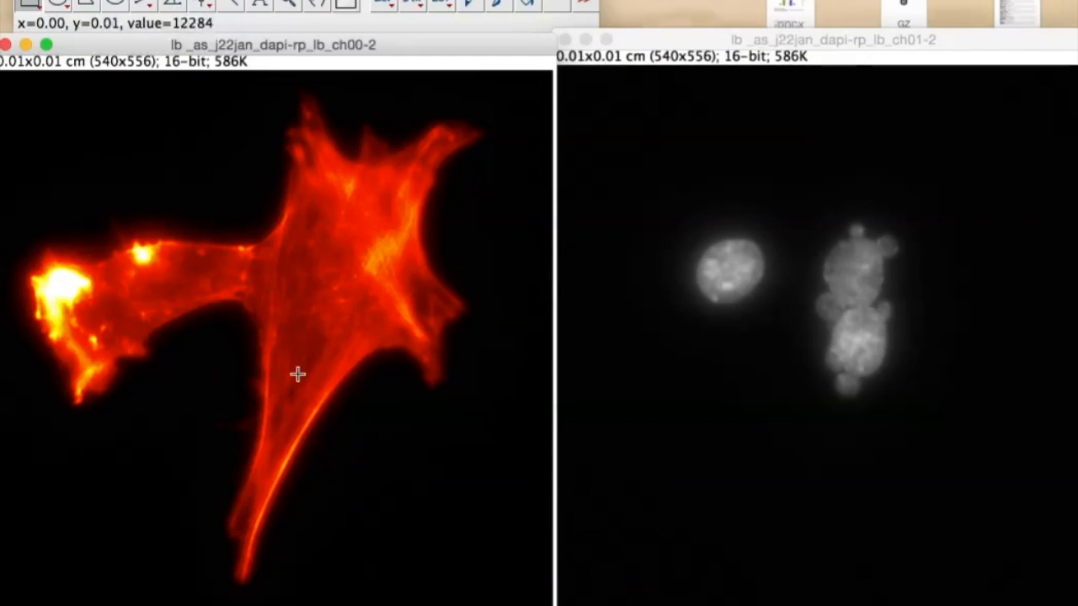
{"action": "mouse_move", "coordinate": [303, 310]}
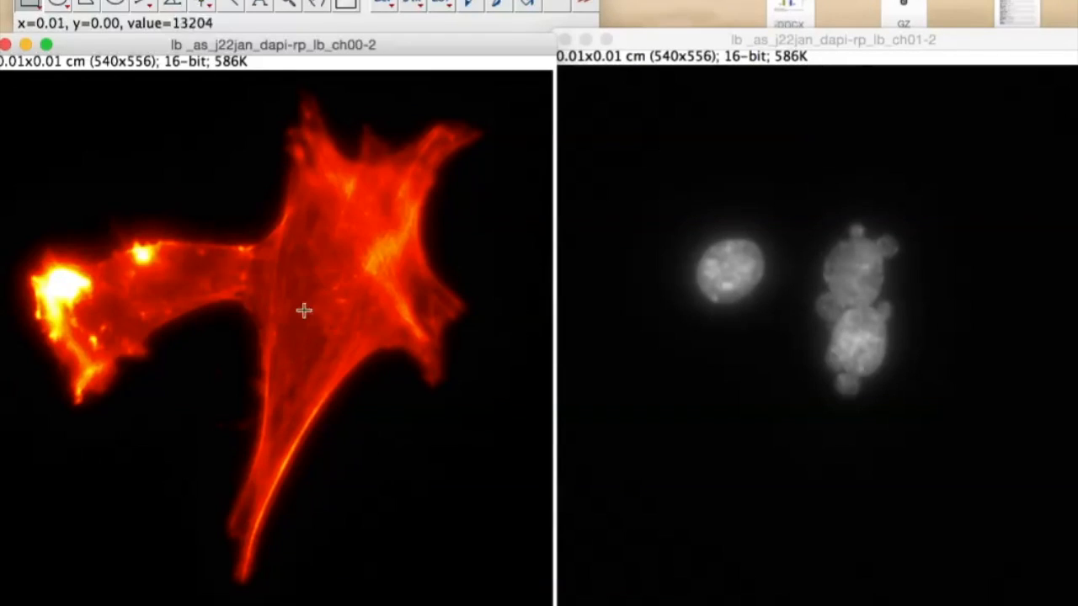
{"action": "mouse_move", "coordinate": [302, 352]}
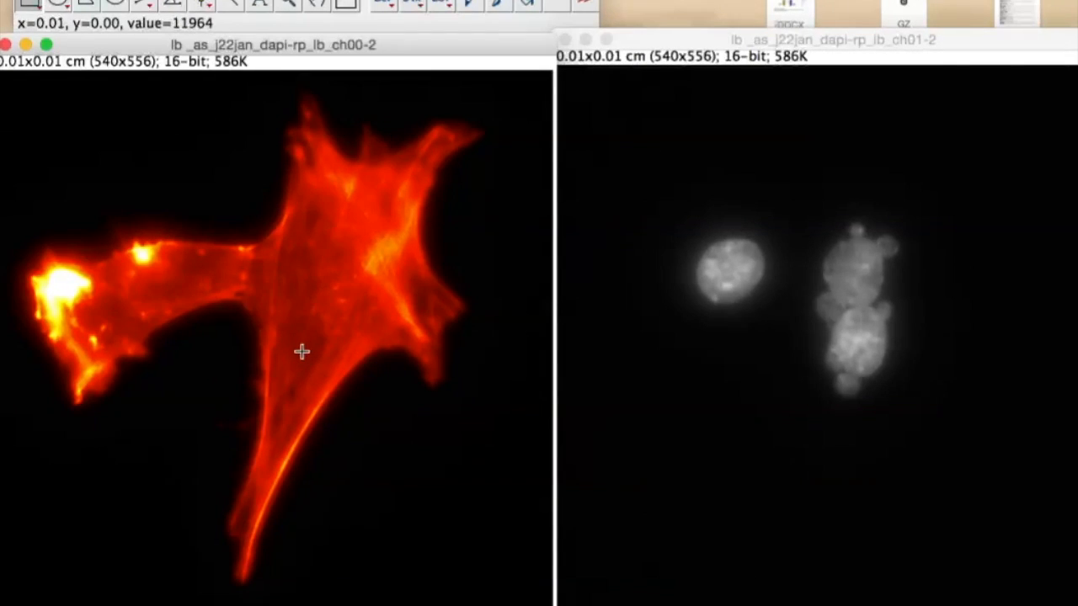
{"action": "mouse_move", "coordinate": [312, 352]}
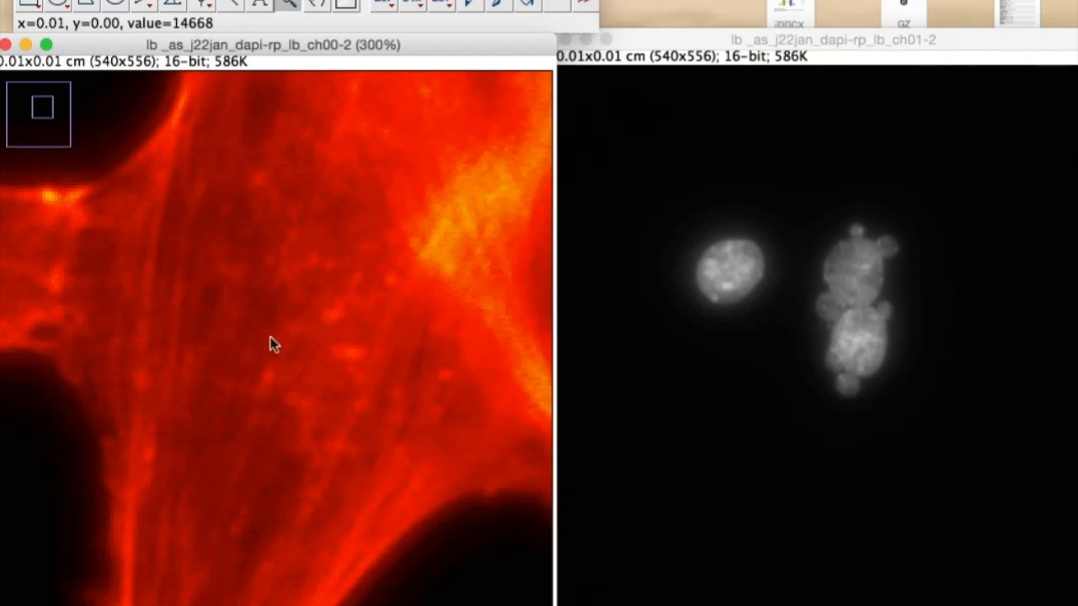
{"action": "mouse_move", "coordinate": [263, 251]}
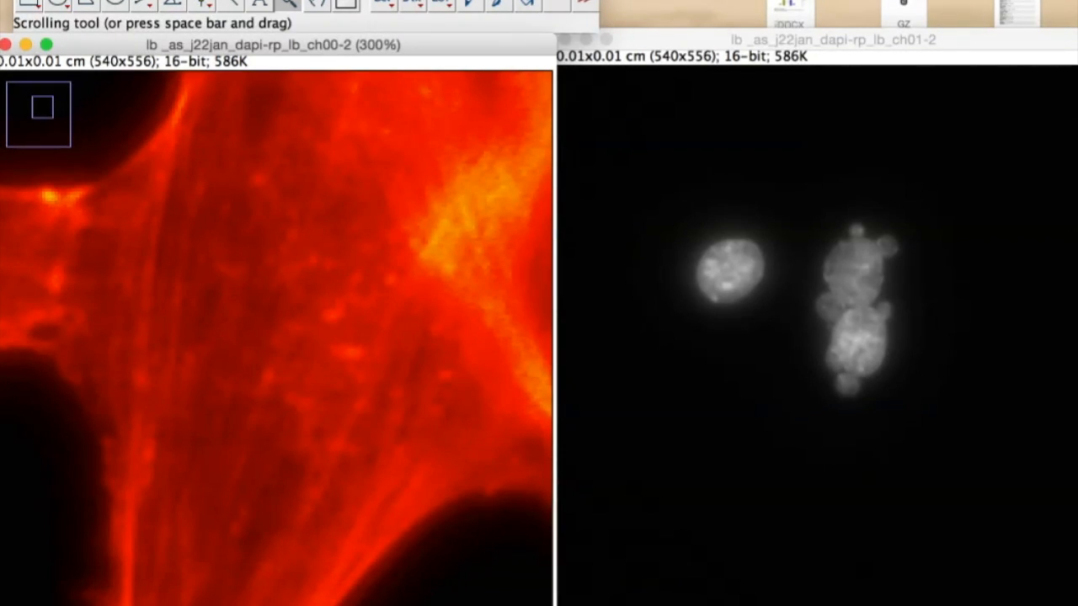
- Launch Process > Filters > Unsharp Mask on the red actin image
{"action": "left_click", "coordinate": [362, 5]}
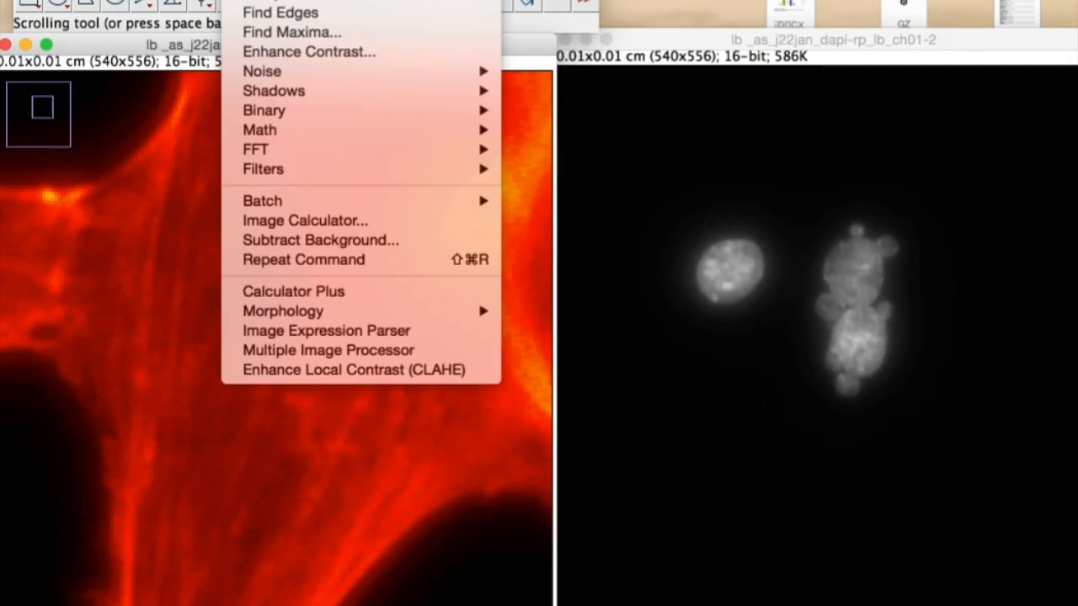
{"action": "mouse_move", "coordinate": [291, 32]}
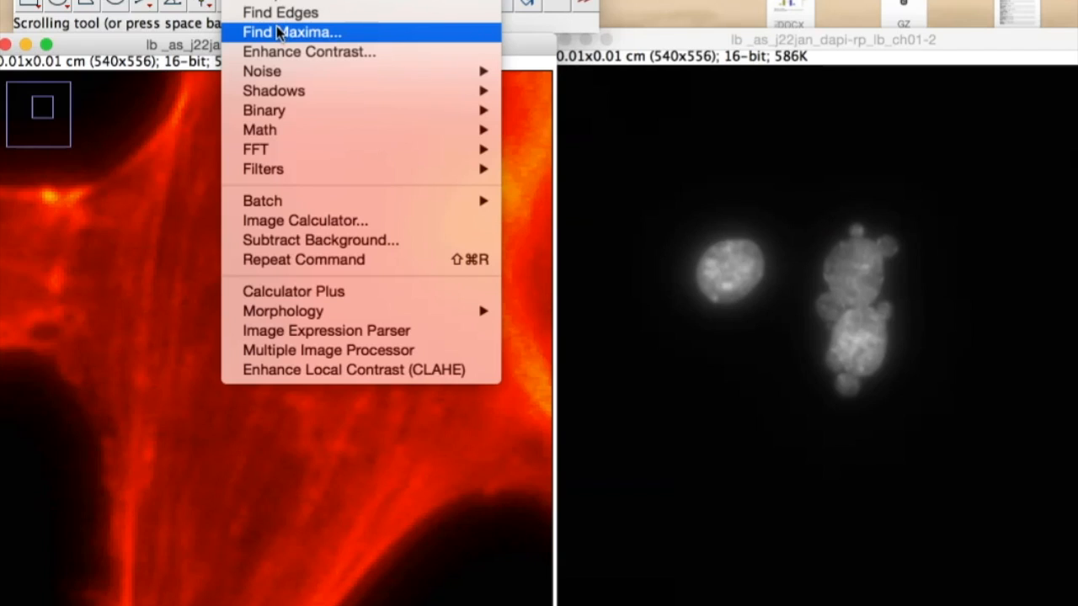
{"action": "mouse_move", "coordinate": [309, 51]}
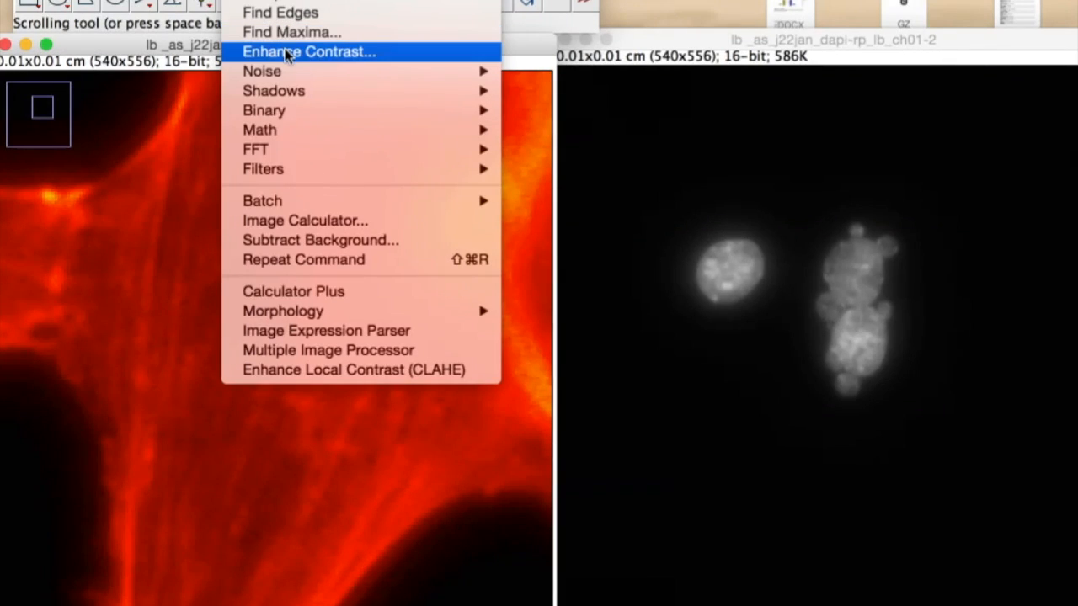
{"action": "mouse_move", "coordinate": [264, 169]}
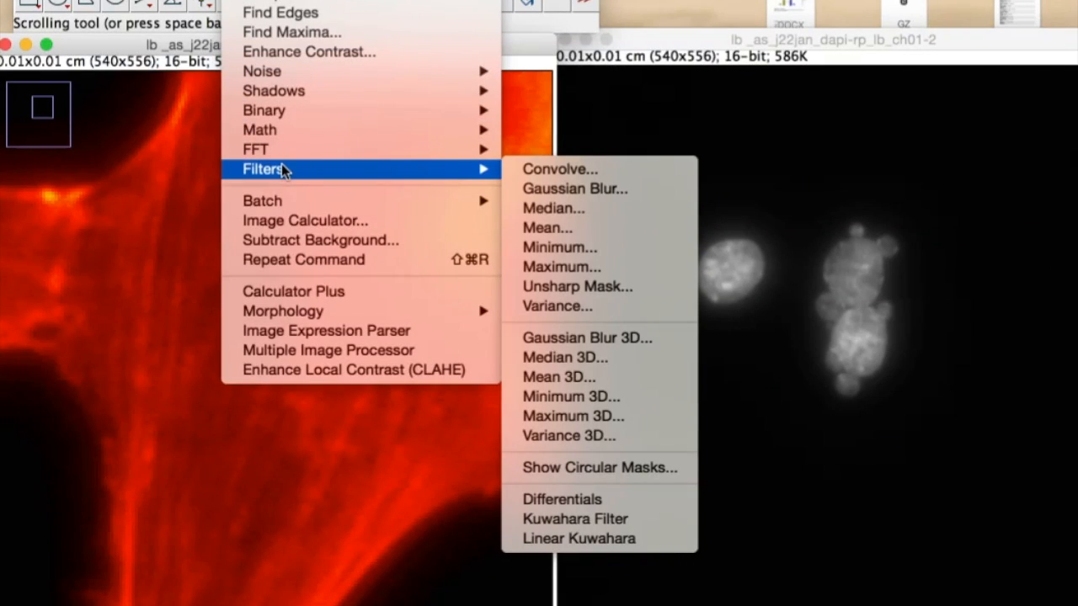
{"action": "mouse_move", "coordinate": [575, 189]}
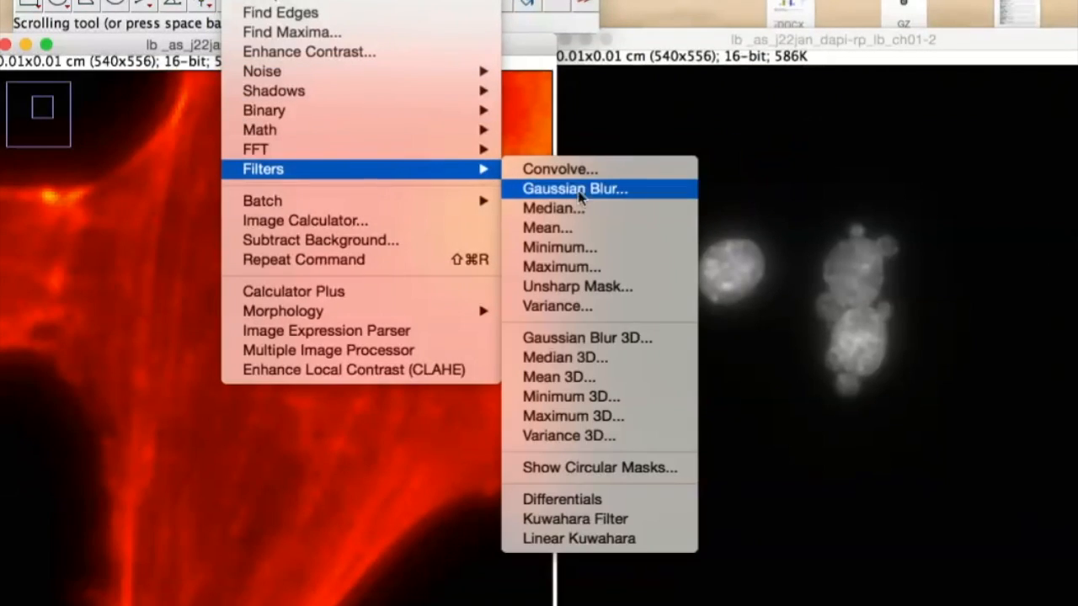
{"action": "mouse_move", "coordinate": [578, 286]}
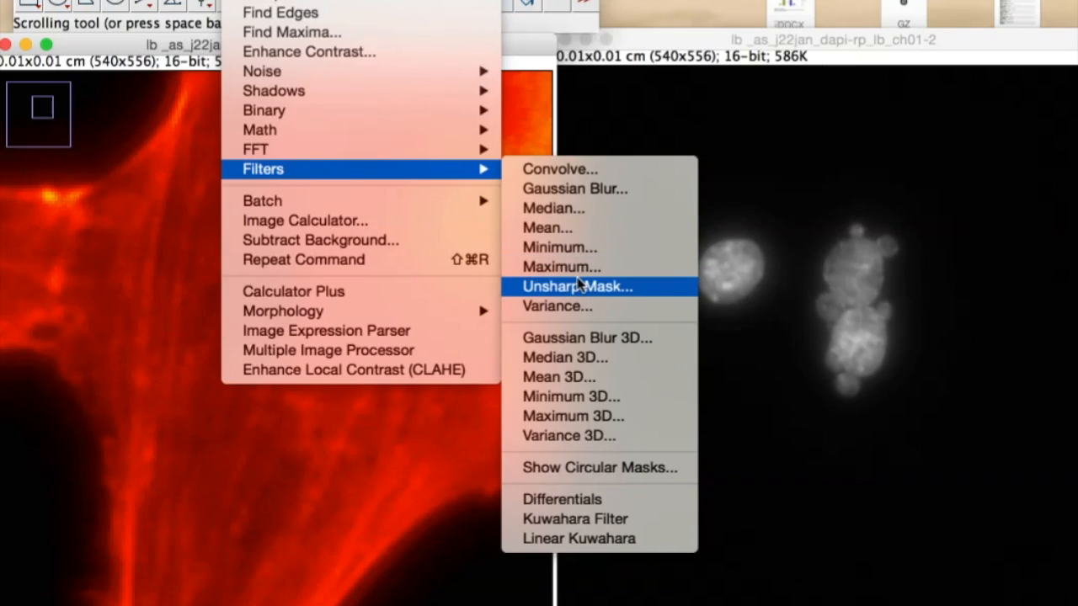
{"action": "left_click", "coordinate": [578, 287]}
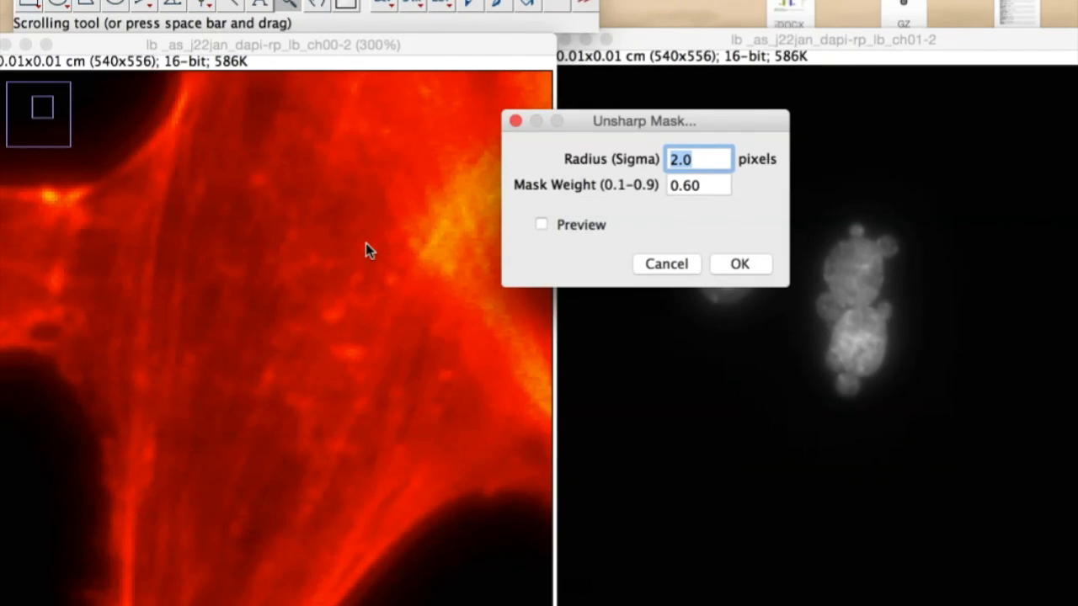
{"action": "mouse_move", "coordinate": [363, 207]}
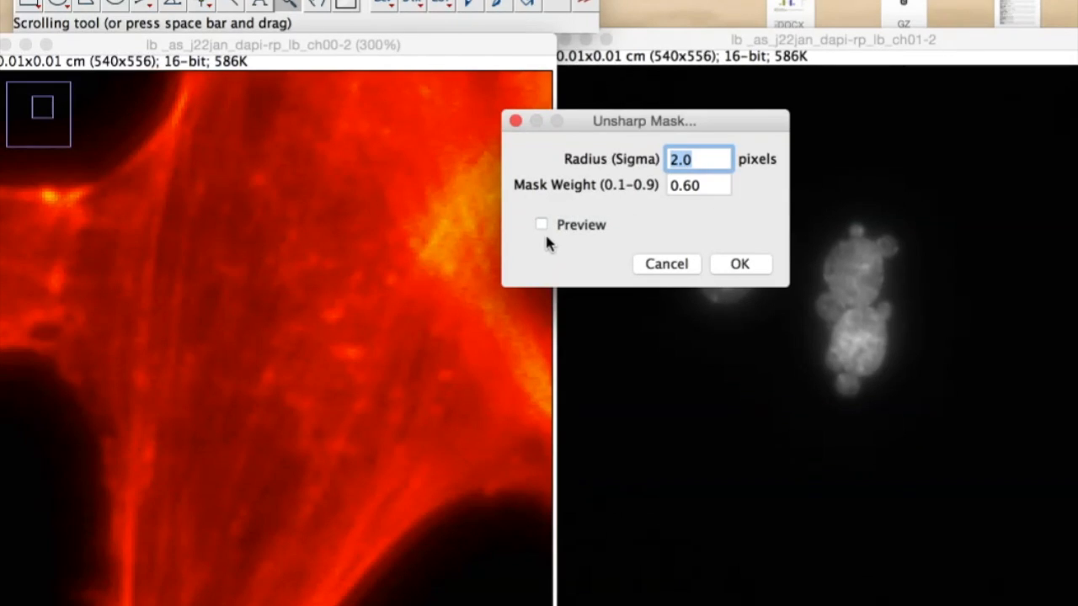
- Compare previews, then apply Unsharp Mask with radius 2.0 and mask weight 0.60
{"action": "left_click", "coordinate": [541, 224]}
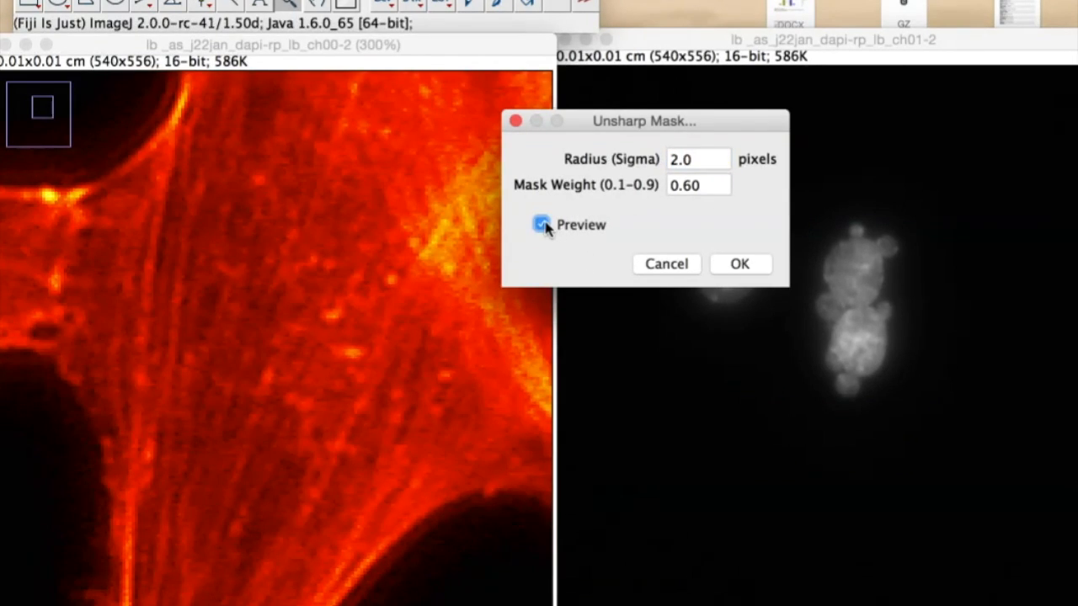
{"action": "left_click", "coordinate": [543, 224]}
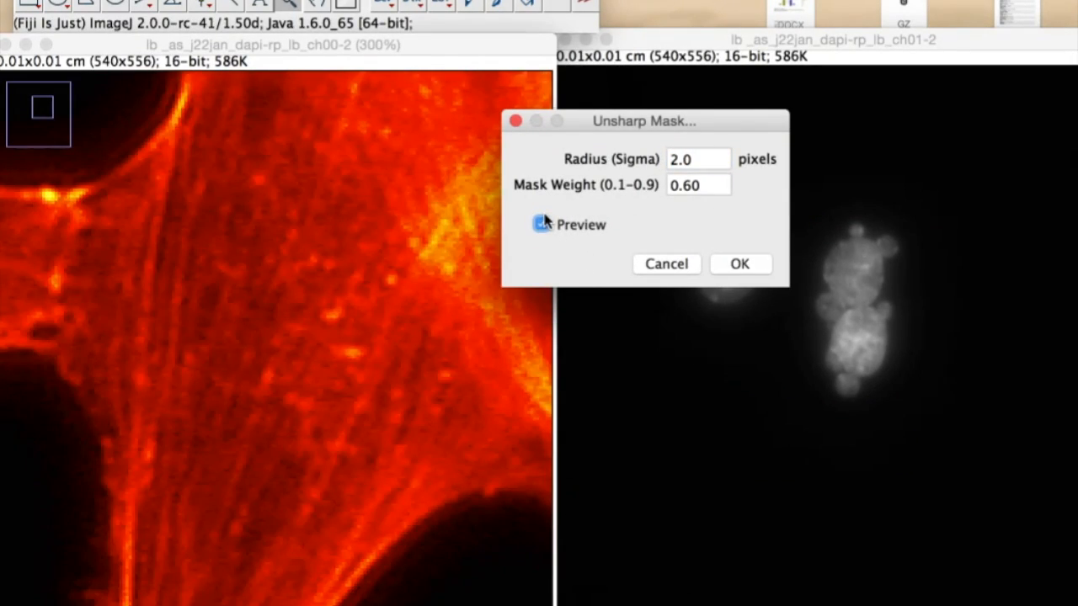
{"action": "left_click", "coordinate": [542, 224]}
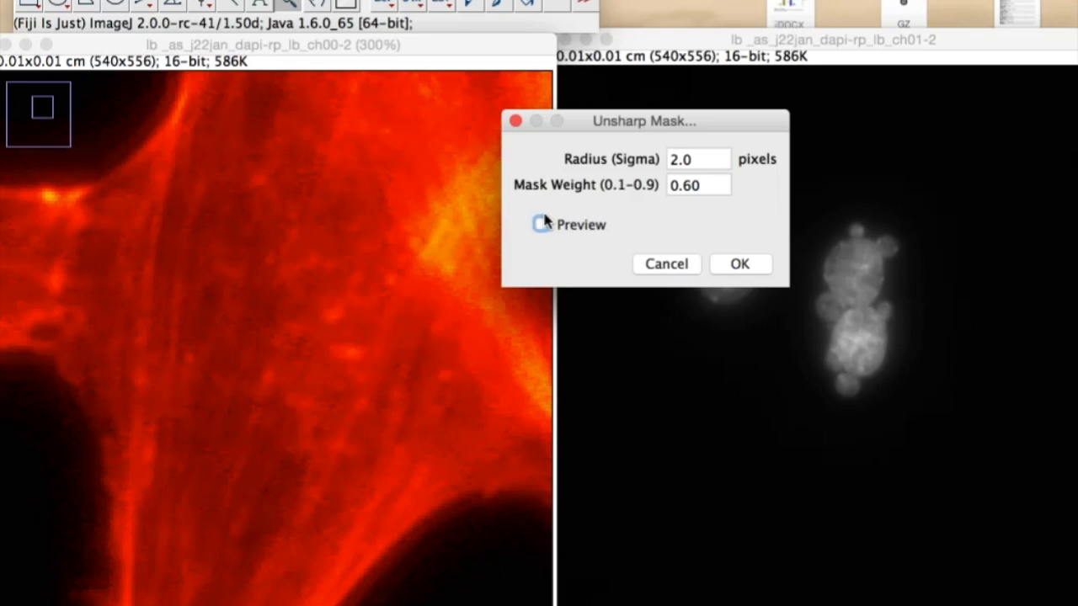
{"action": "left_click", "coordinate": [541, 223]}
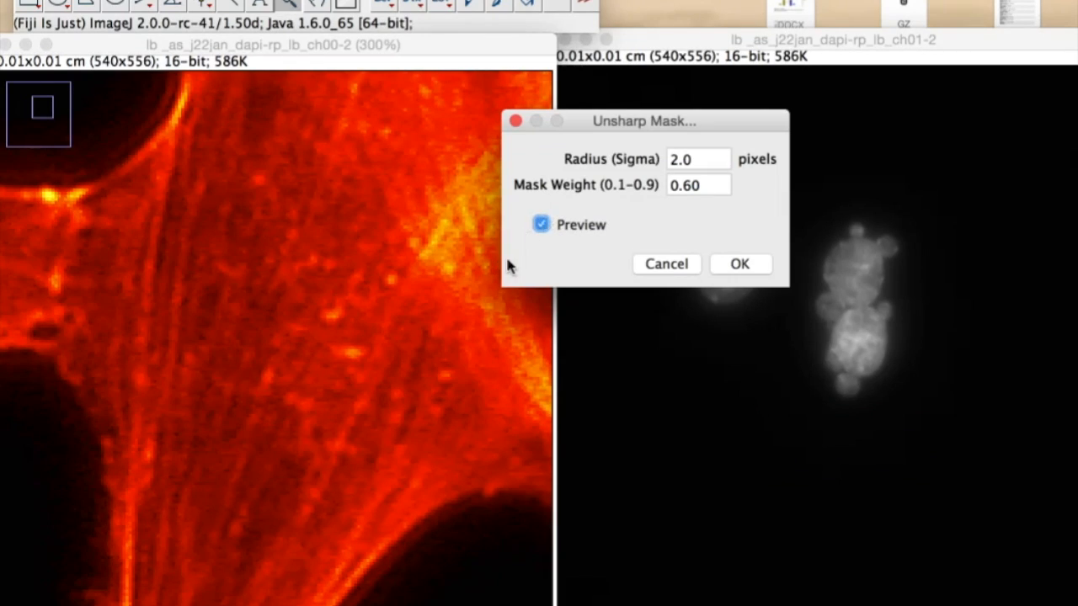
{"action": "mouse_move", "coordinate": [302, 390]}
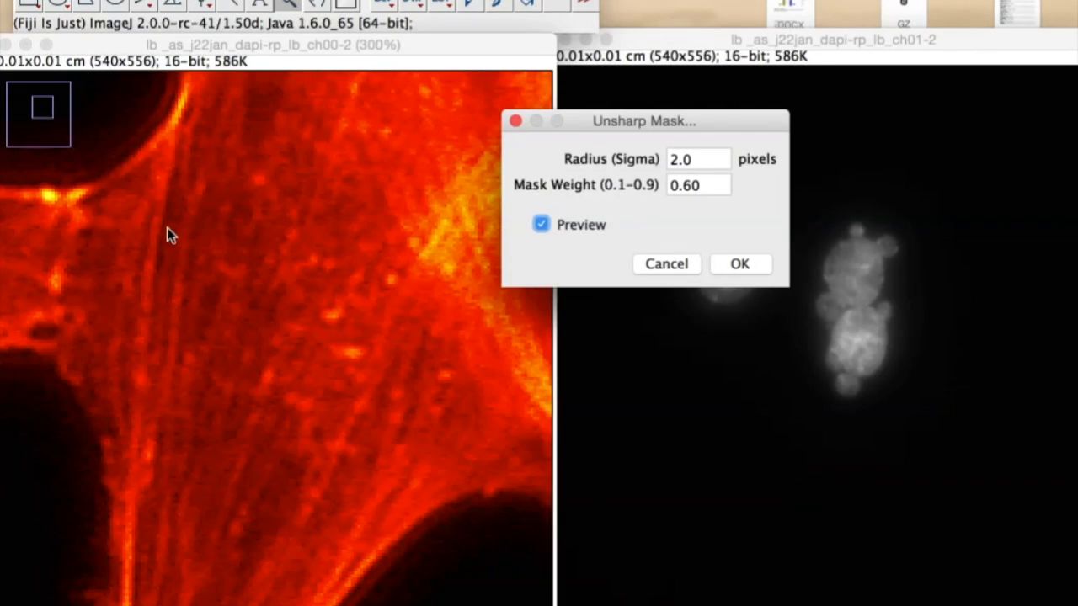
{"action": "mouse_move", "coordinate": [145, 259]}
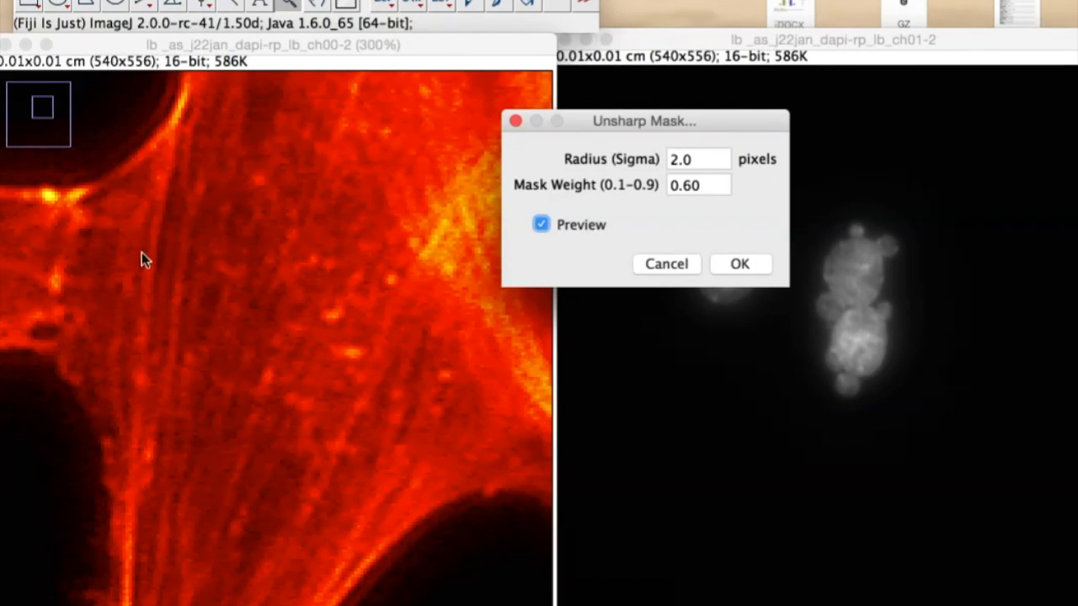
{"action": "mouse_move", "coordinate": [200, 318]}
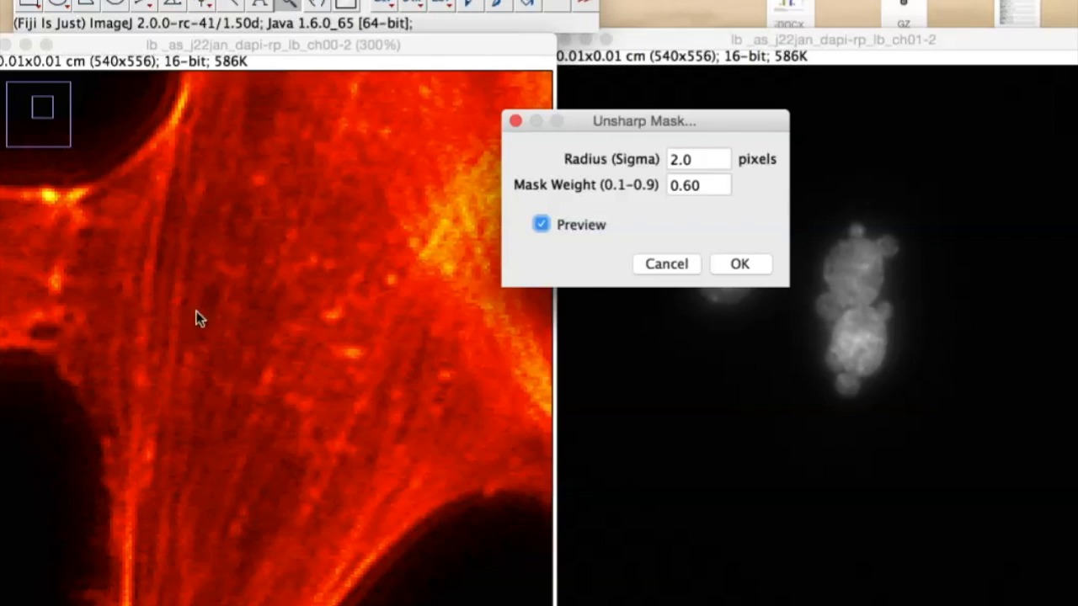
{"action": "mouse_move", "coordinate": [336, 271]}
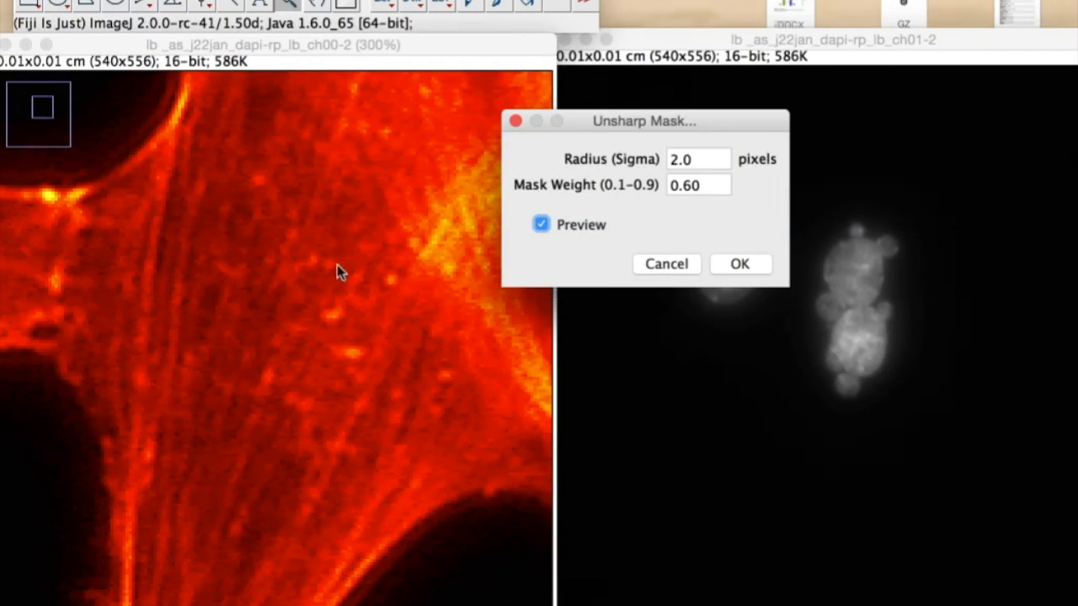
{"action": "mouse_move", "coordinate": [364, 271]}
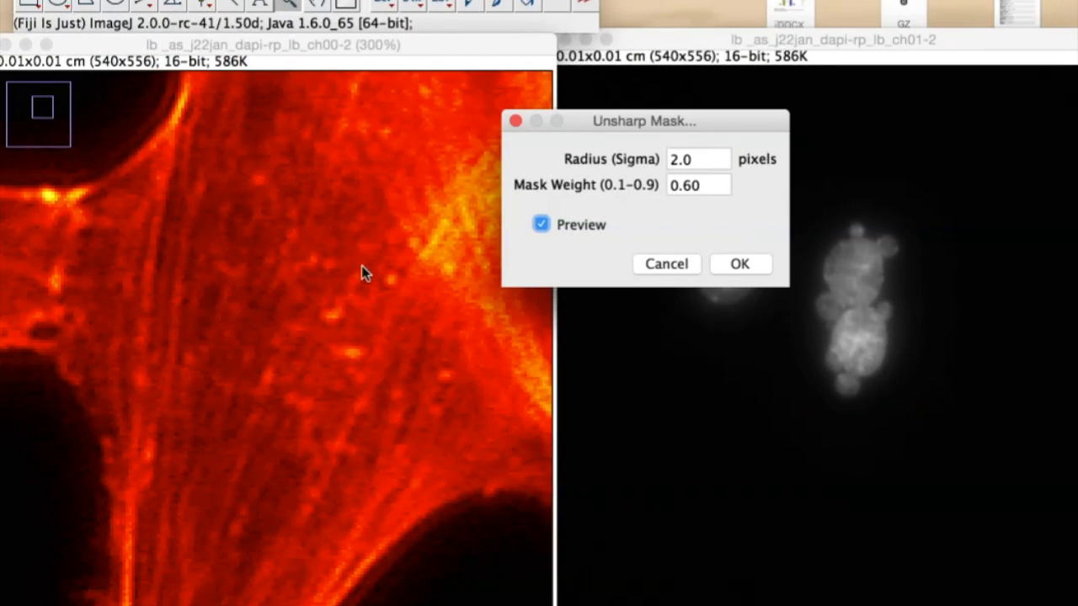
{"action": "mouse_move", "coordinate": [202, 282]}
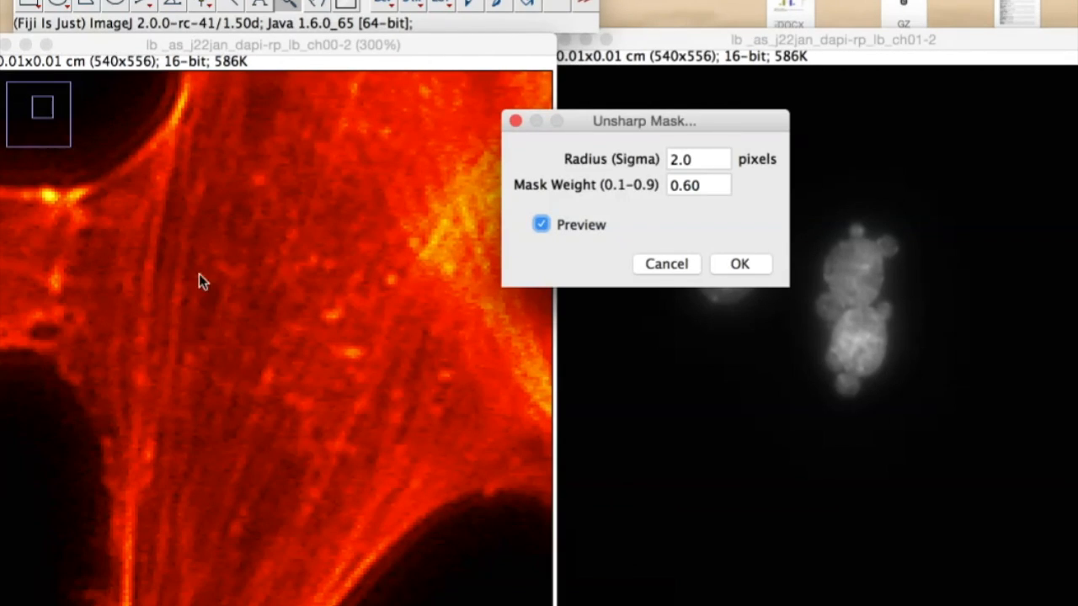
{"action": "mouse_move", "coordinate": [598, 289]}
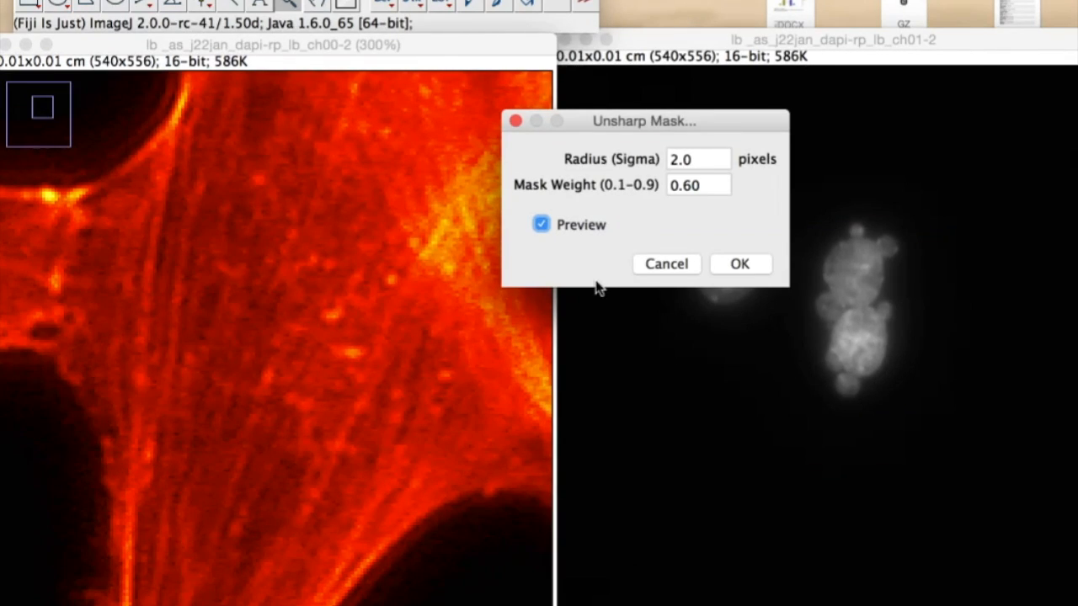
{"action": "left_click", "coordinate": [540, 224]}
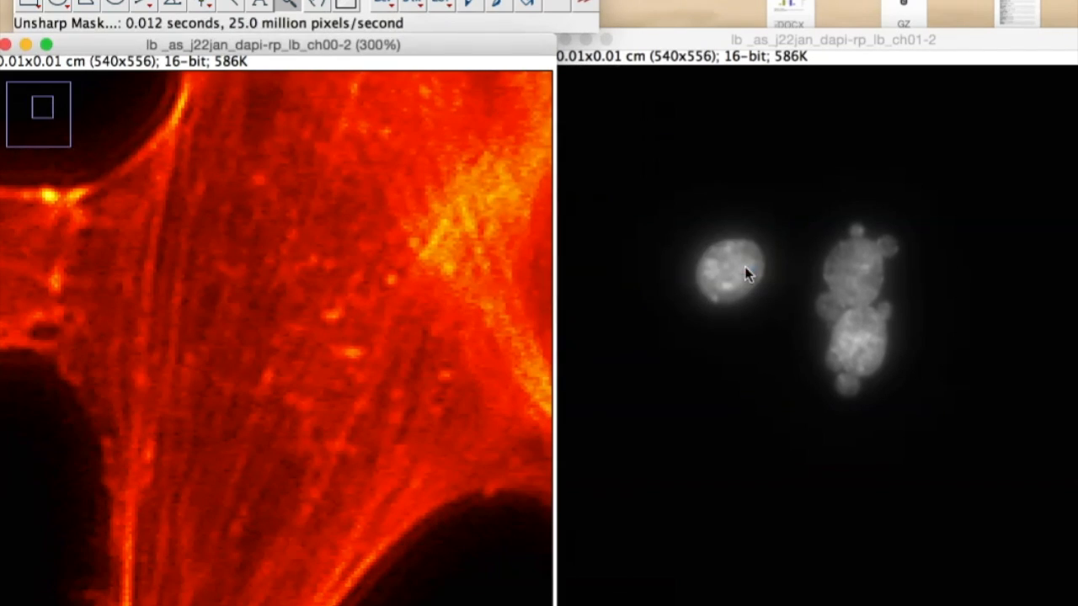
{"action": "mouse_move", "coordinate": [501, 248]}
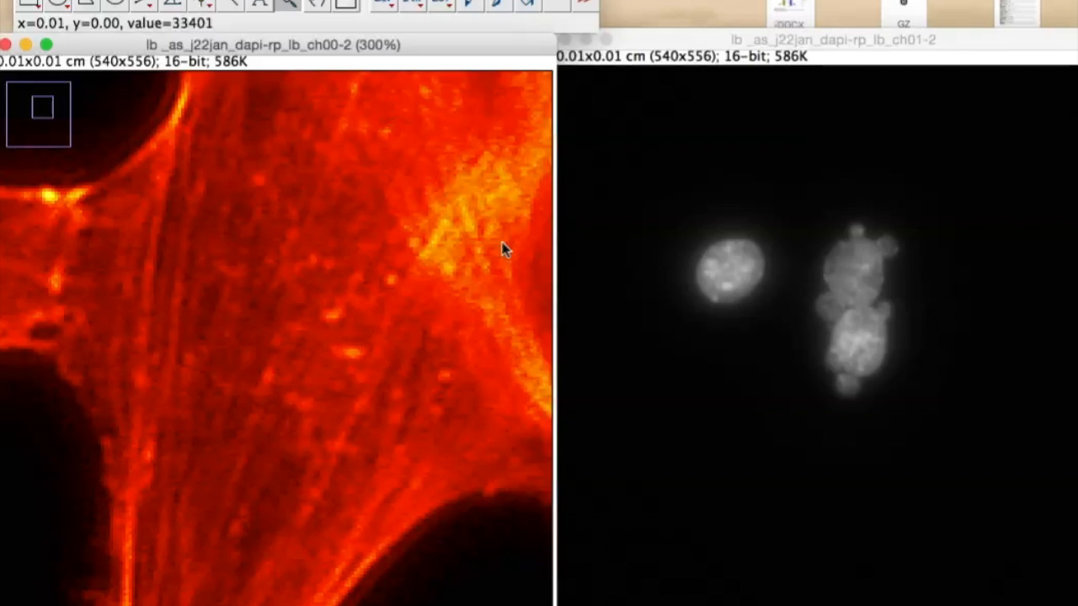
{"action": "mouse_move", "coordinate": [674, 374]}
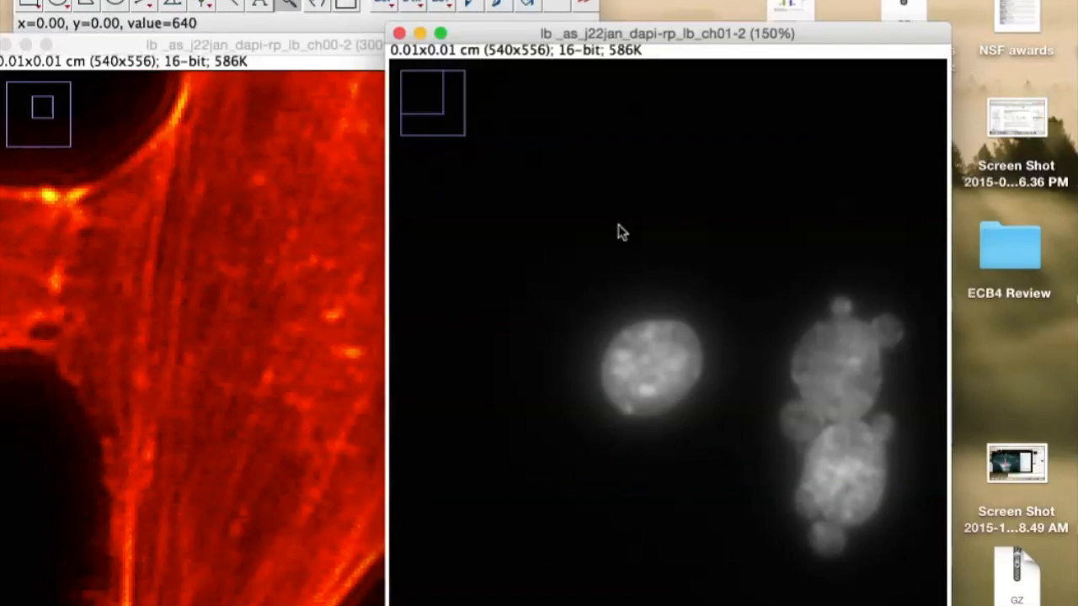
{"action": "mouse_move", "coordinate": [871, 289]}
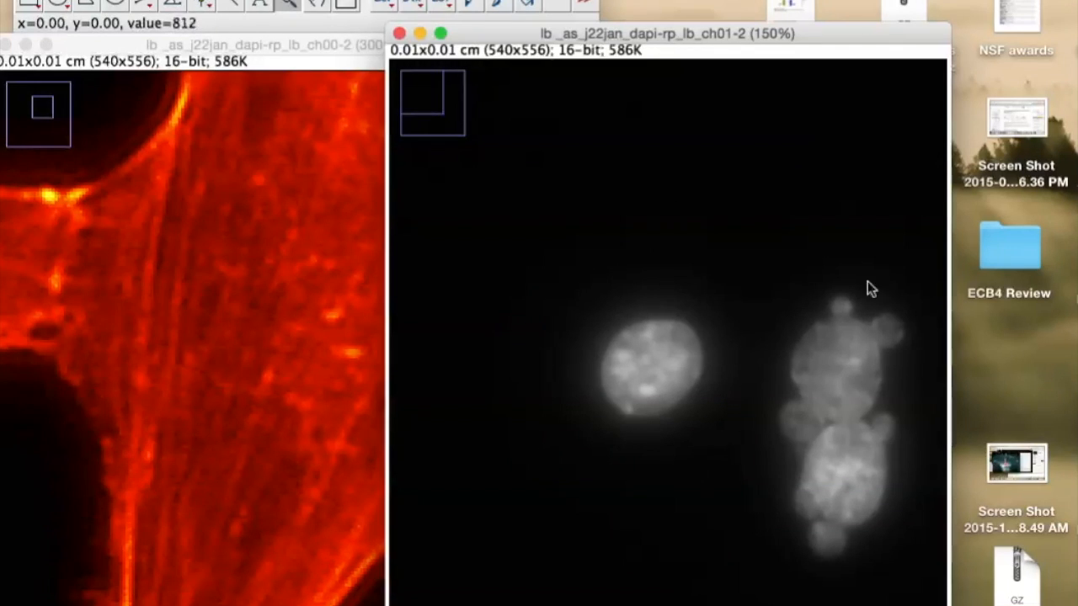
{"action": "mouse_move", "coordinate": [726, 405]}
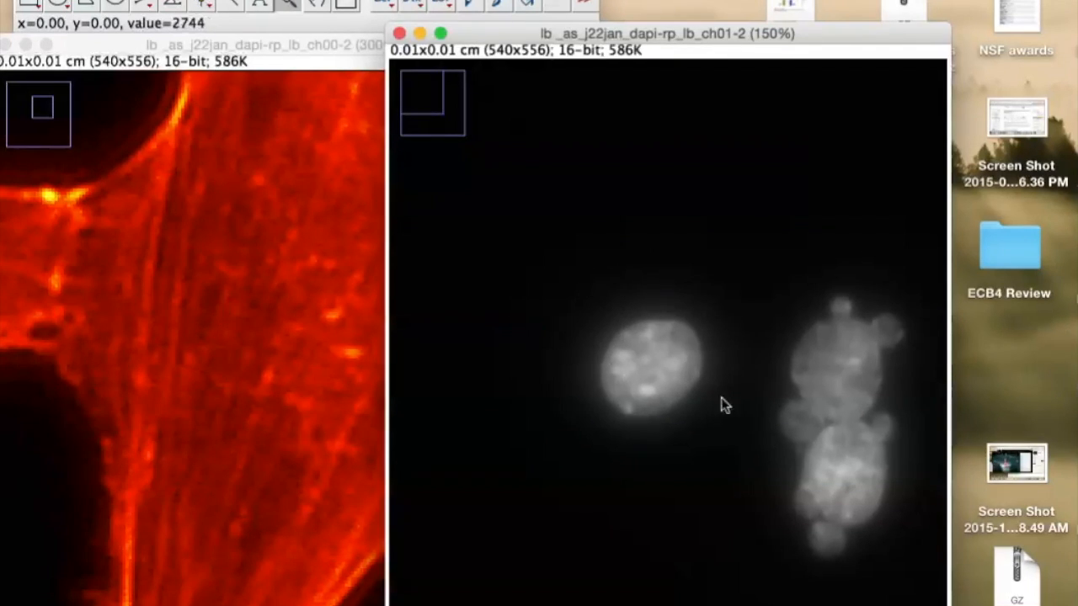
{"action": "mouse_move", "coordinate": [189, 354]}
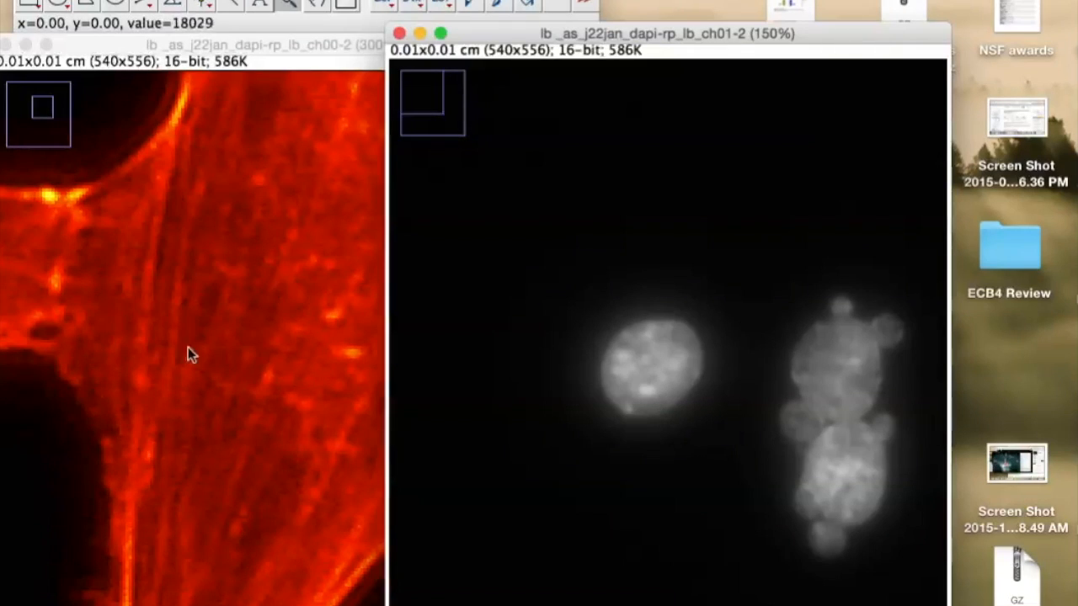
{"action": "mouse_move", "coordinate": [532, 97]}
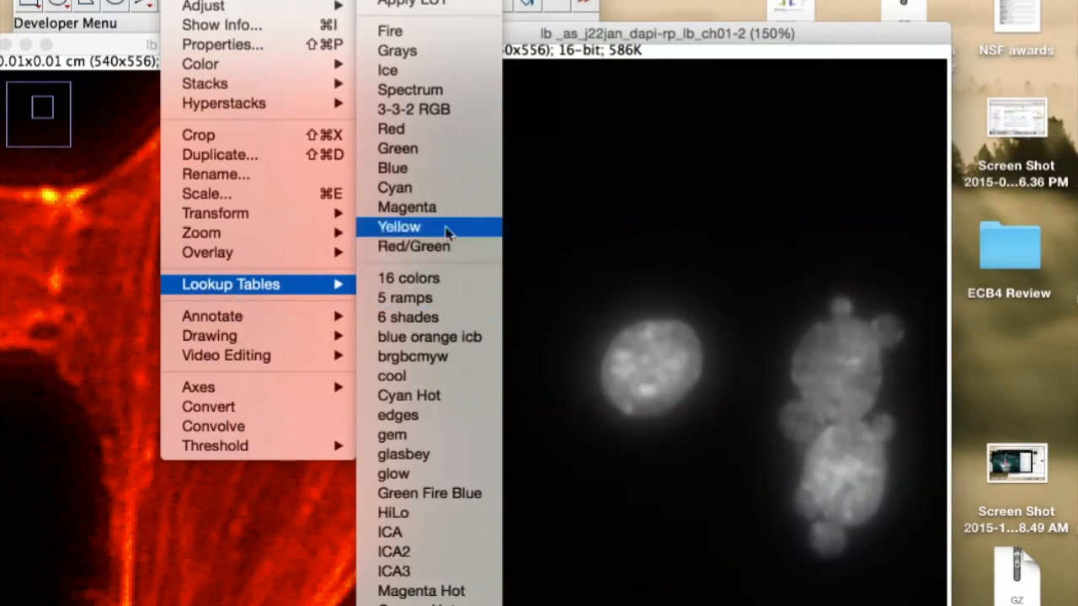
- Apply the Green lookup table to the DAPI nuclei image
{"action": "left_click", "coordinate": [398, 148]}
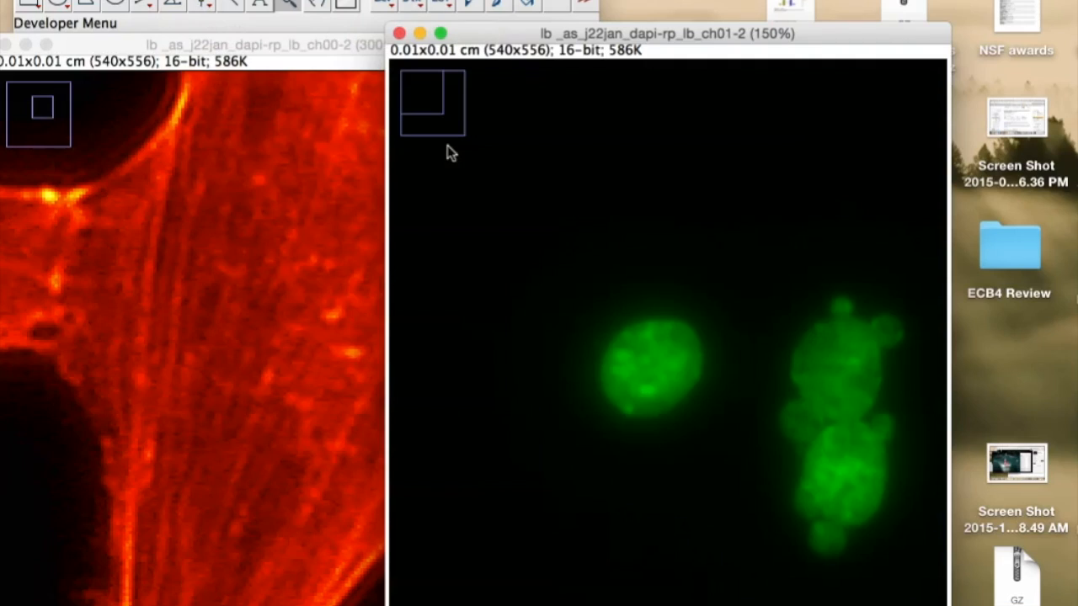
{"action": "mouse_move", "coordinate": [475, 101]}
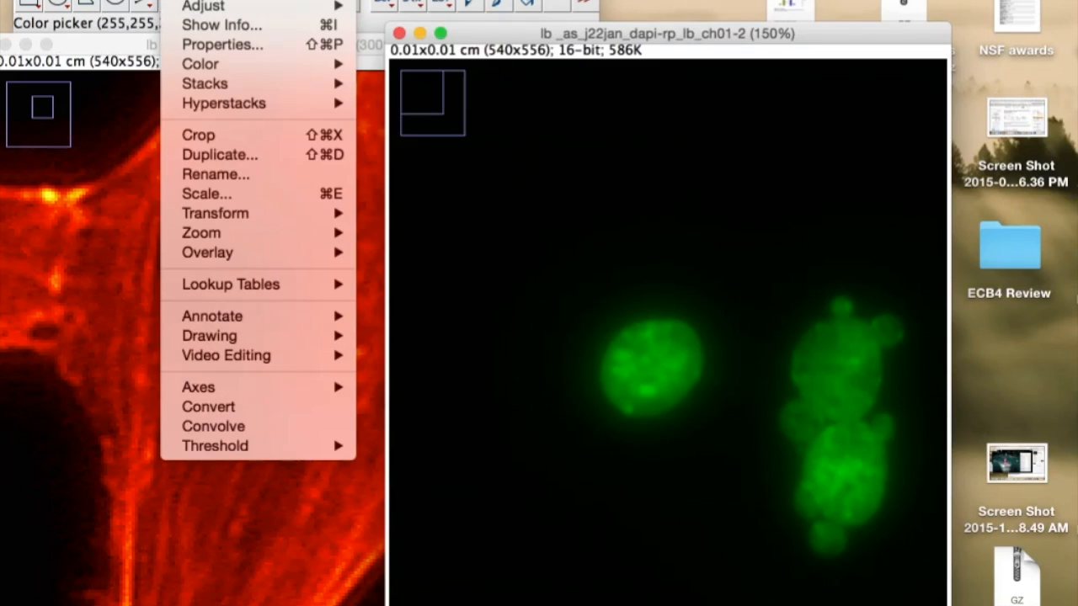
{"action": "mouse_move", "coordinate": [200, 64]}
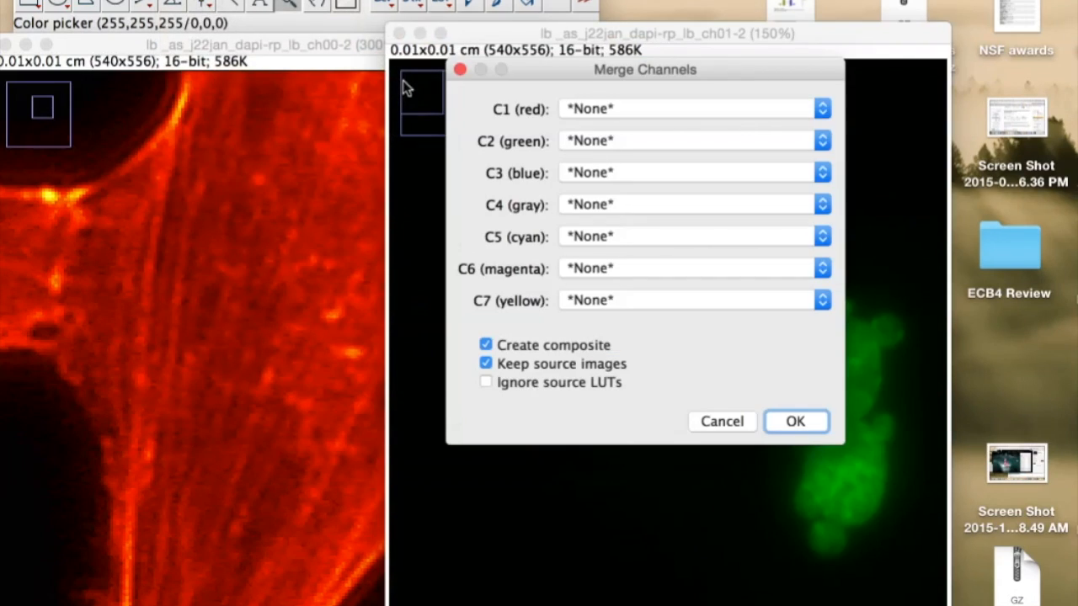
{"action": "mouse_move", "coordinate": [510, 120]}
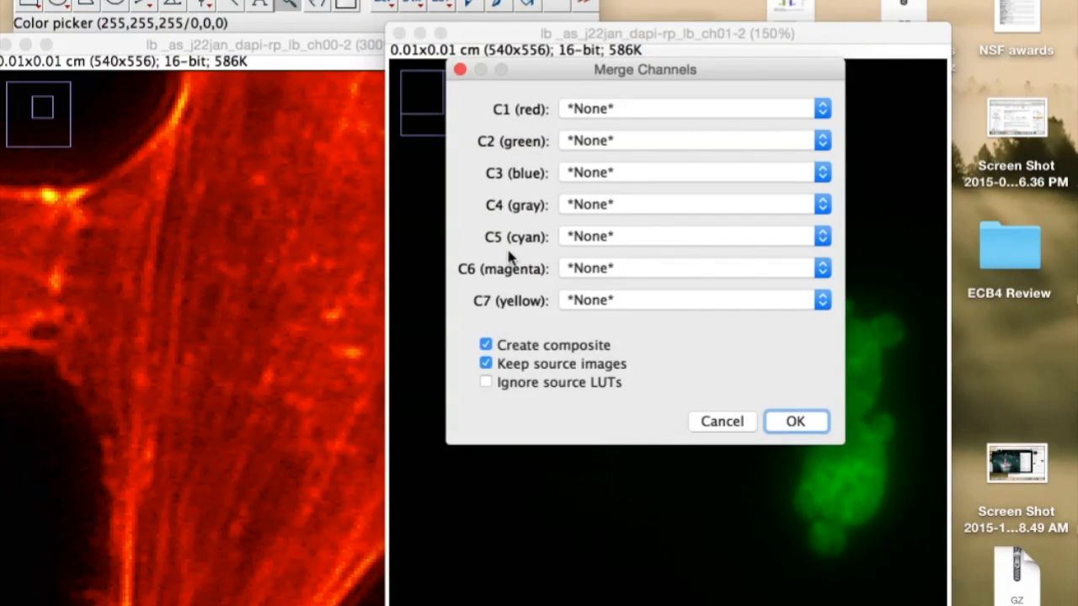
{"action": "mouse_move", "coordinate": [495, 364]}
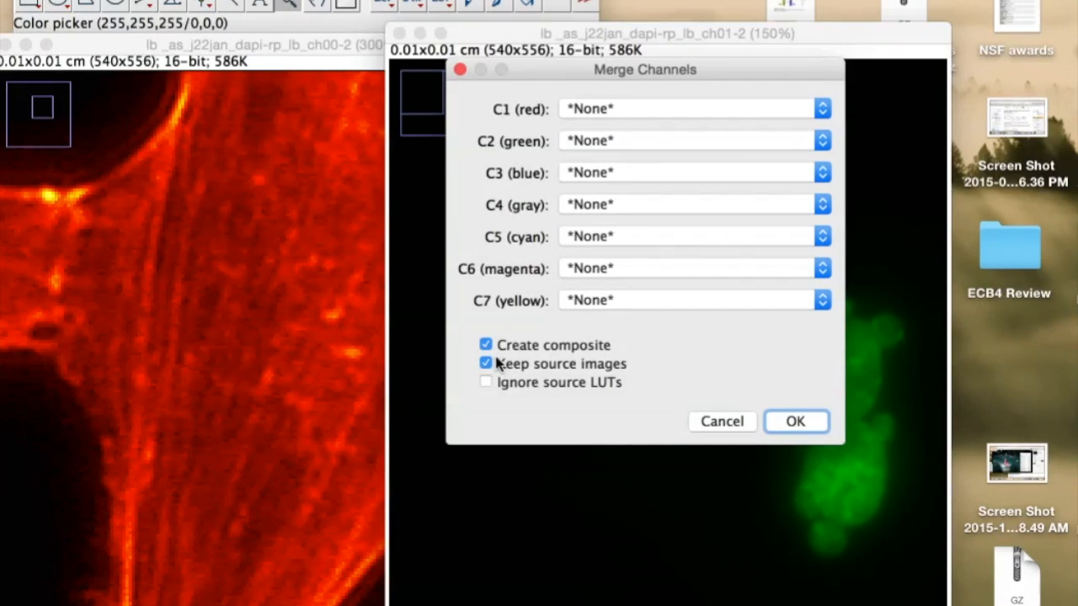
{"action": "mouse_move", "coordinate": [493, 410]}
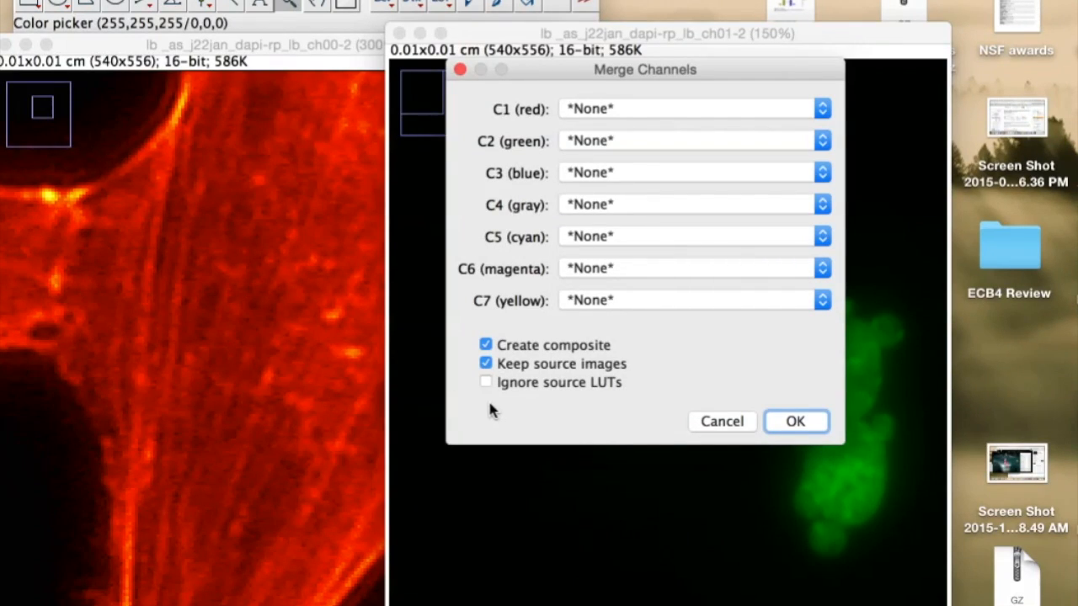
{"action": "mouse_move", "coordinate": [311, 389]}
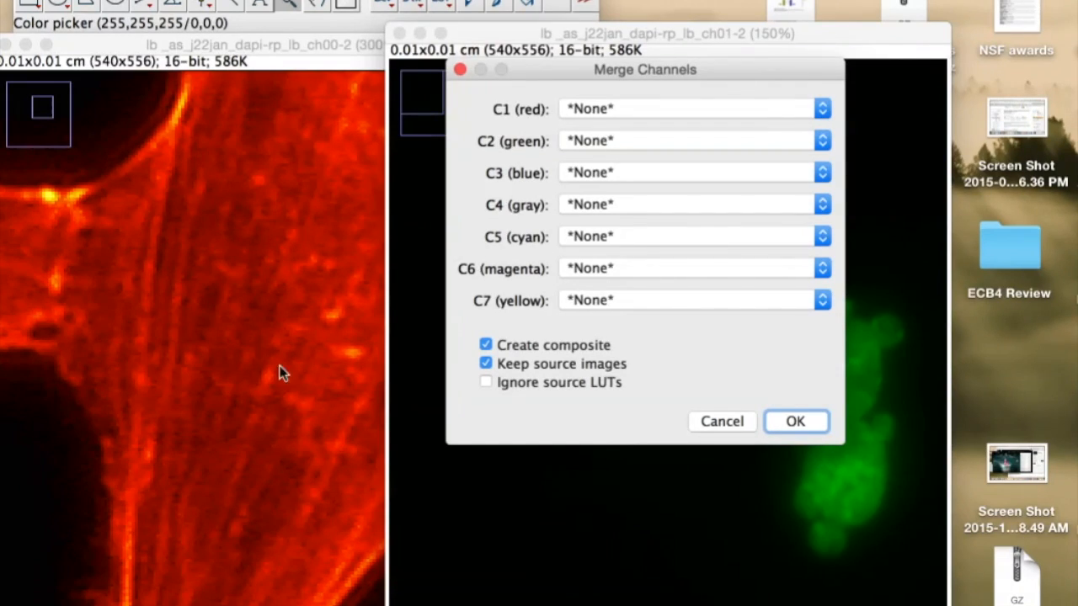
{"action": "mouse_move", "coordinate": [490, 384]}
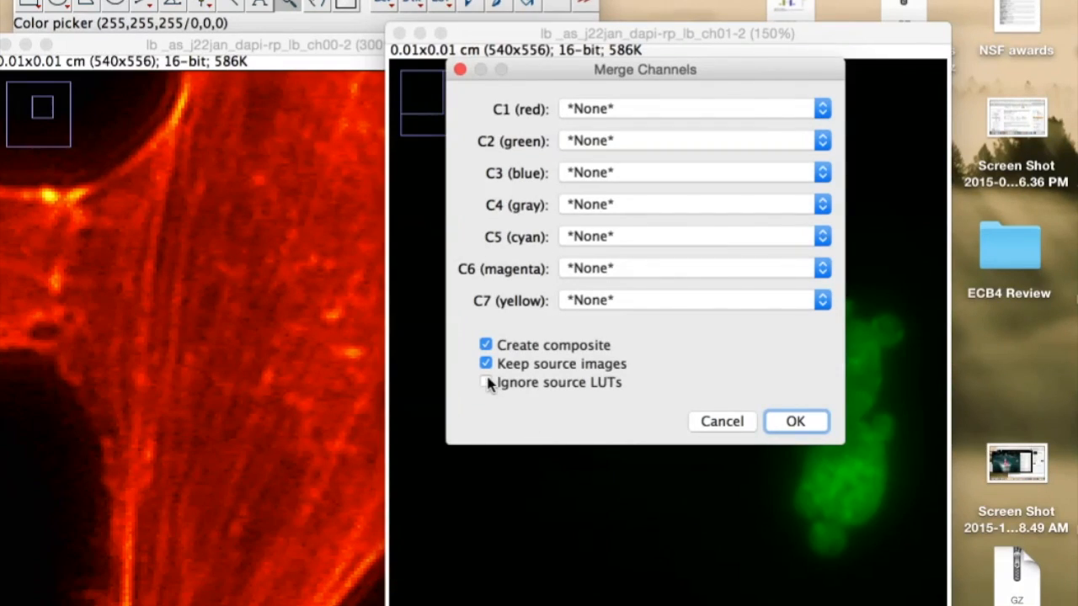
- Merge ch00-2 as red and ch01-2 as green, leaving Ignore source LUTs unchecked
{"action": "left_click", "coordinate": [486, 382]}
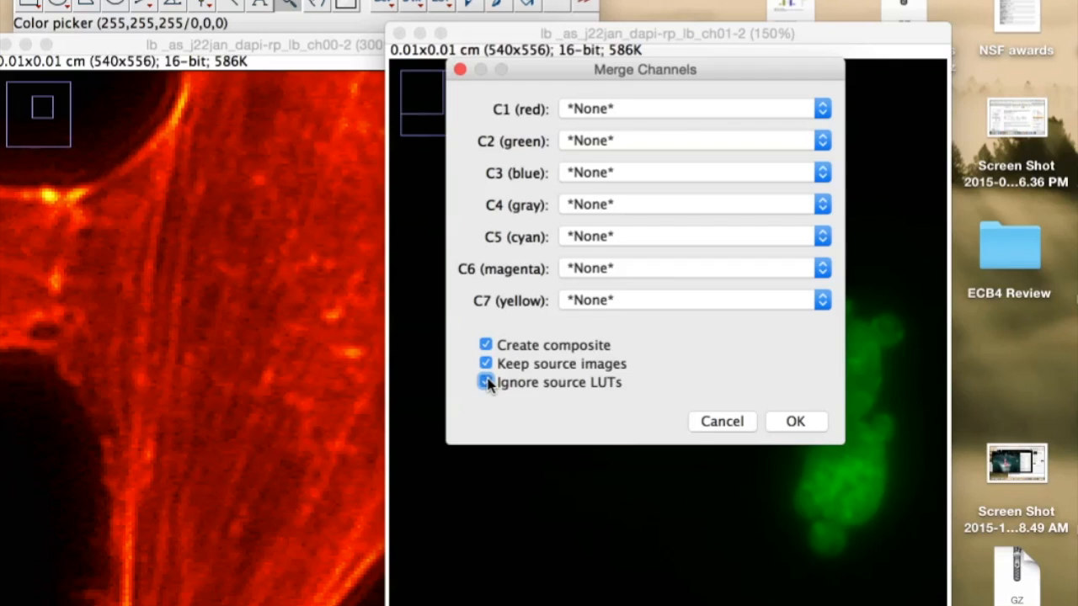
{"action": "left_click", "coordinate": [485, 382]}
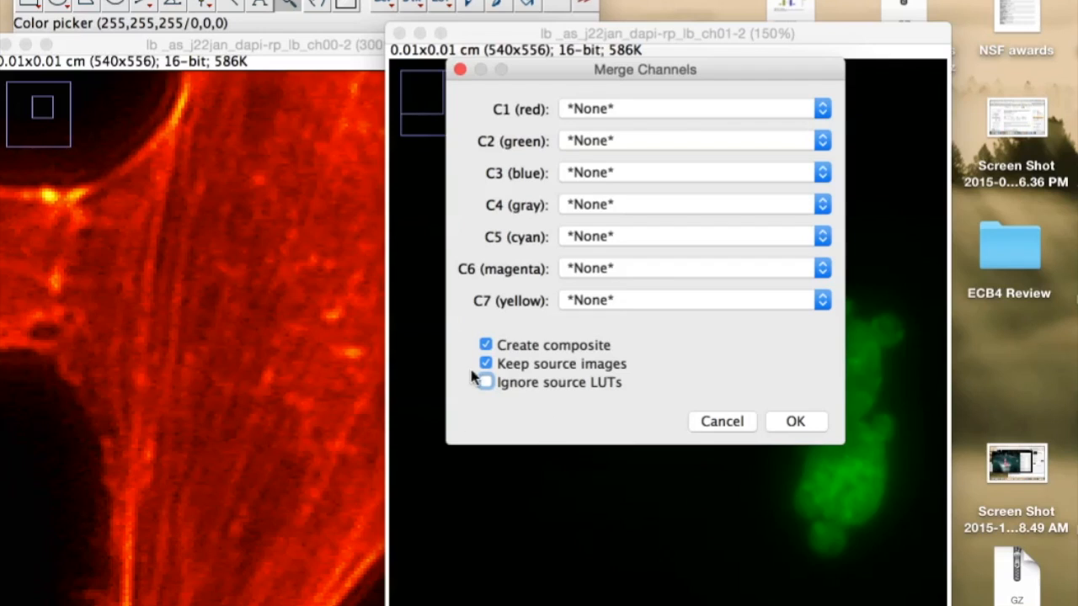
{"action": "mouse_move", "coordinate": [471, 142]}
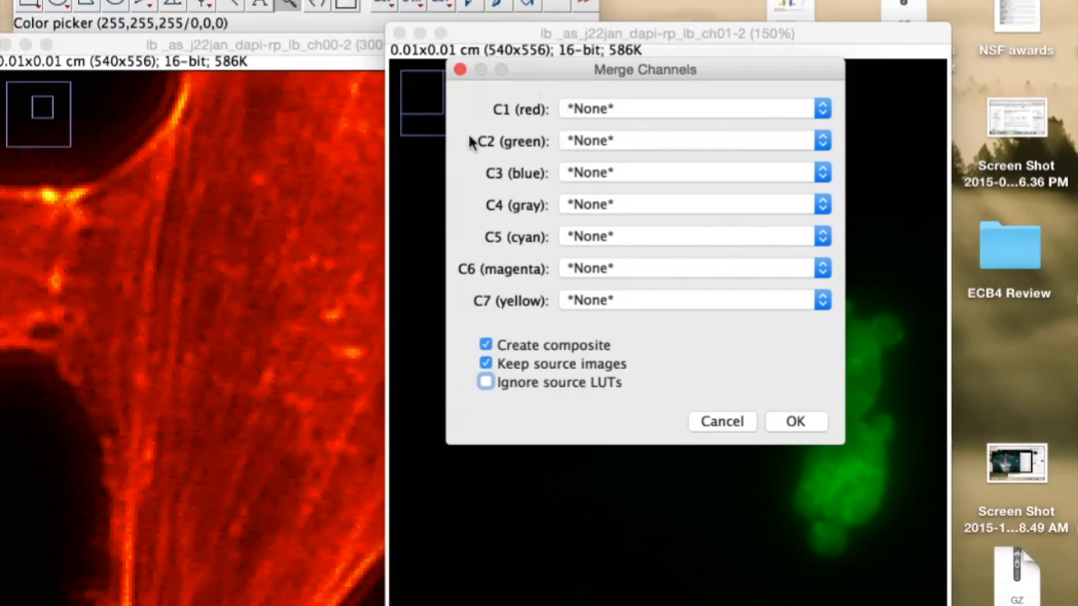
{"action": "mouse_move", "coordinate": [604, 118]}
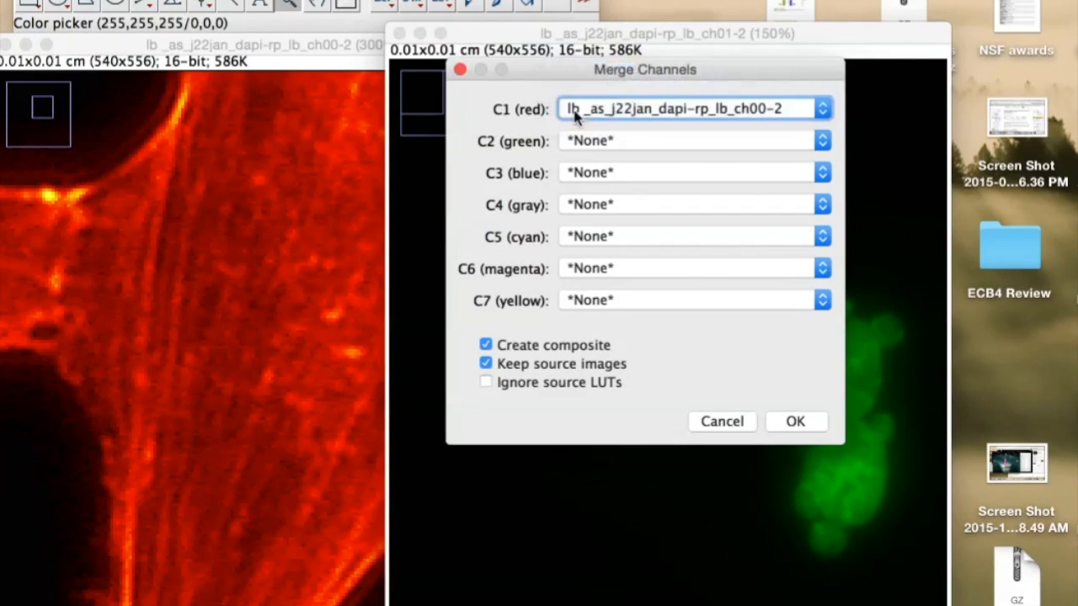
{"action": "left_click", "coordinate": [821, 108]}
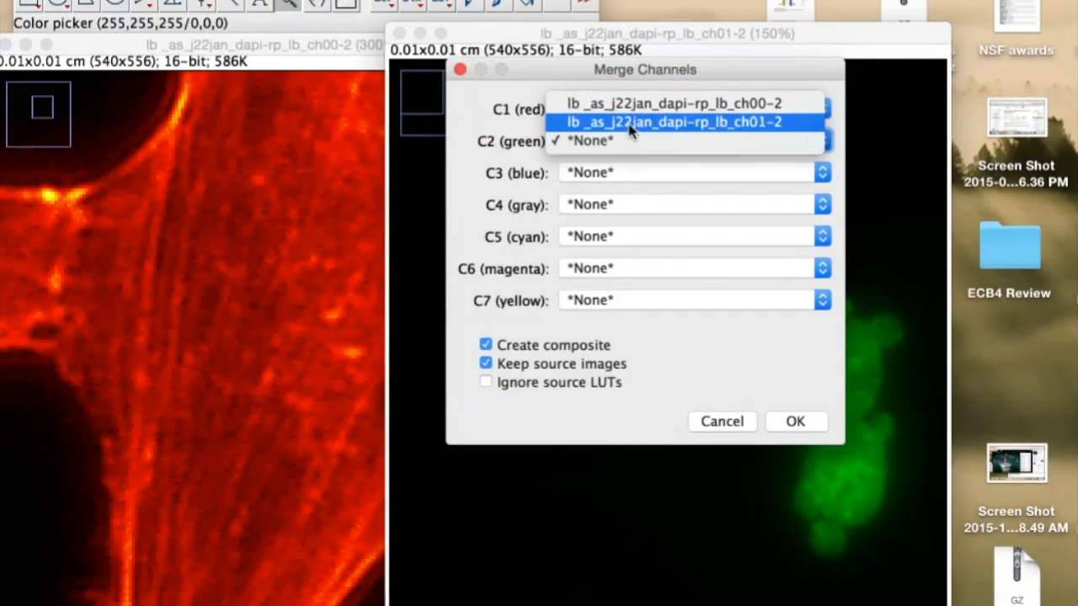
{"action": "left_click", "coordinate": [671, 122]}
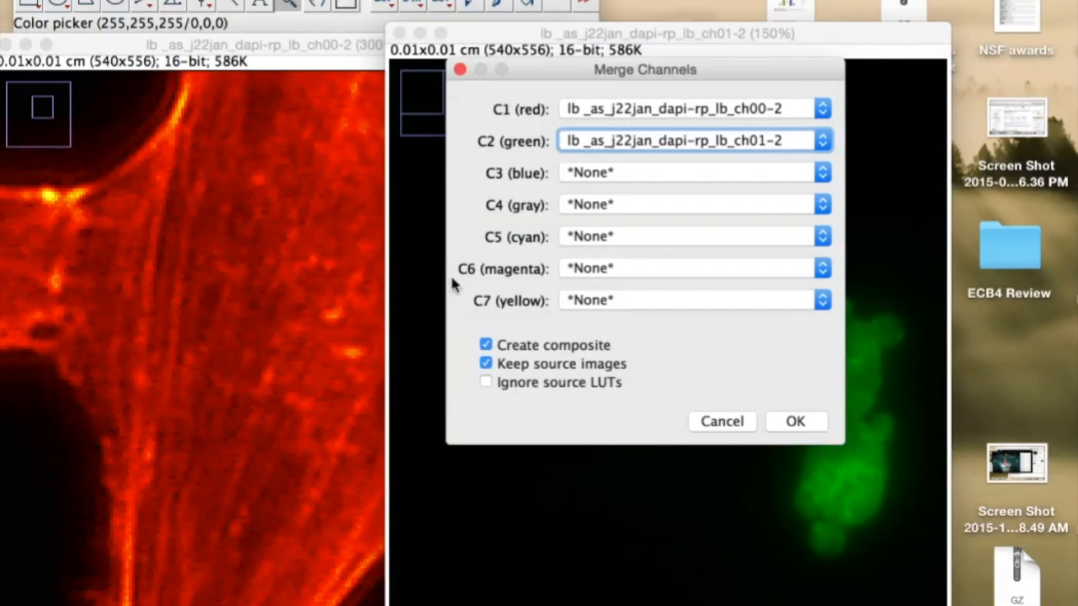
{"action": "mouse_move", "coordinate": [621, 402]}
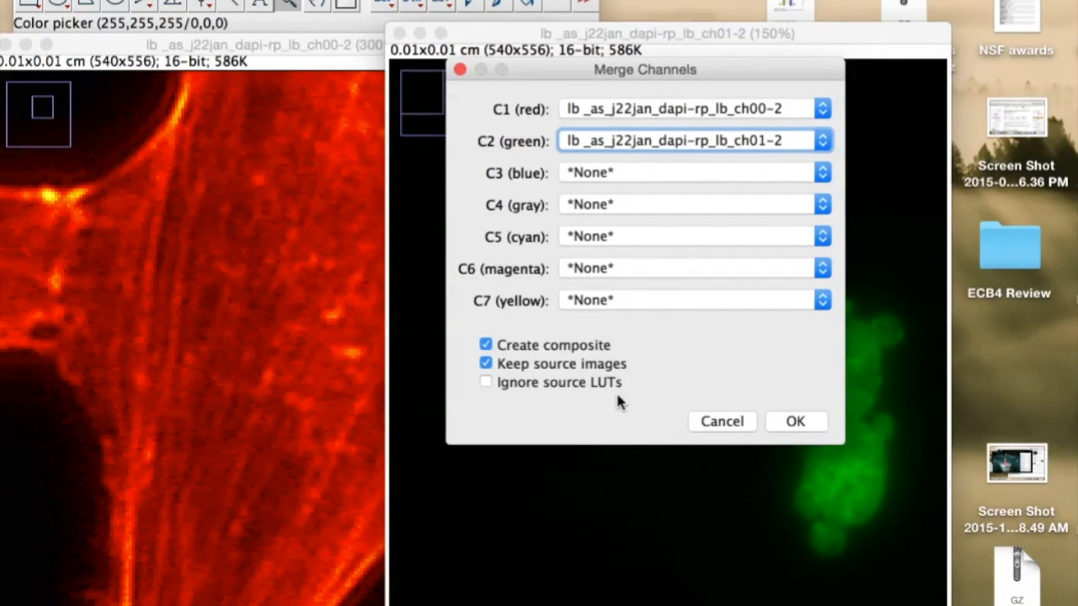
{"action": "left_click", "coordinate": [795, 421]}
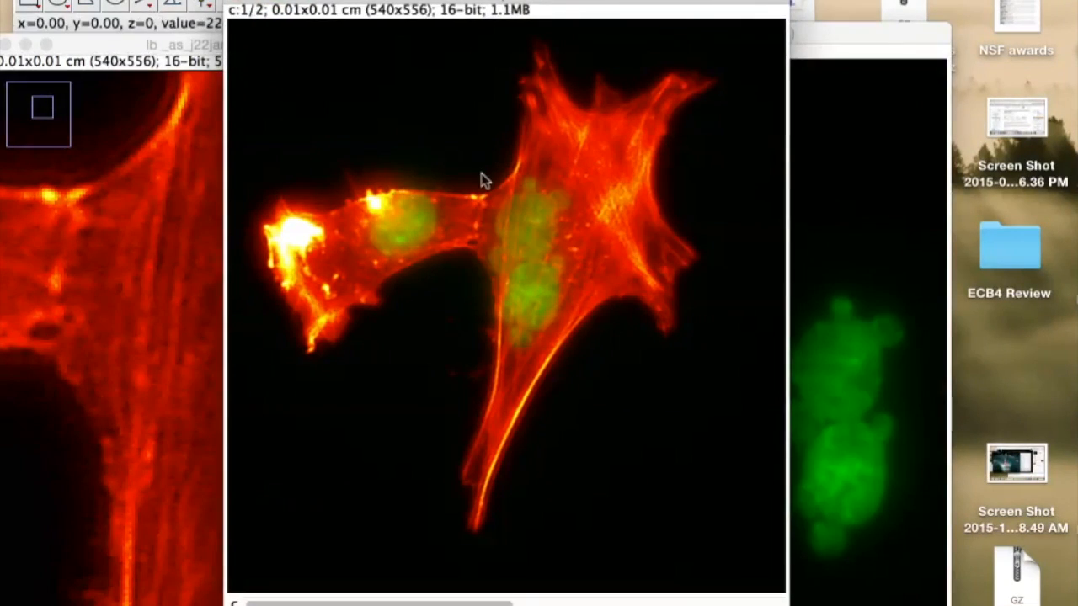
{"action": "mouse_move", "coordinate": [635, 199]}
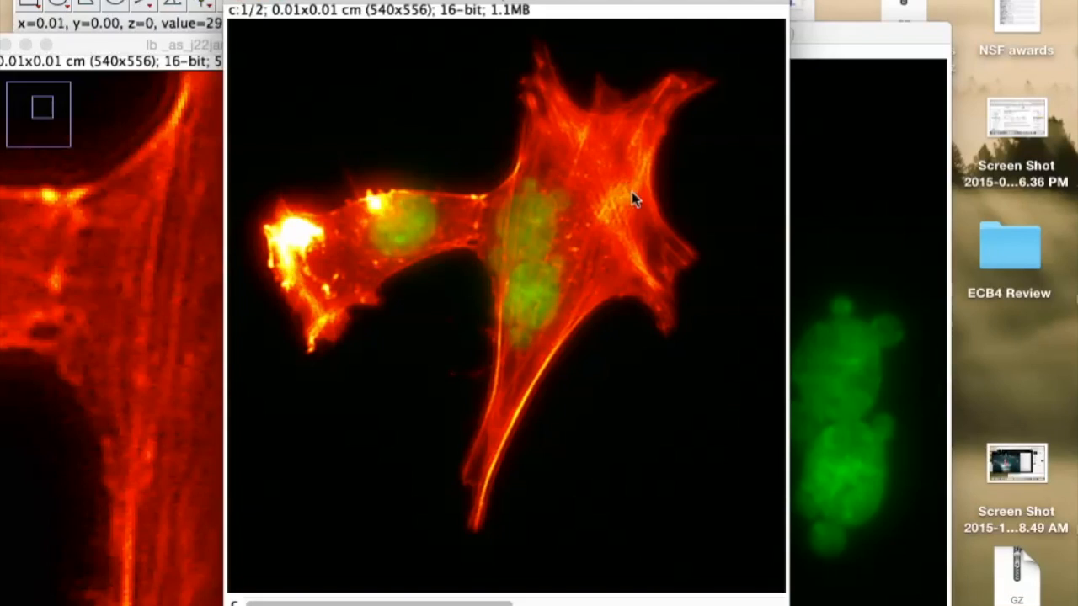
{"action": "mouse_move", "coordinate": [583, 271]}
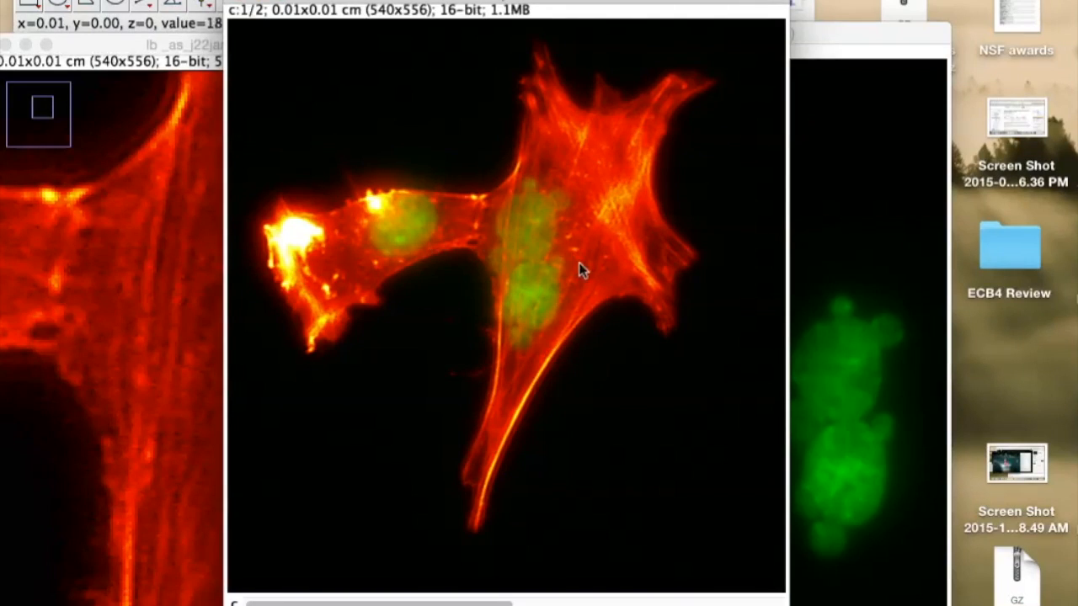
{"action": "mouse_move", "coordinate": [484, 296]}
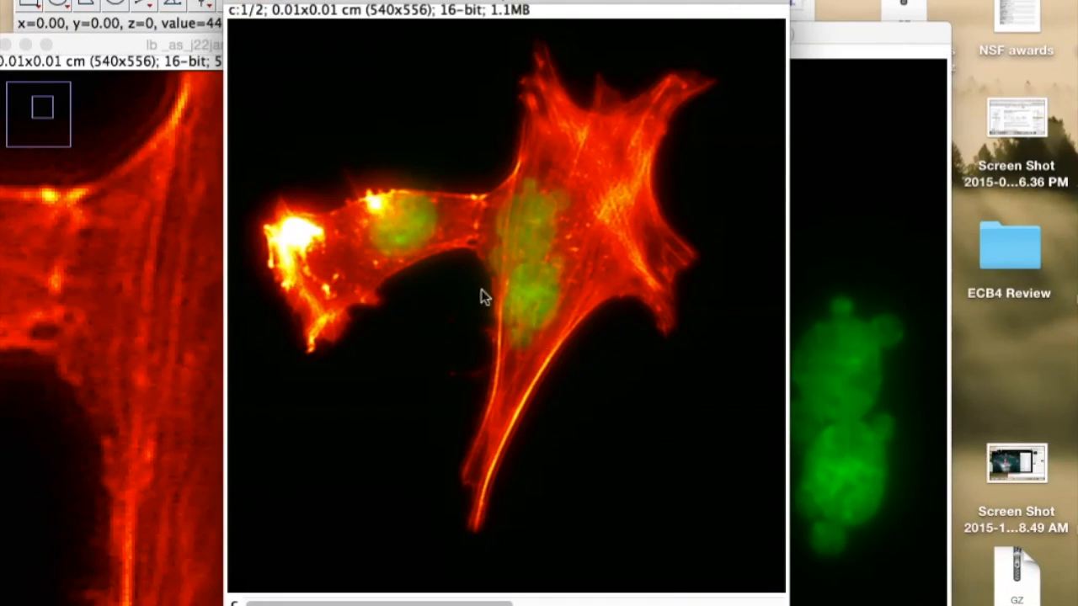
{"action": "mouse_move", "coordinate": [535, 286]}
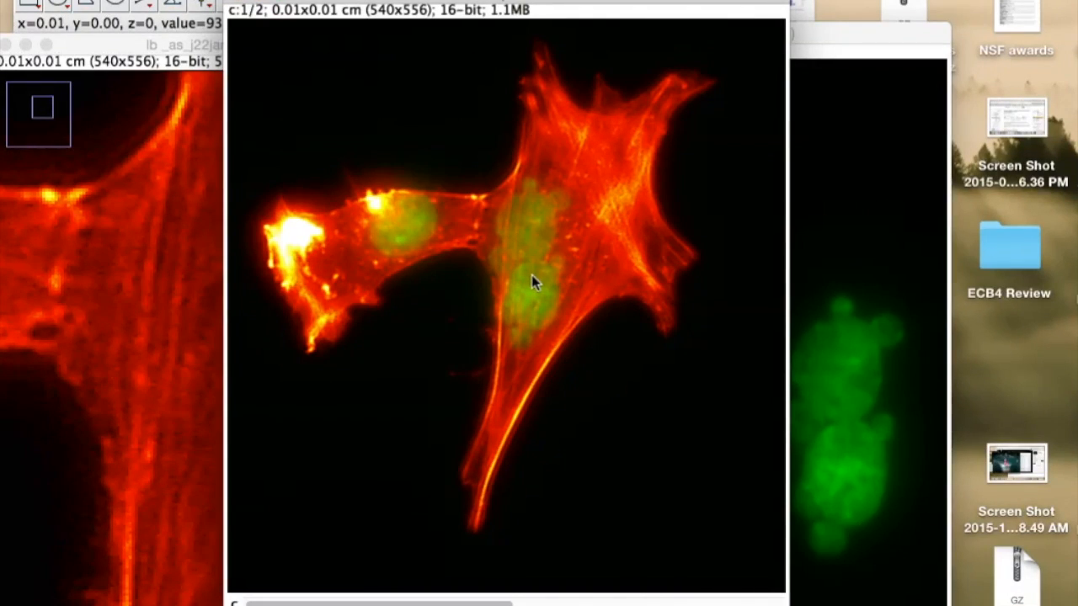
{"action": "mouse_move", "coordinate": [589, 331]}
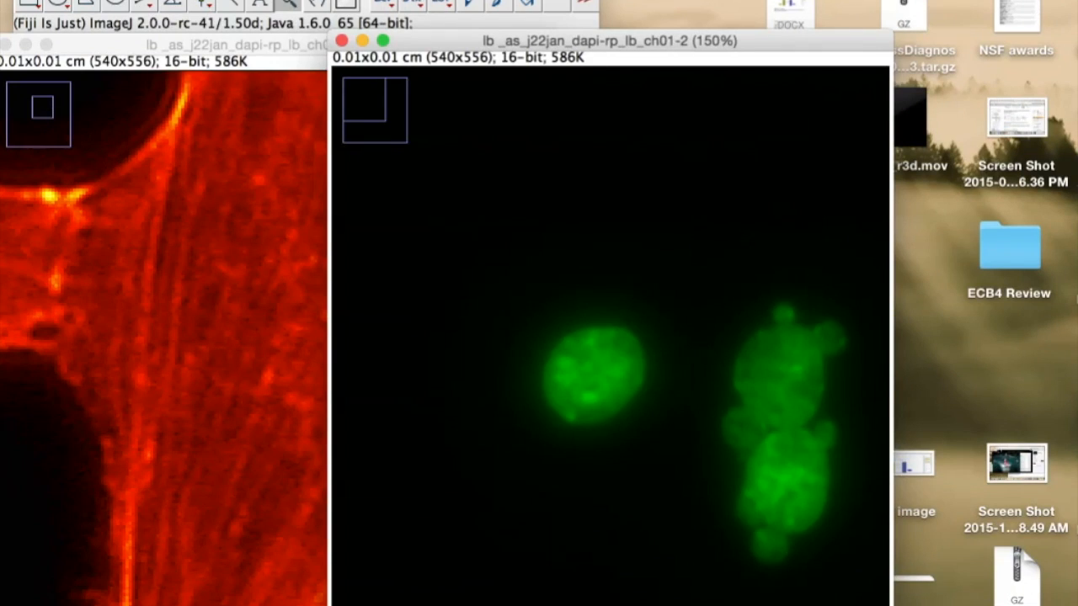
- Narrow the nuclei's Brightness/Contrast display range to about 915–42931 and apply it
{"action": "left_click", "coordinate": [202, 7]}
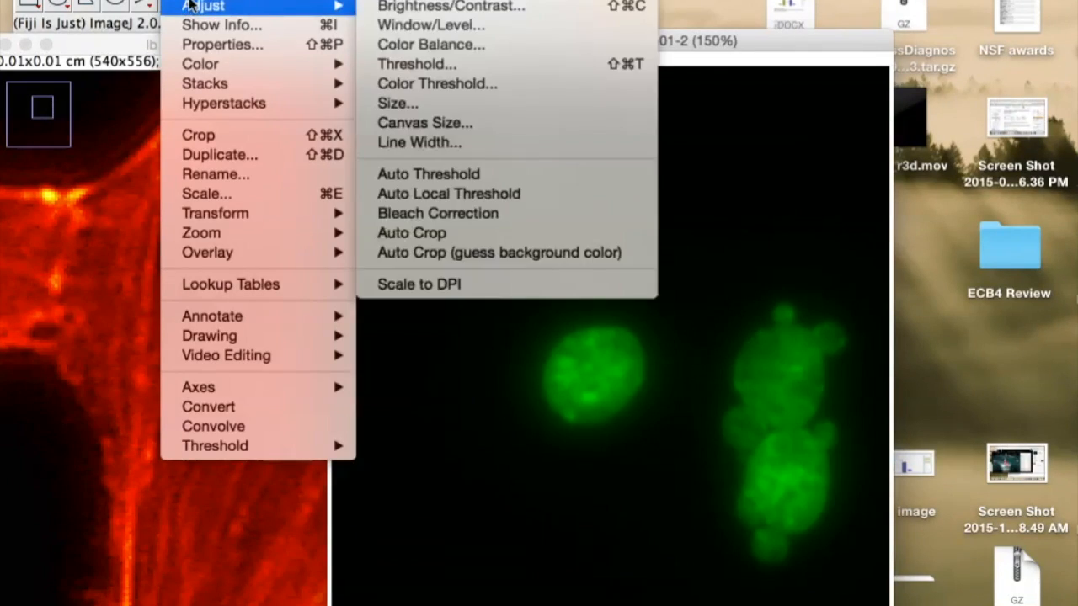
{"action": "mouse_move", "coordinate": [450, 7]}
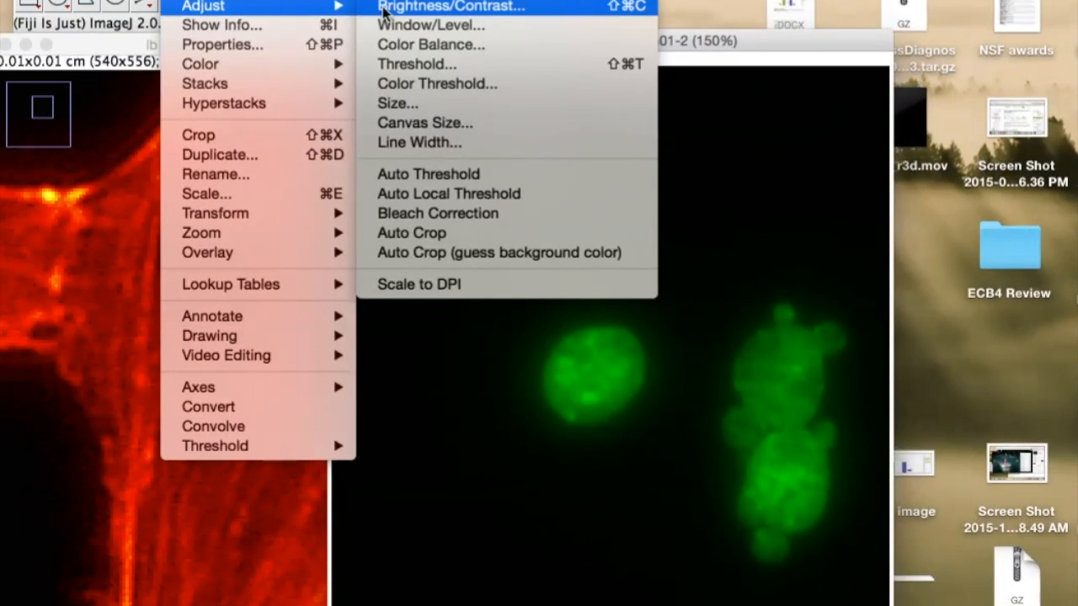
{"action": "left_click", "coordinate": [451, 7]}
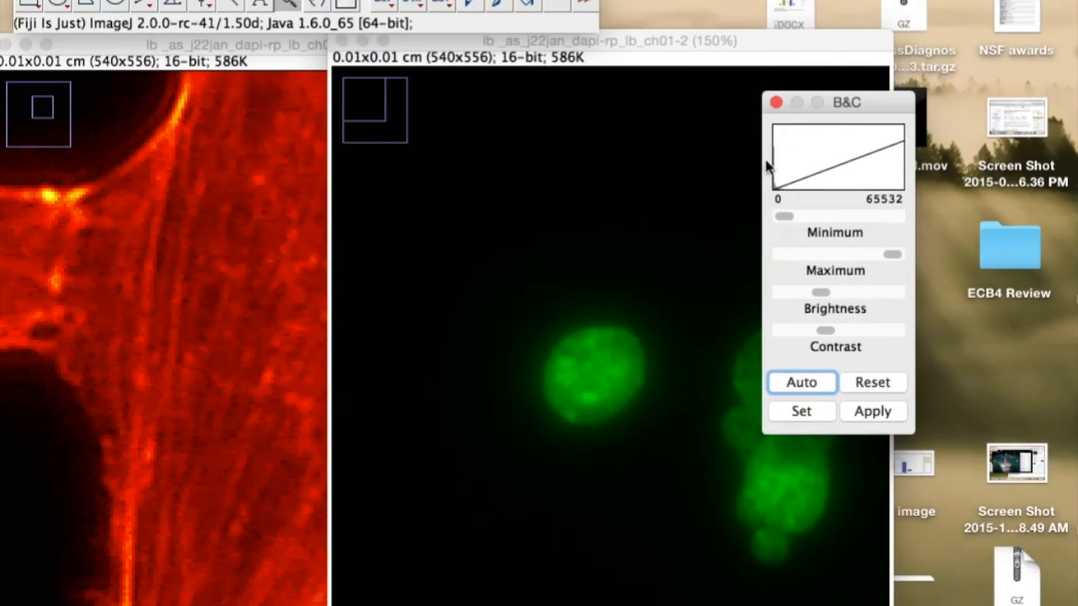
{"action": "left_click_drag", "start_coordinate": [846, 102], "coordinate": [790, 76]}
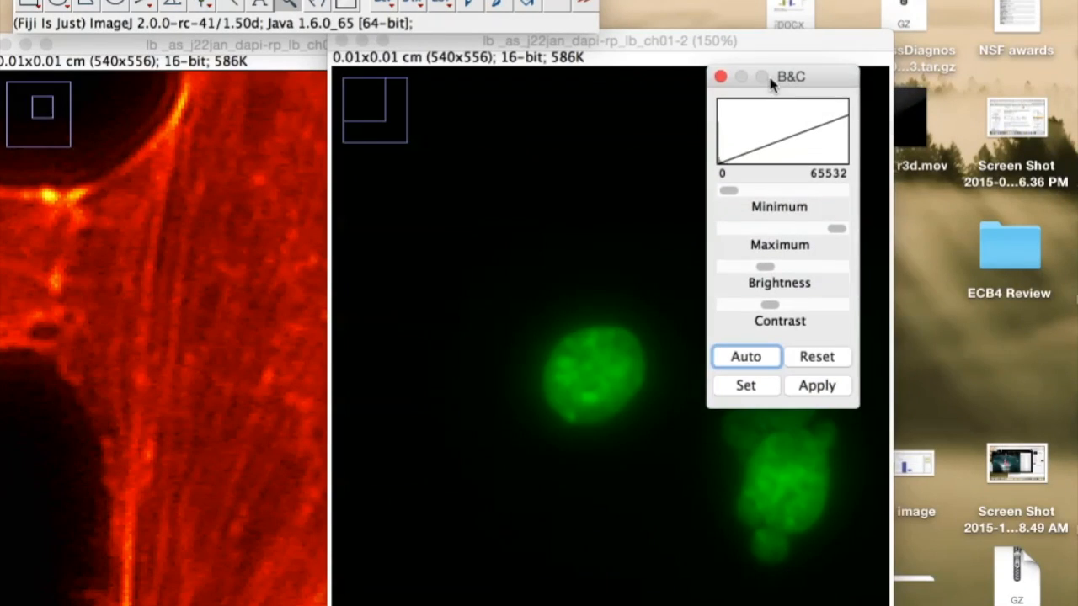
{"action": "mouse_move", "coordinate": [722, 116]}
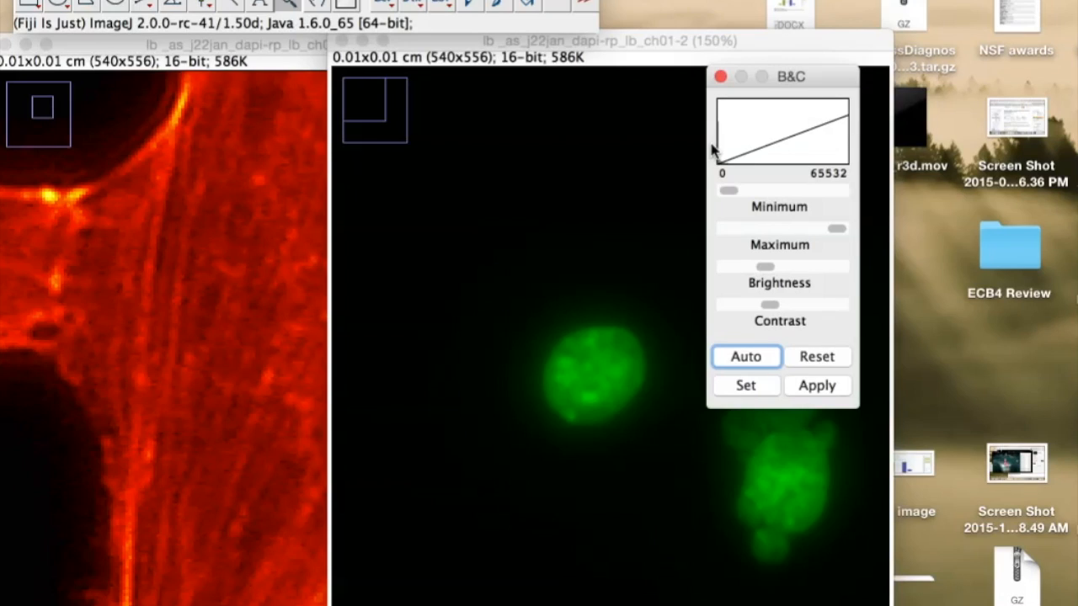
{"action": "mouse_move", "coordinate": [821, 187]}
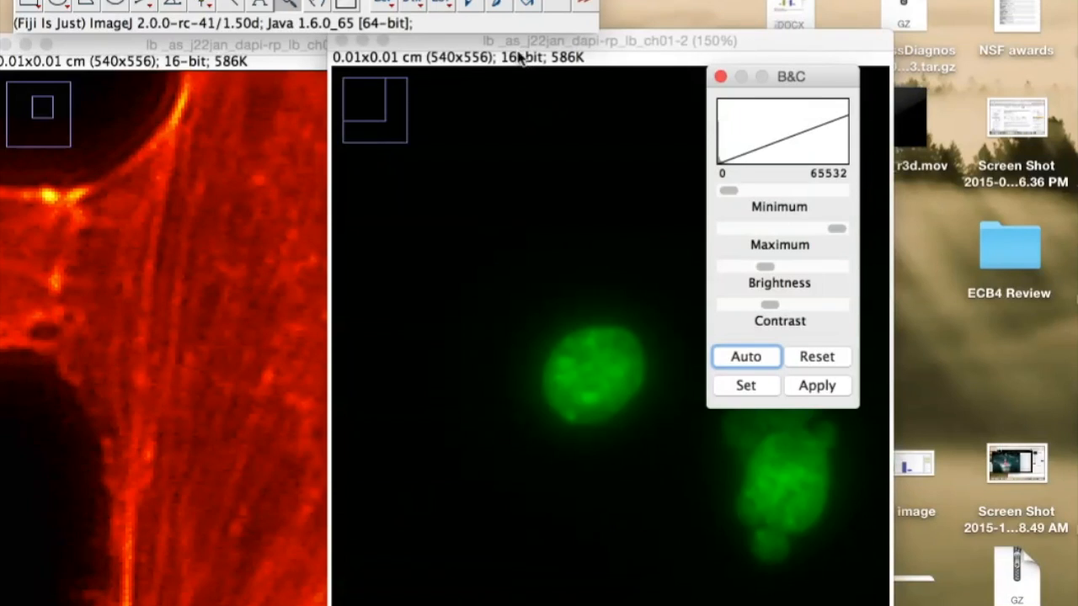
{"action": "mouse_move", "coordinate": [522, 80]}
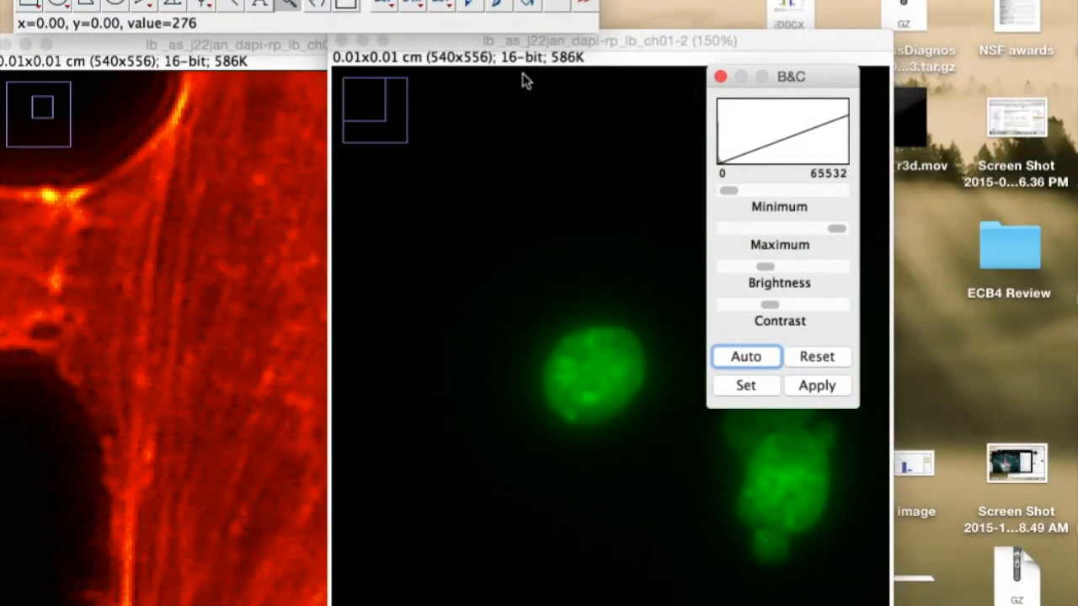
{"action": "mouse_move", "coordinate": [771, 207]}
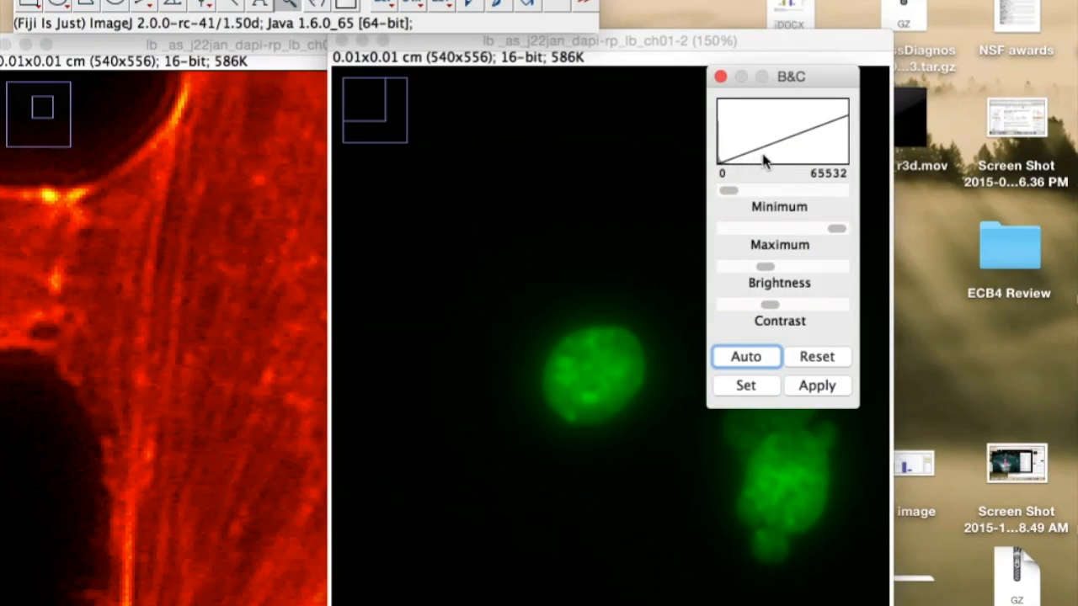
{"action": "mouse_move", "coordinate": [800, 130]}
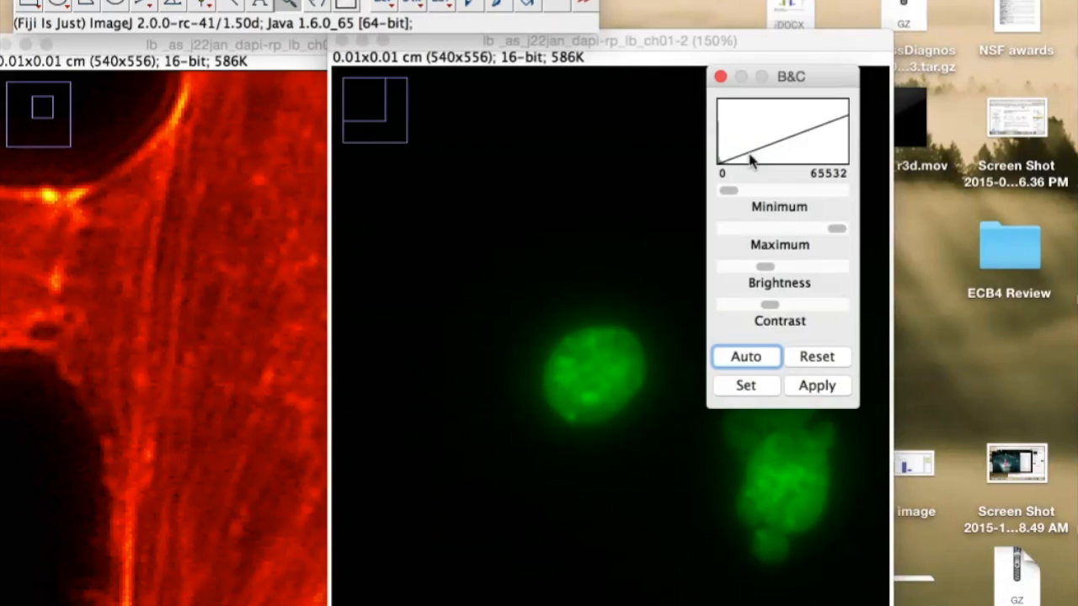
{"action": "mouse_move", "coordinate": [800, 122]}
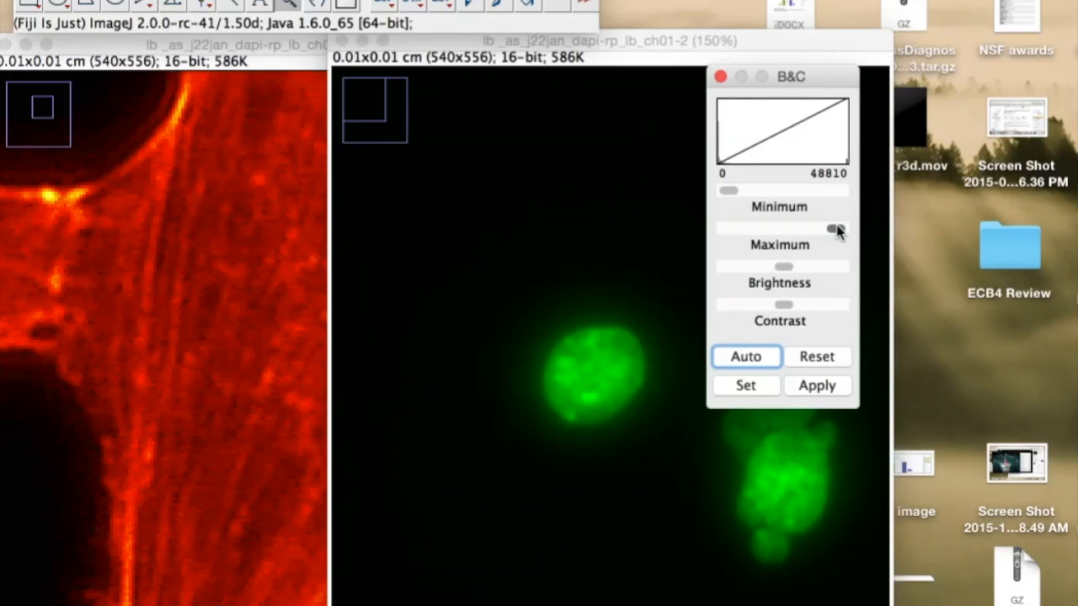
{"action": "left_click_drag", "start_coordinate": [842, 228], "coordinate": [830, 232]}
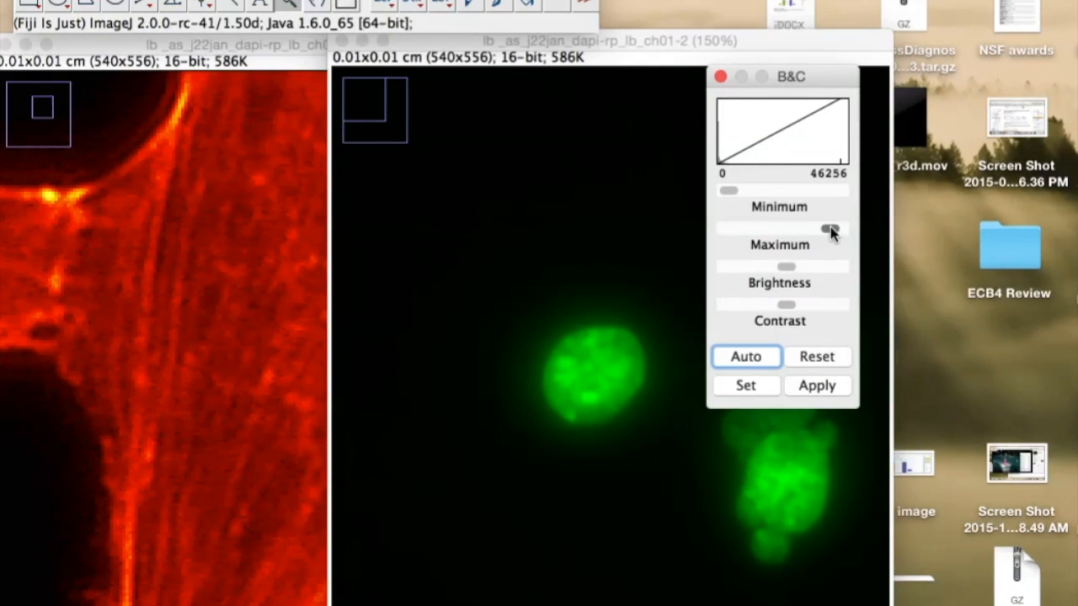
{"action": "left_click_drag", "start_coordinate": [829, 230], "coordinate": [821, 230]}
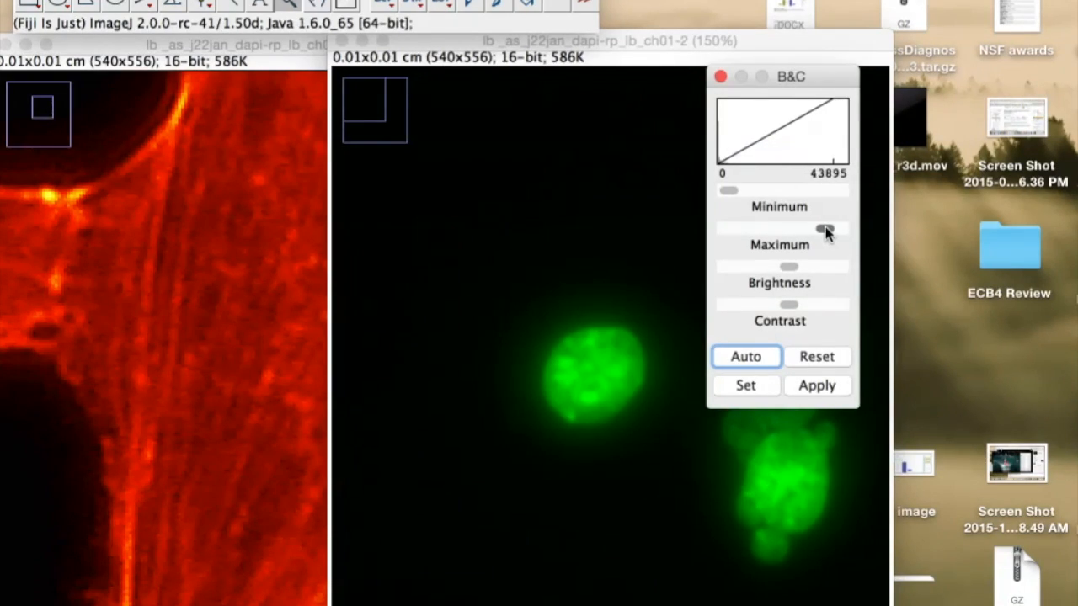
{"action": "left_click_drag", "start_coordinate": [824, 230], "coordinate": [820, 229]}
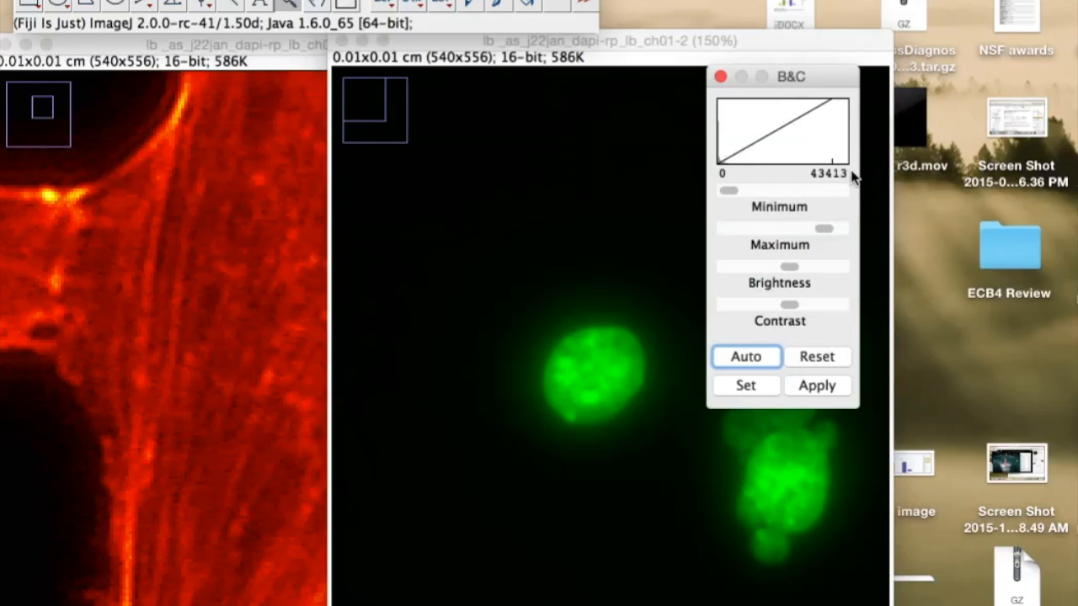
{"action": "mouse_move", "coordinate": [741, 166]}
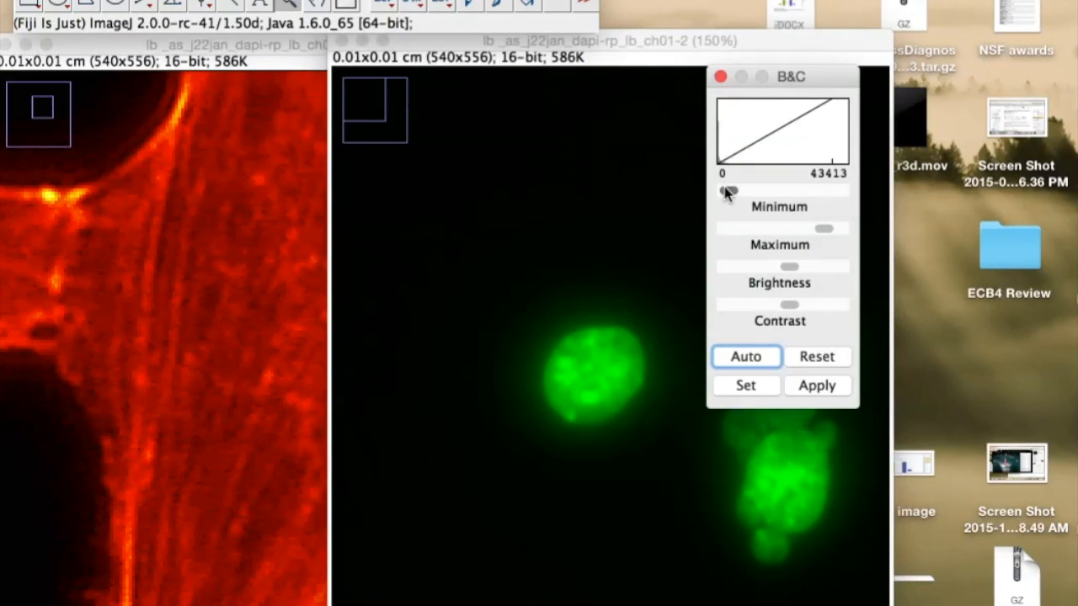
{"action": "left_click_drag", "start_coordinate": [720, 189], "coordinate": [732, 189]}
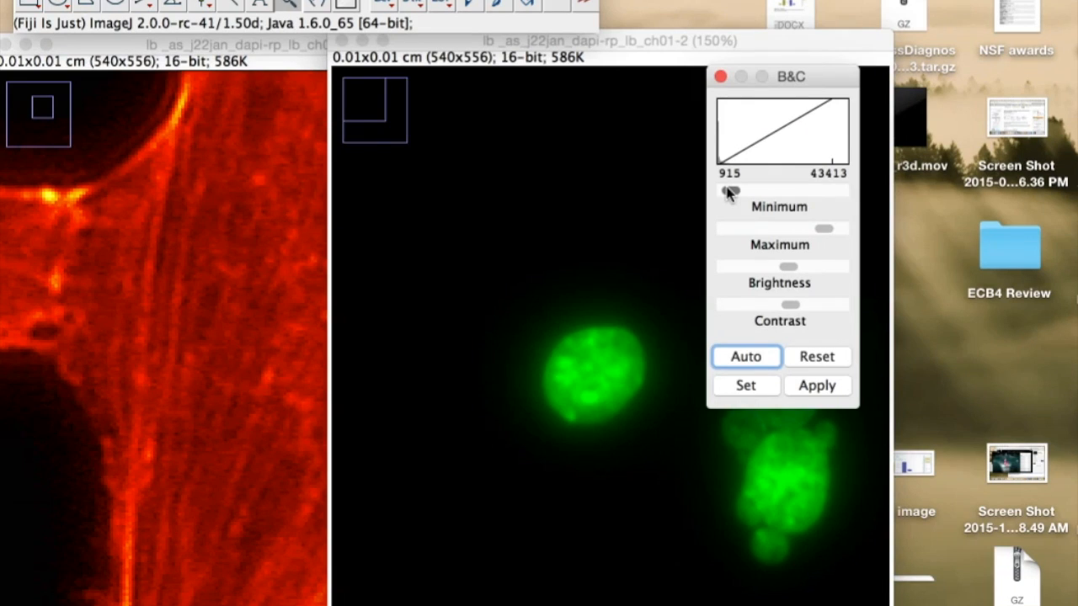
{"action": "mouse_move", "coordinate": [522, 320]}
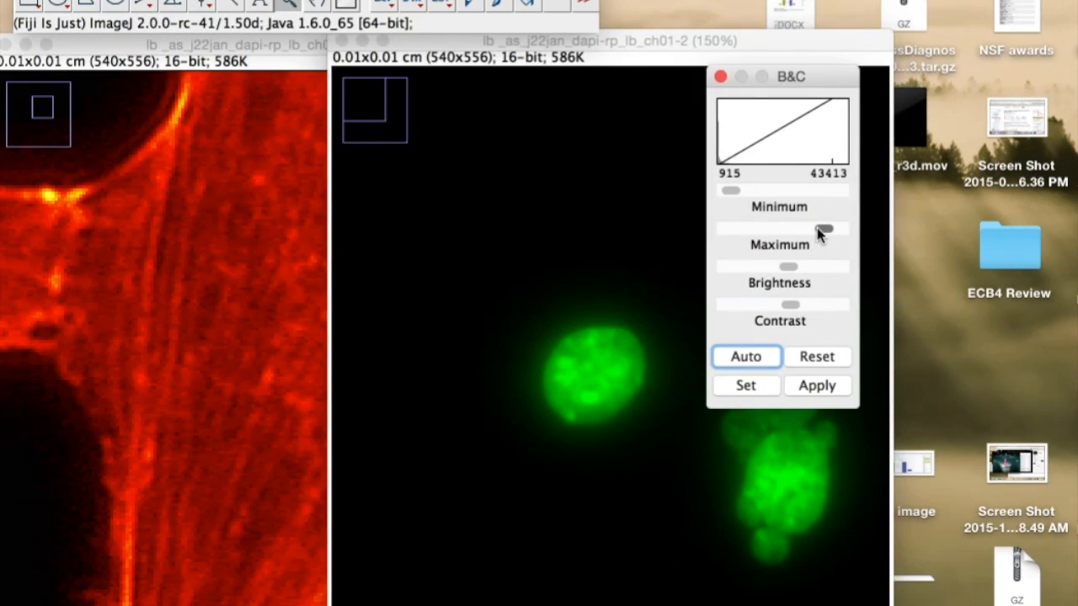
{"action": "left_click_drag", "start_coordinate": [830, 229], "coordinate": [818, 230]}
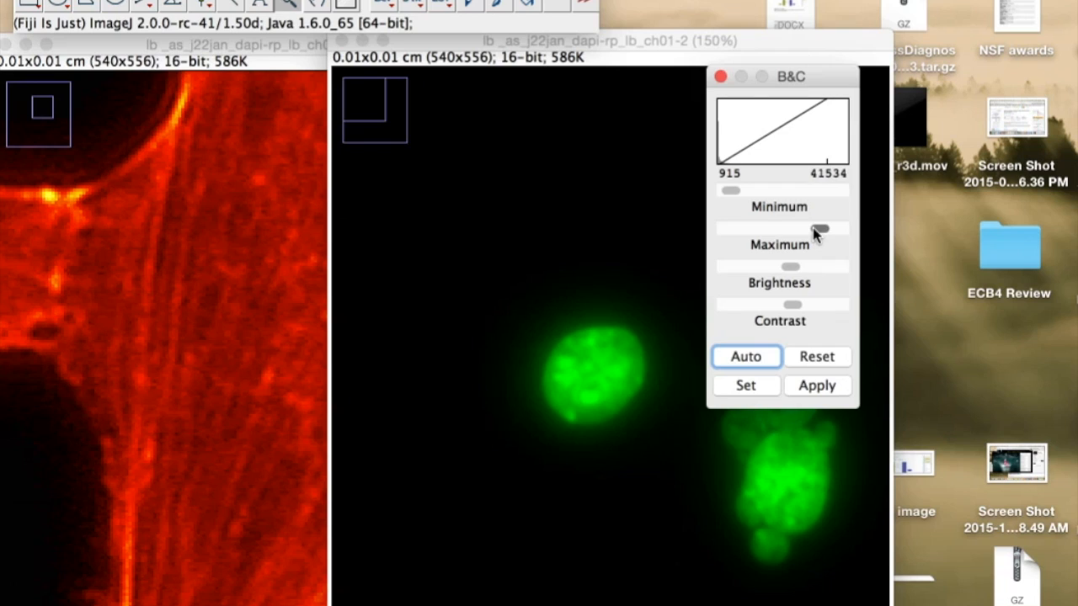
{"action": "left_click_drag", "start_coordinate": [808, 228], "coordinate": [821, 228]}
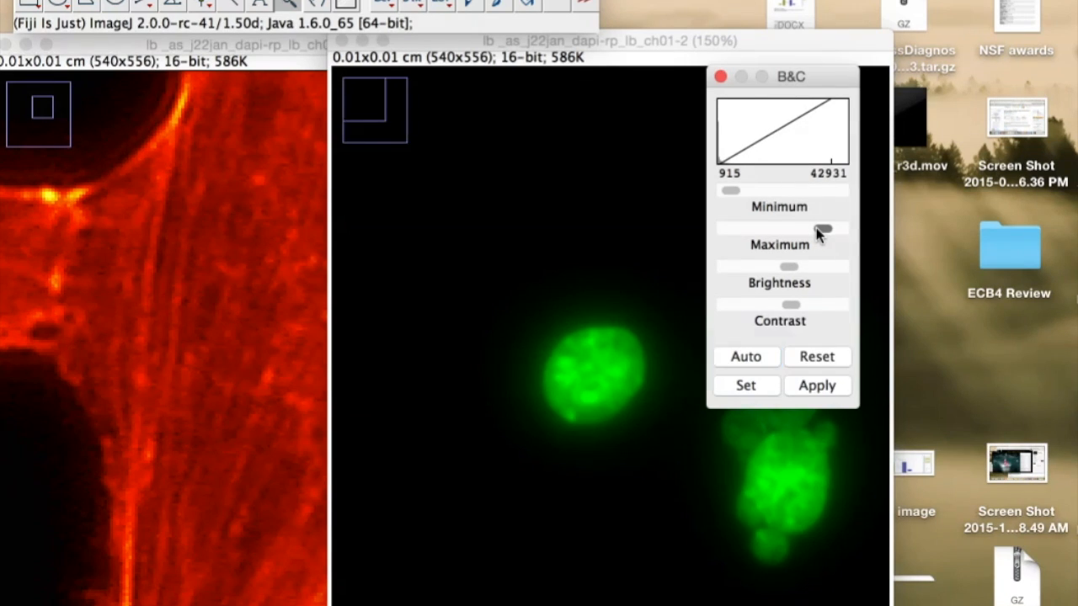
{"action": "left_click", "coordinate": [745, 357]}
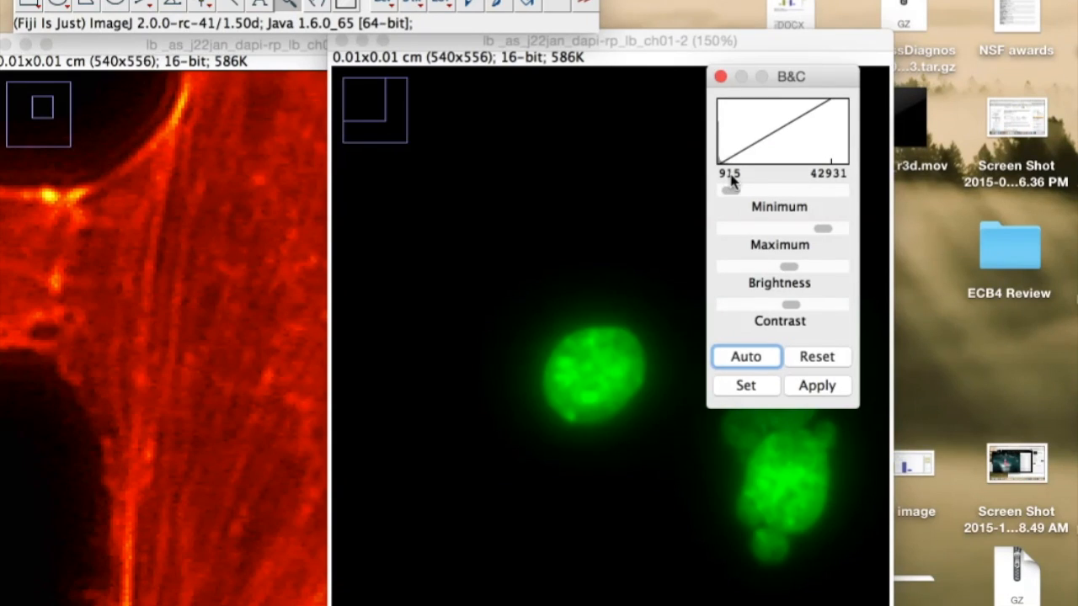
{"action": "mouse_move", "coordinate": [836, 187]}
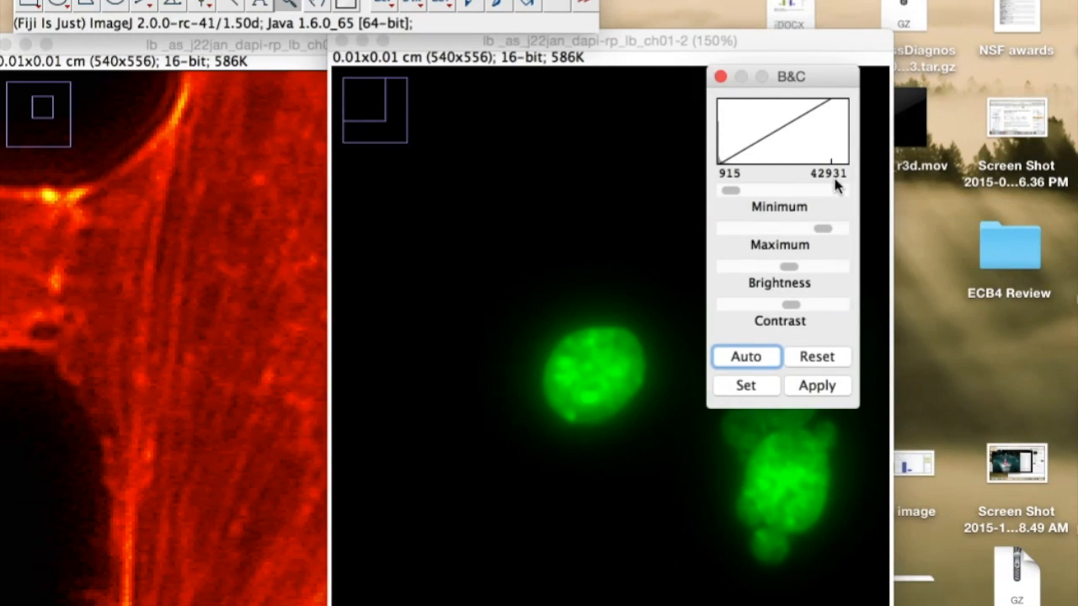
{"action": "mouse_move", "coordinate": [815, 396]}
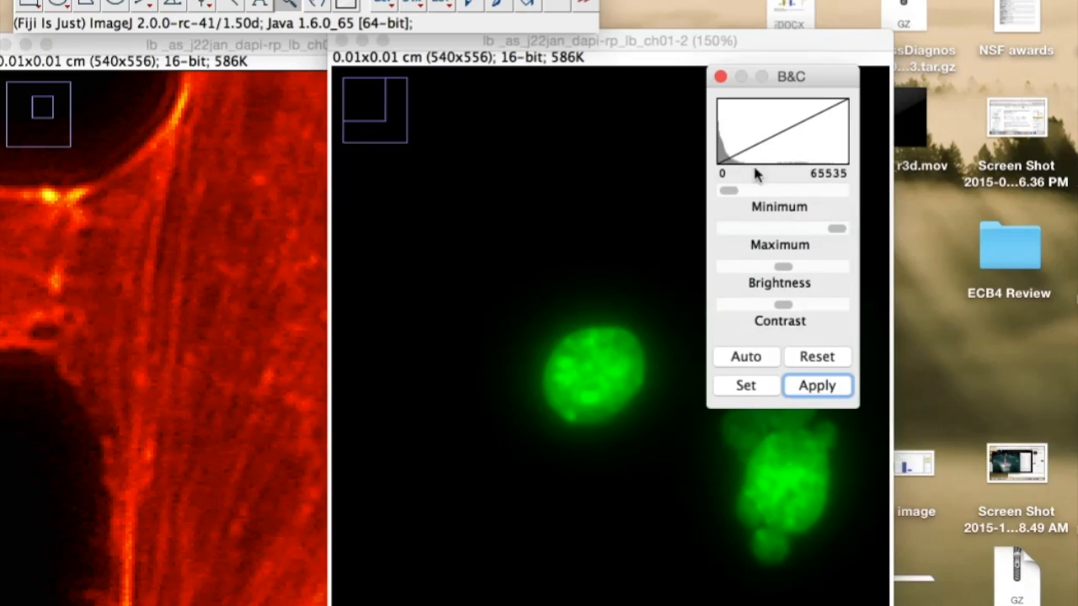
{"action": "mouse_move", "coordinate": [740, 305]}
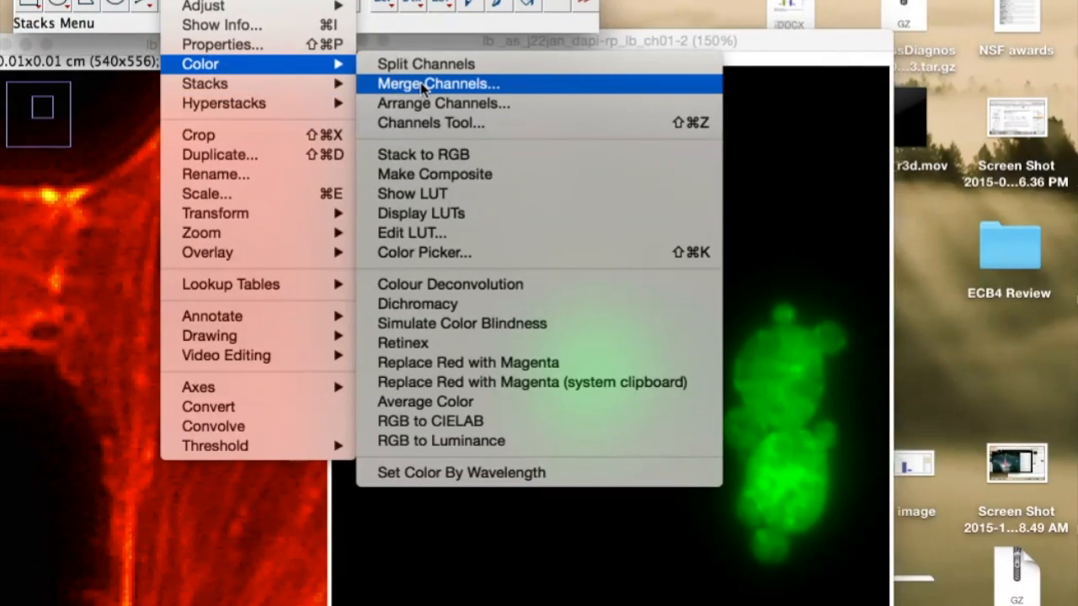
- Merge ch00-2 as red (C1) and ch01-2 as green (C2) into a composite
{"action": "left_click", "coordinate": [438, 83]}
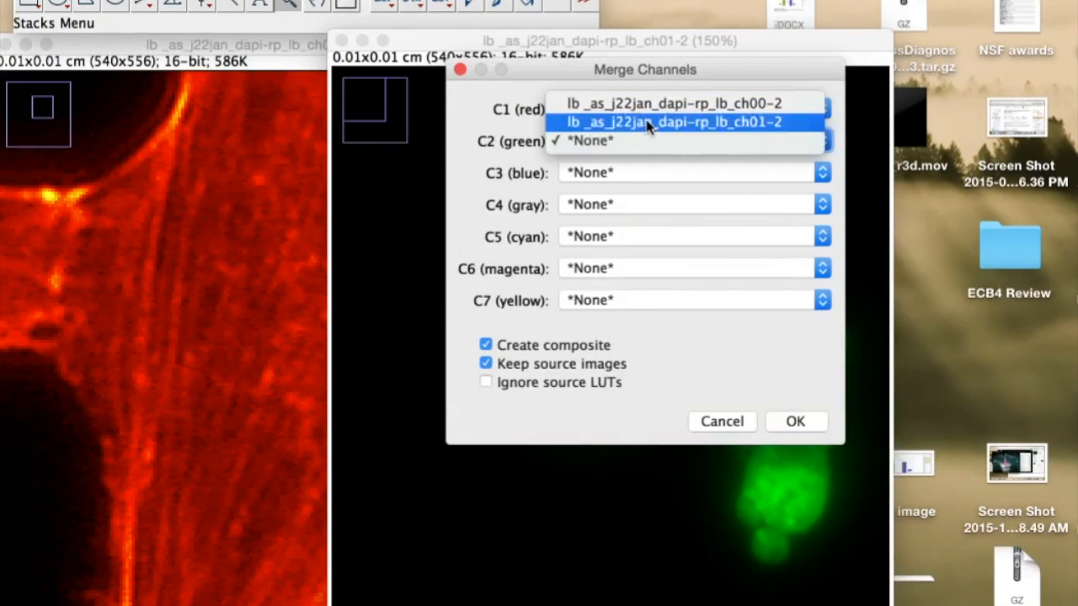
{"action": "left_click", "coordinate": [668, 122]}
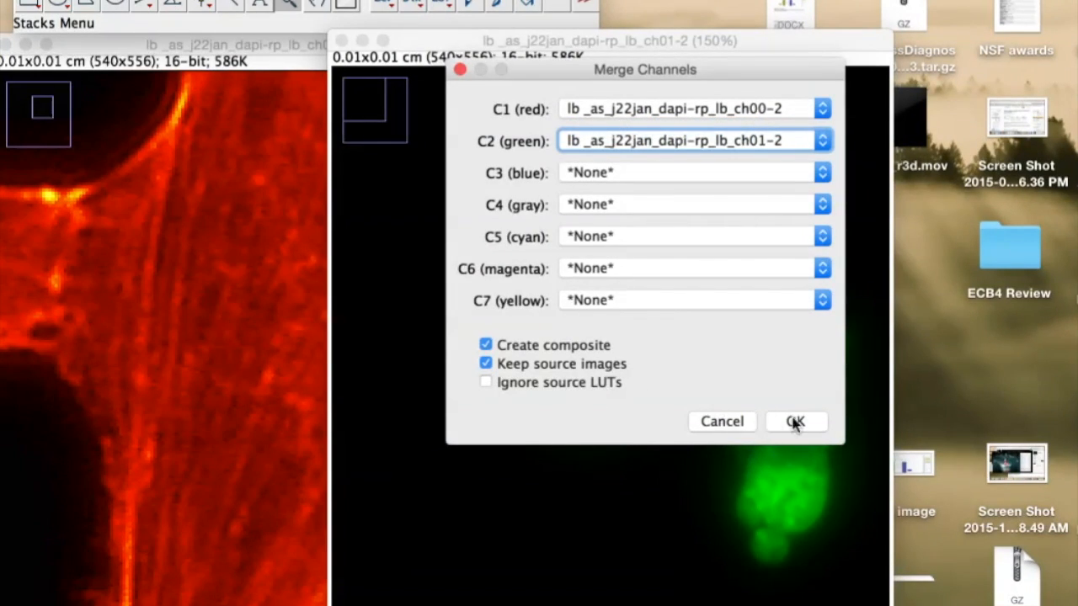
{"action": "left_click", "coordinate": [795, 421]}
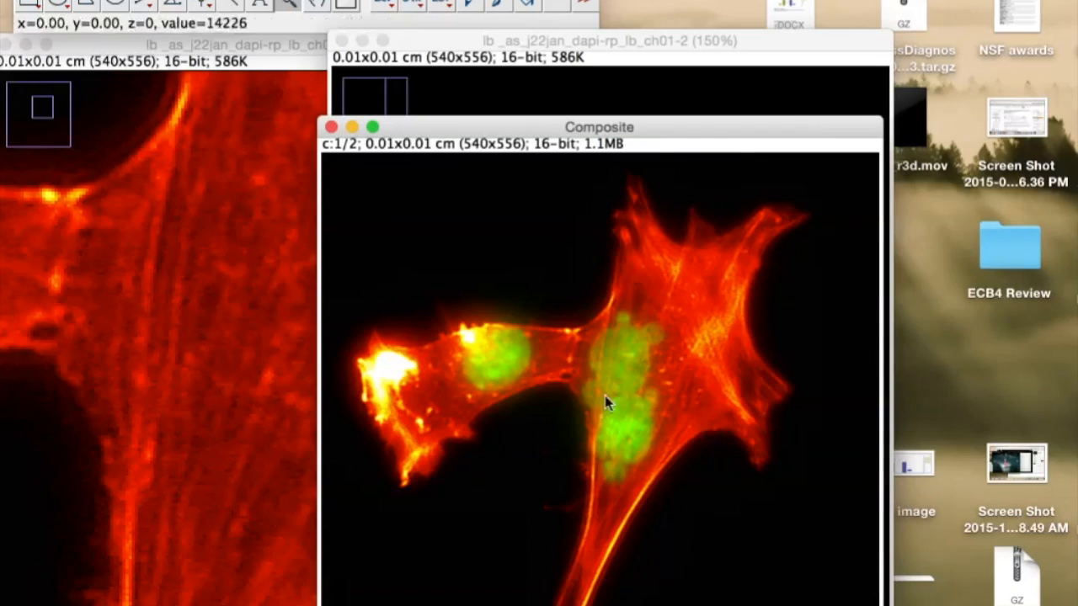
{"action": "mouse_move", "coordinate": [731, 376]}
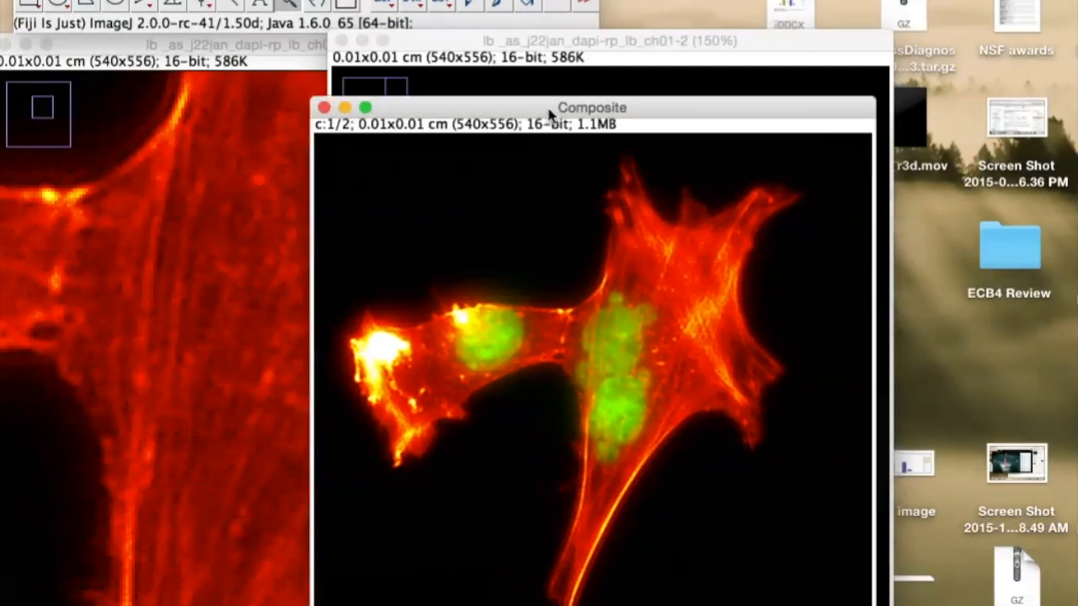
{"action": "left_click_drag", "start_coordinate": [589, 107], "coordinate": [560, 30]}
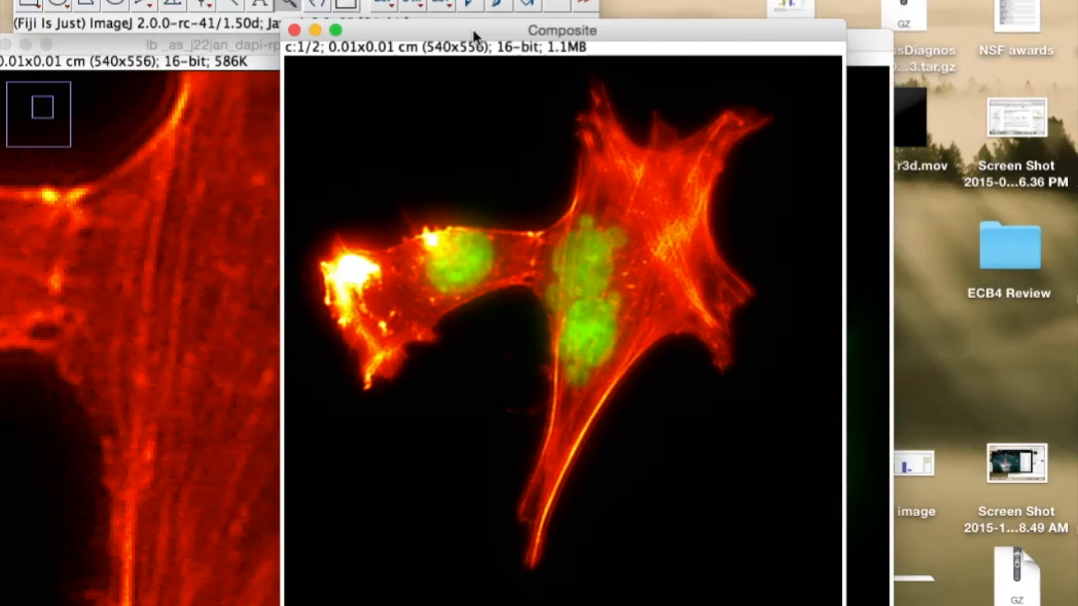
{"action": "mouse_move", "coordinate": [444, 35]}
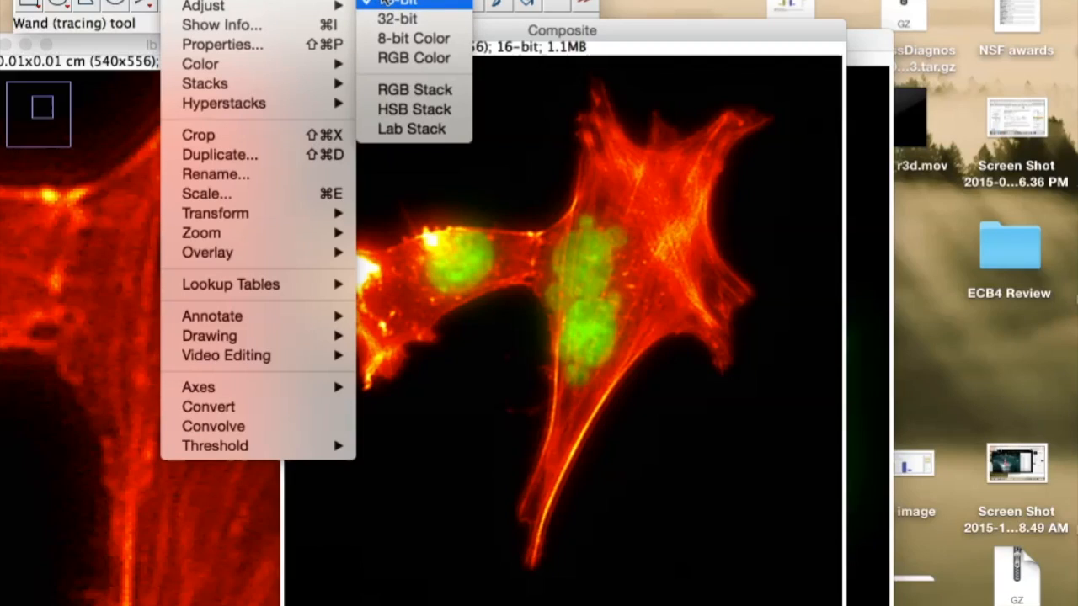
{"action": "mouse_move", "coordinate": [413, 18]}
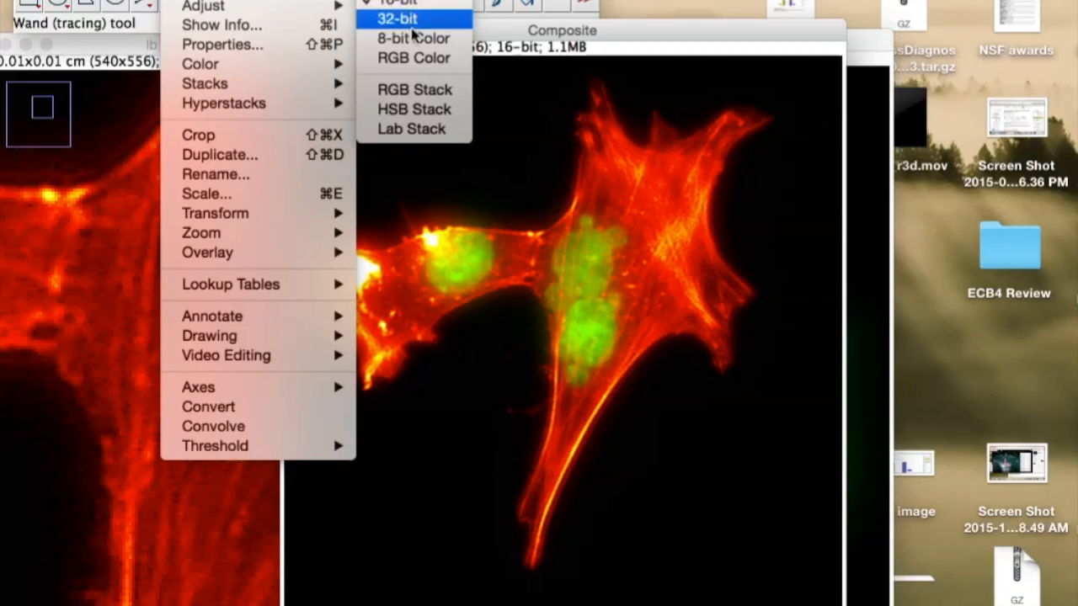
{"action": "mouse_move", "coordinate": [414, 58]}
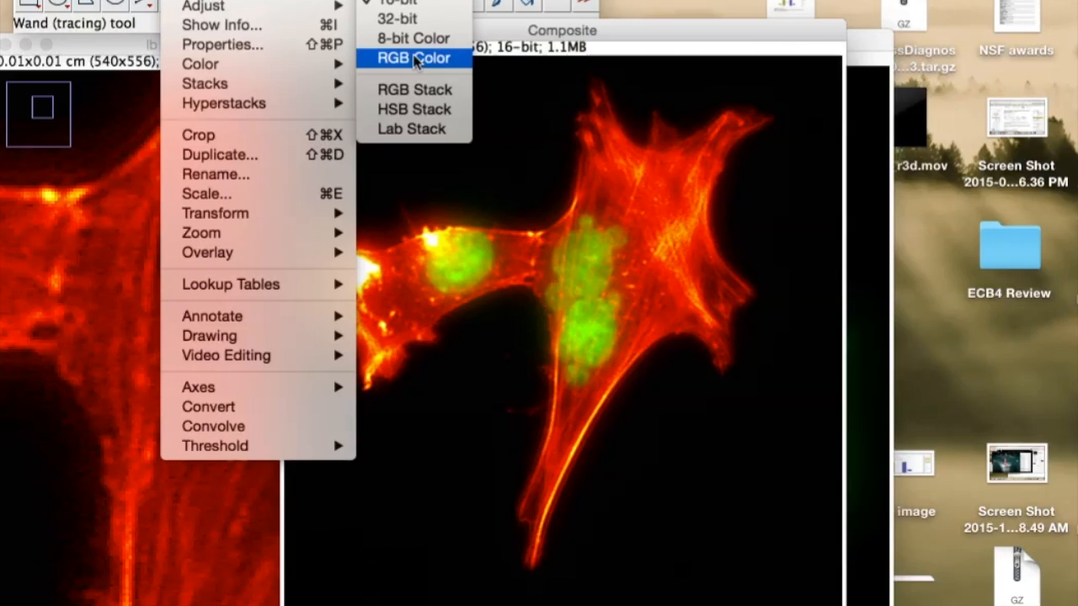
- Convert the Composite window to RGB Color, producing Composite (RGB)
{"action": "left_click", "coordinate": [414, 58]}
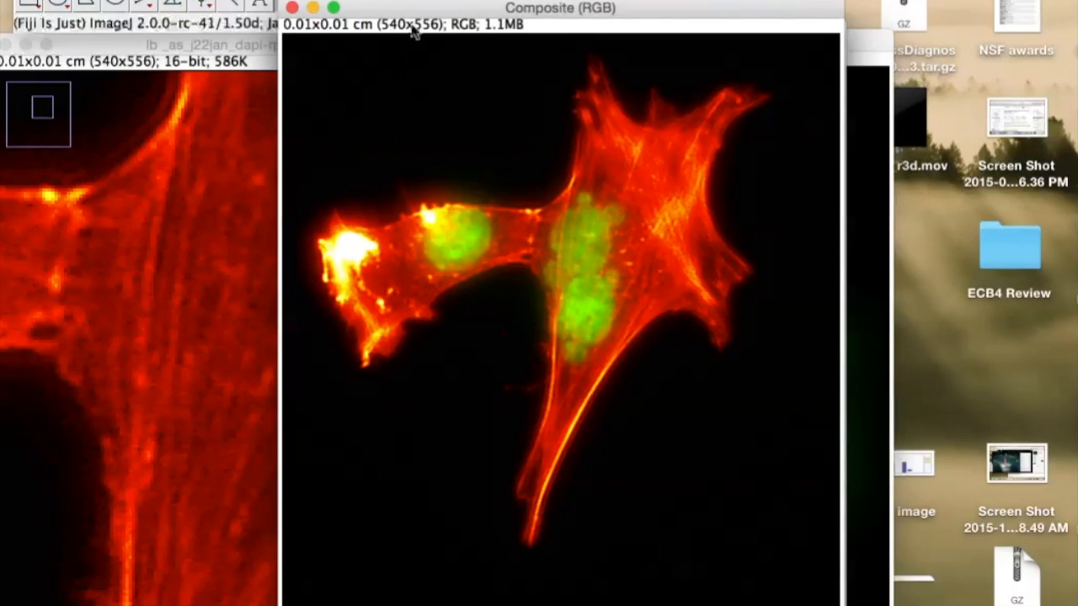
{"action": "mouse_move", "coordinate": [657, 169]}
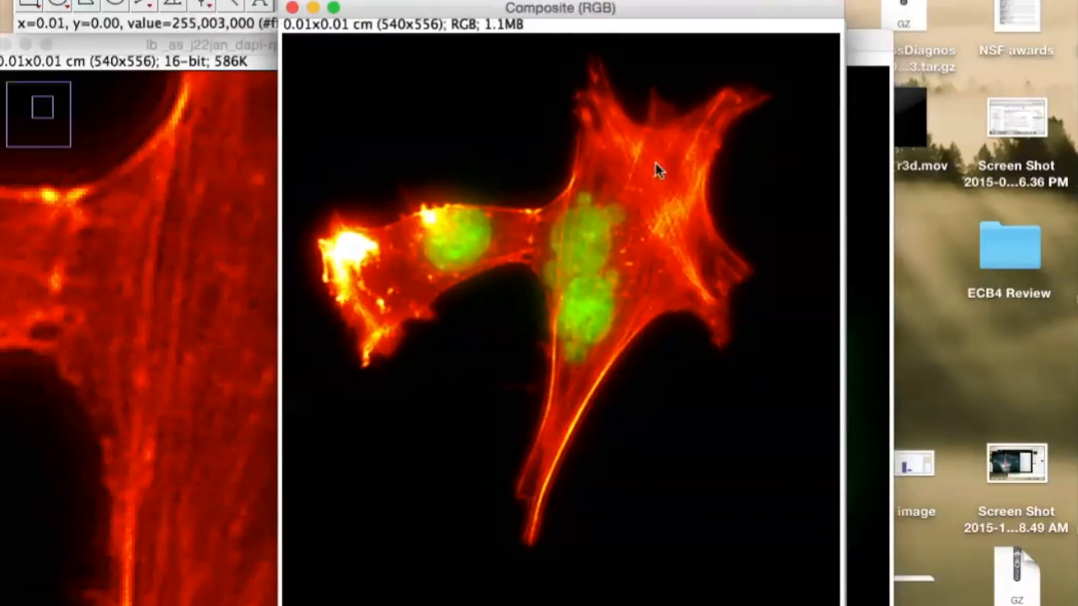
{"action": "left_click", "coordinate": [47, 2]}
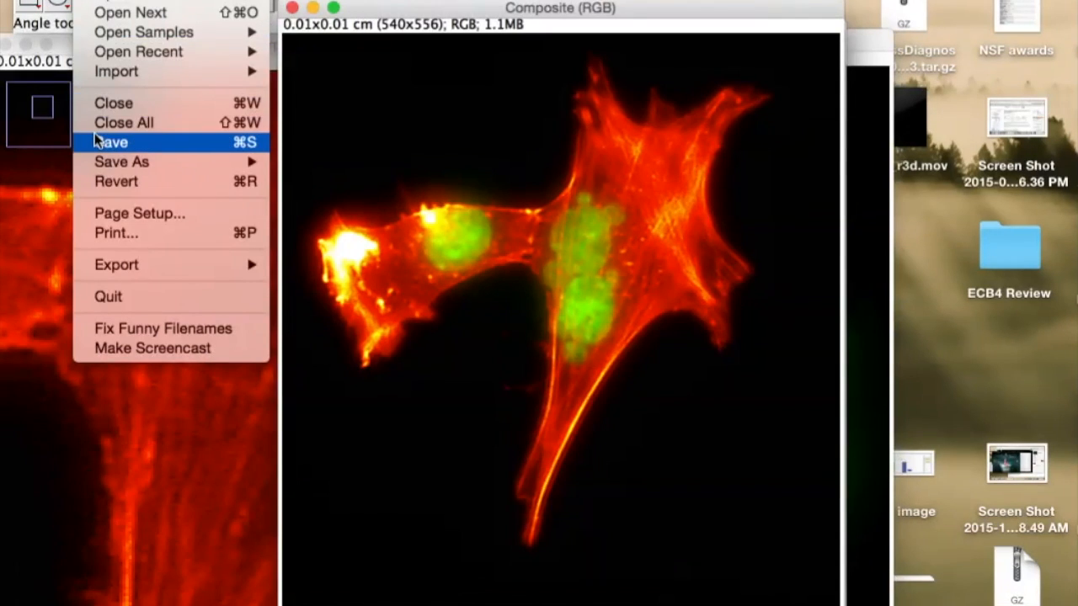
- Save the RGB composite as my.compositeRGB.tif in the 484 folder
{"action": "left_click", "coordinate": [110, 142]}
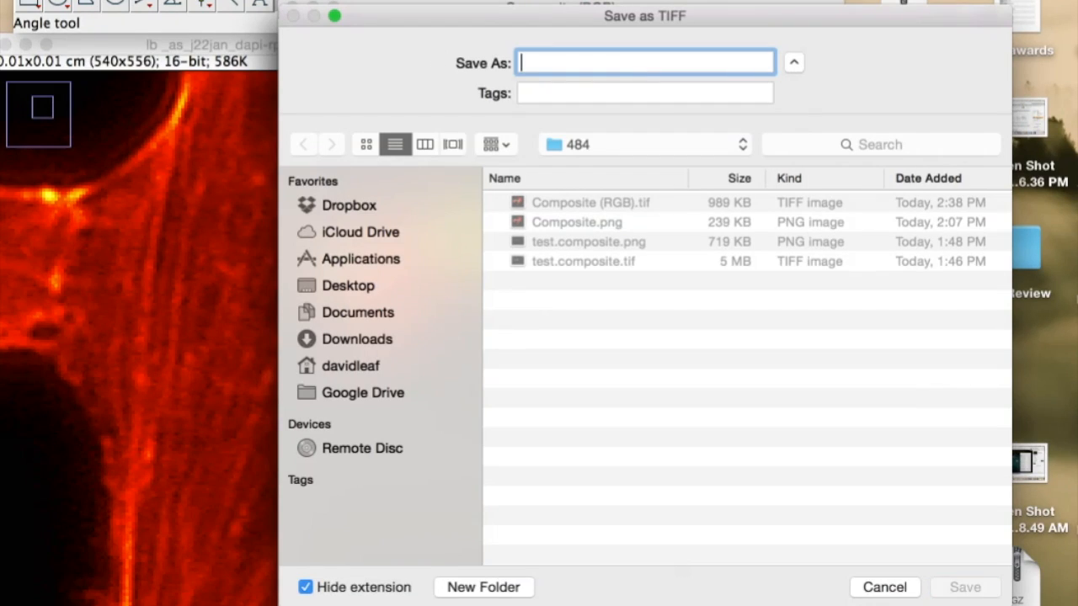
{"action": "type", "text": "my.com"}
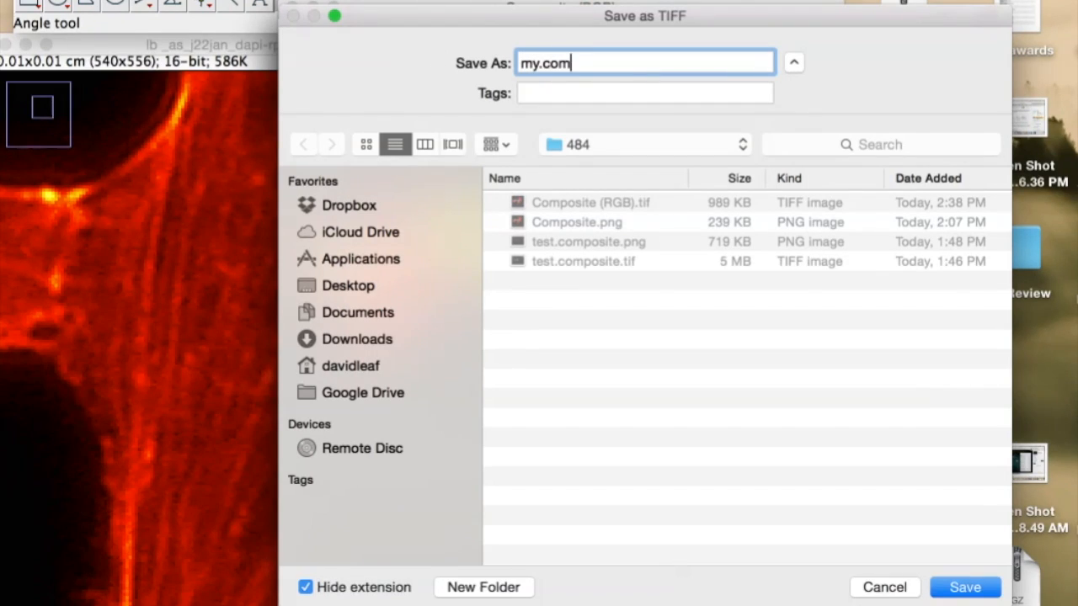
{"action": "type", "text": "positeR"}
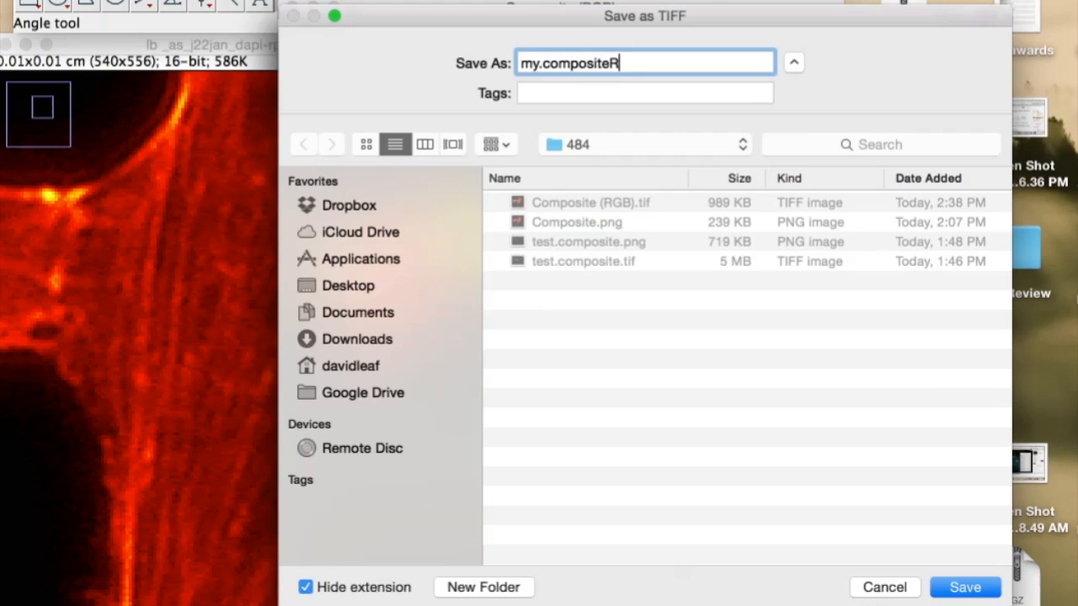
{"action": "type", "text": "GB"}
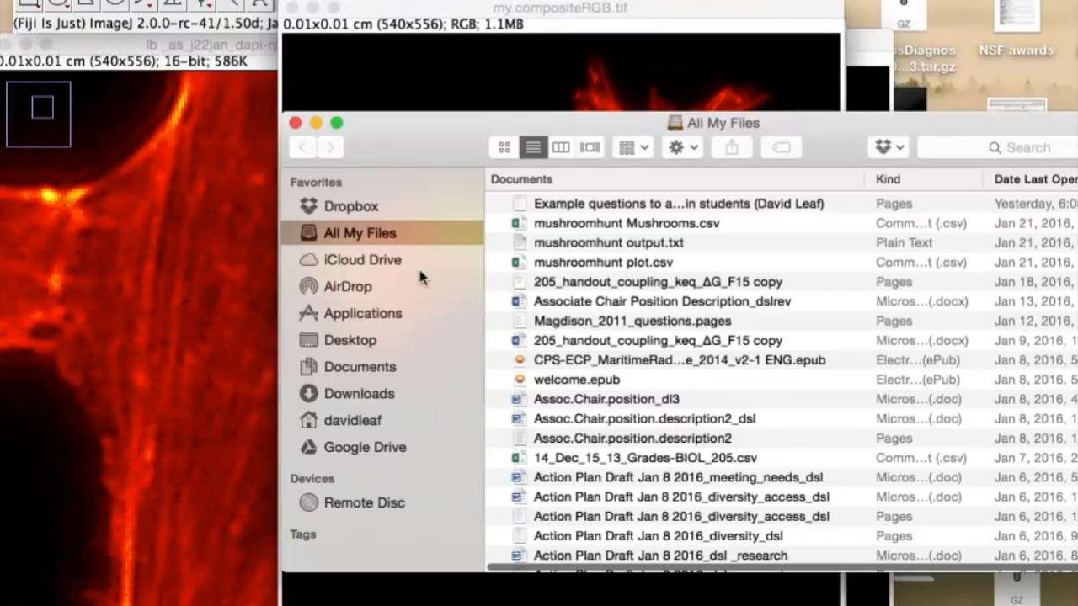
- Browse to the 484 folder in Finder to find my.compositeRGB.tif
{"action": "left_click", "coordinate": [360, 366]}
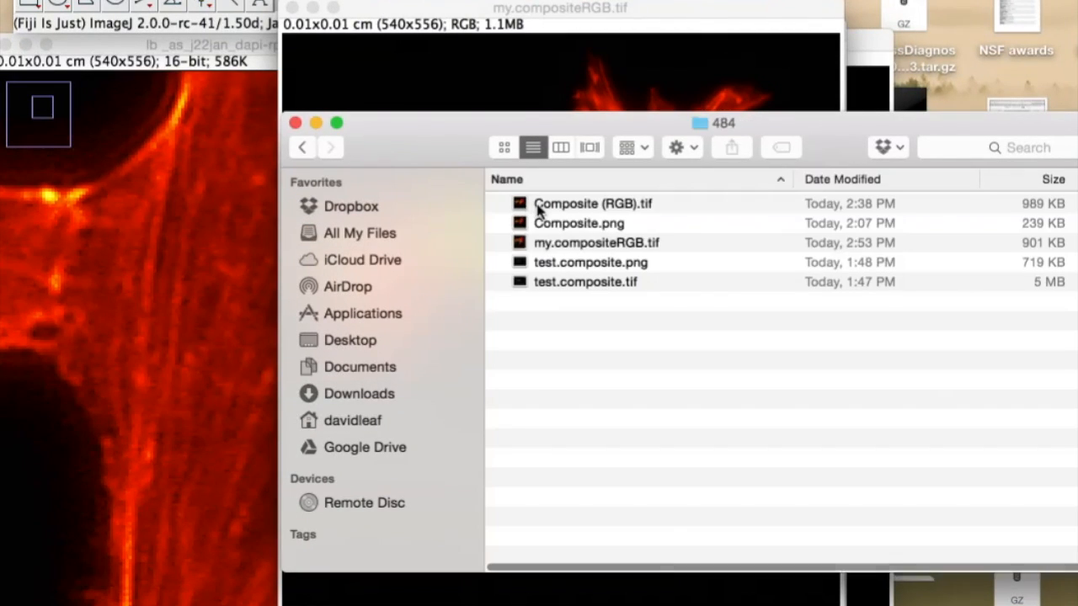
{"action": "mouse_move", "coordinate": [516, 253]}
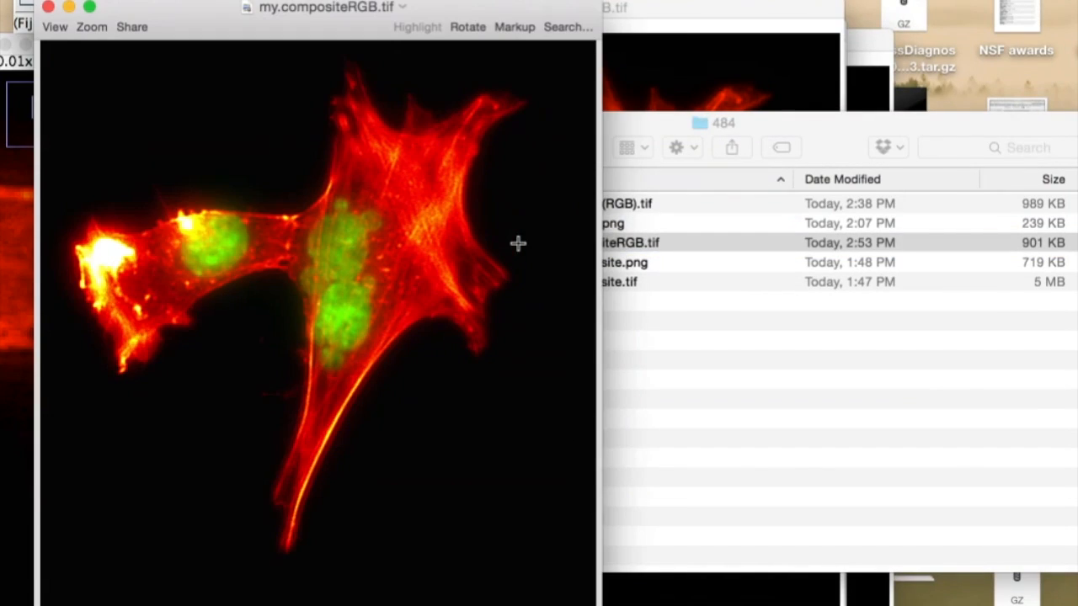
{"action": "mouse_move", "coordinate": [38, 31]}
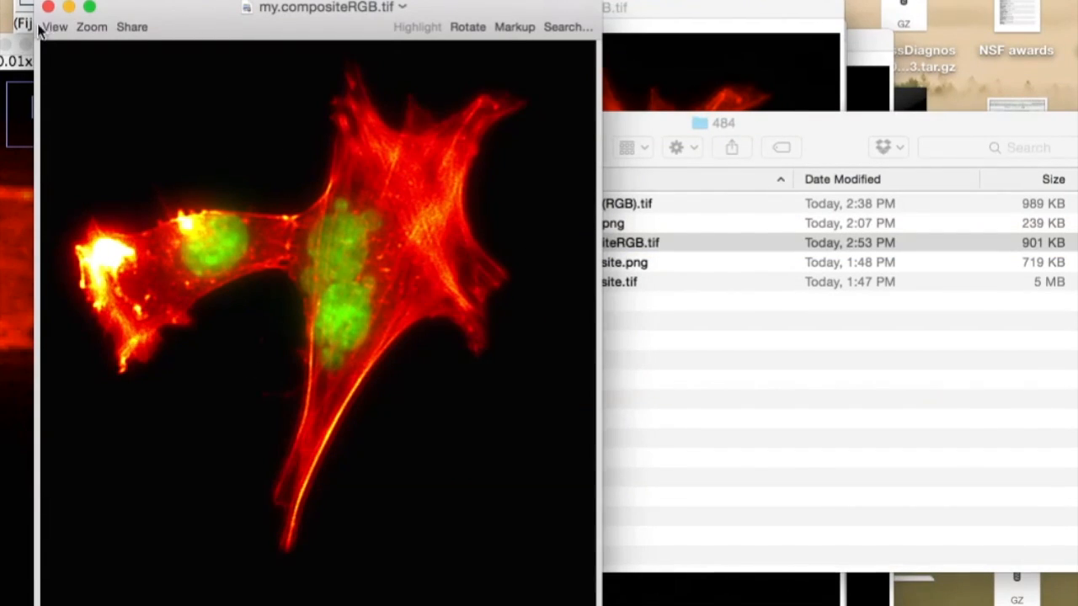